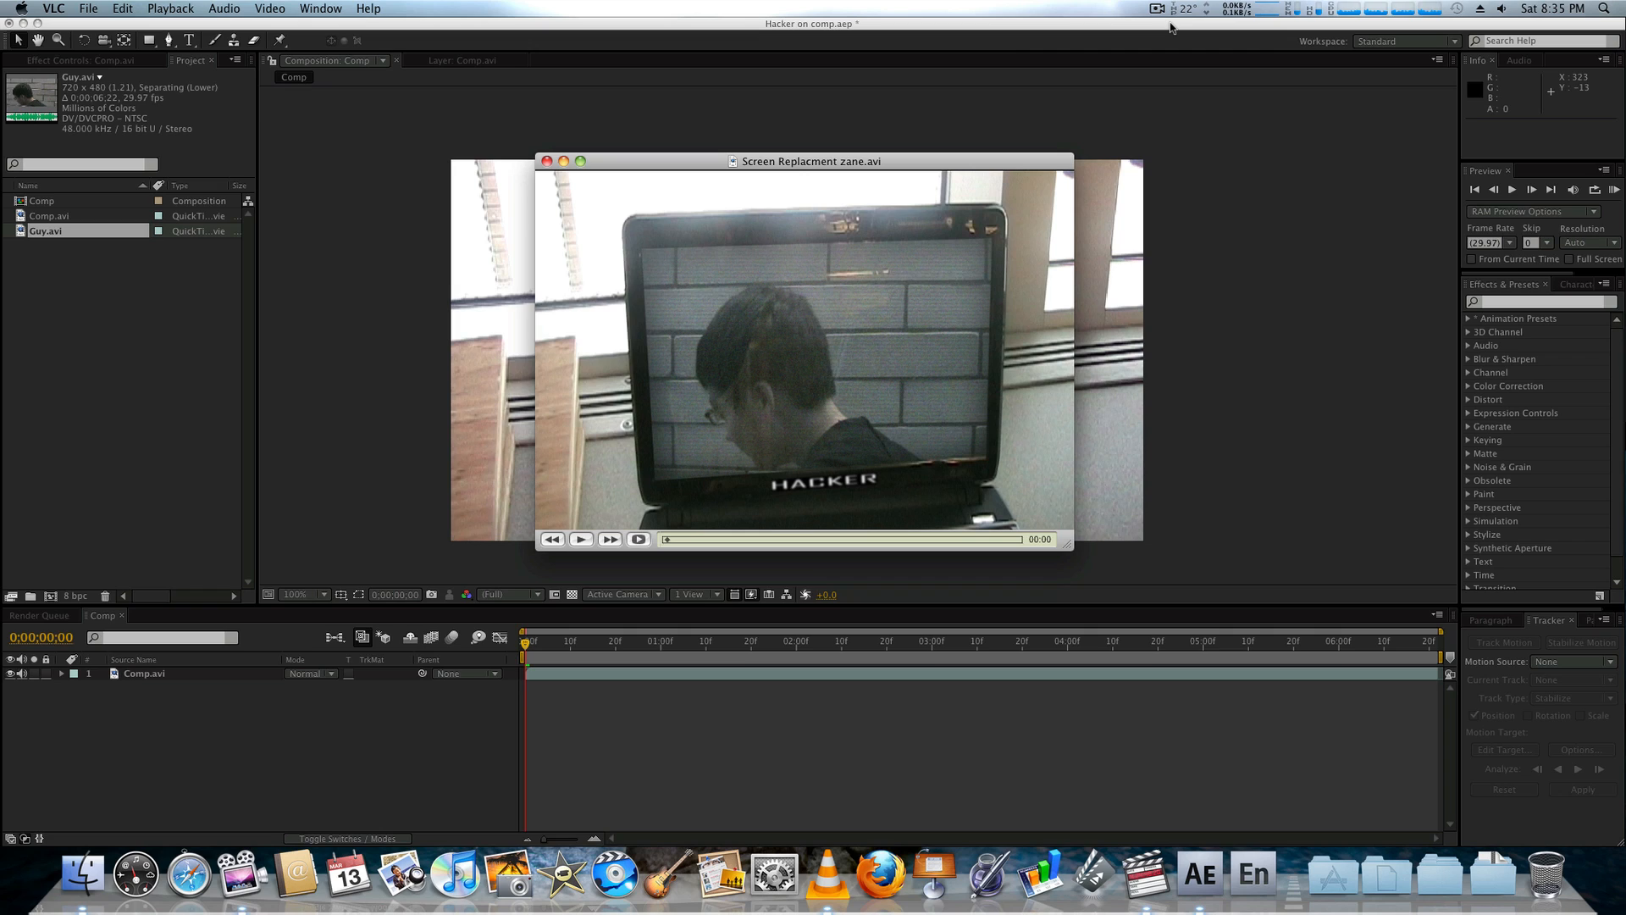
mouse_move(1022, 34)
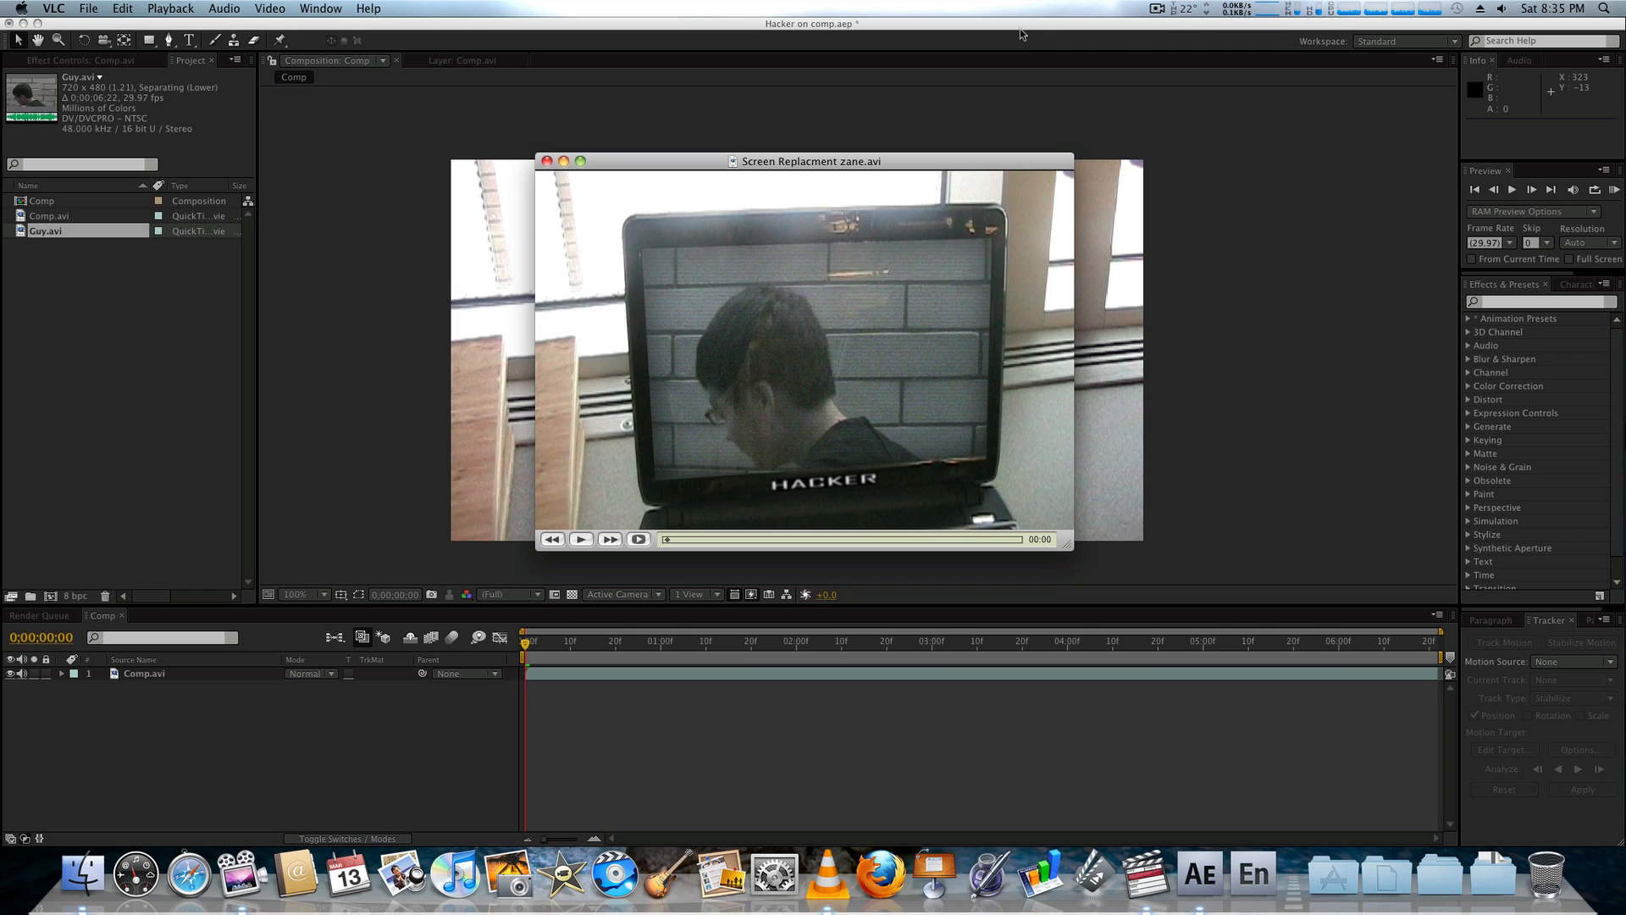
mouse_move(911, 147)
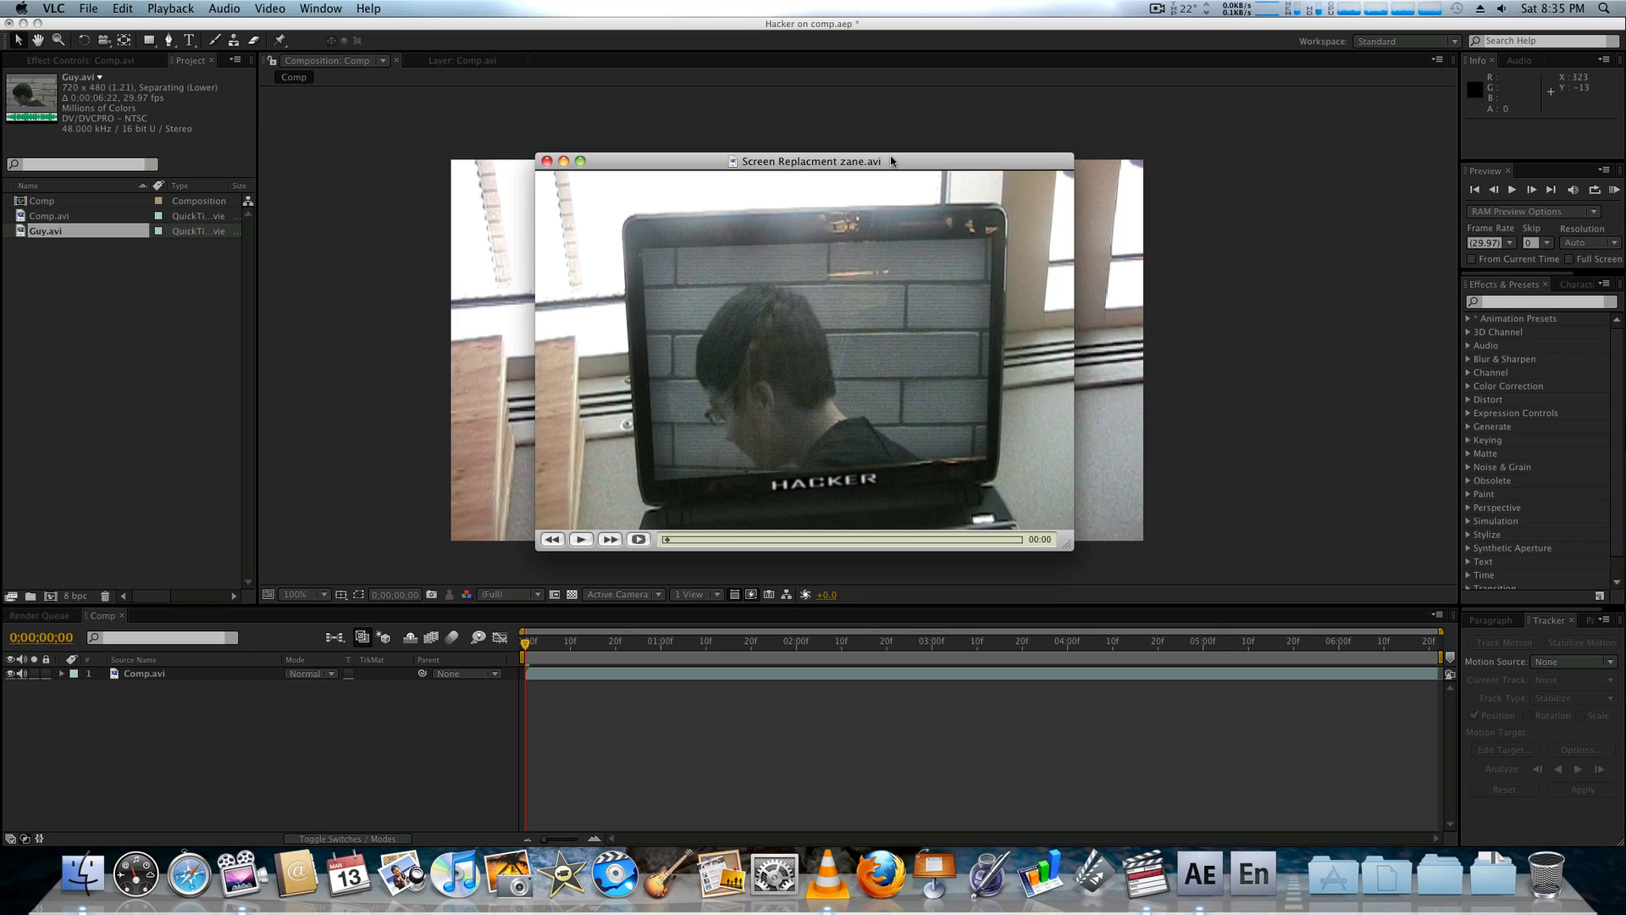
mouse_move(793, 271)
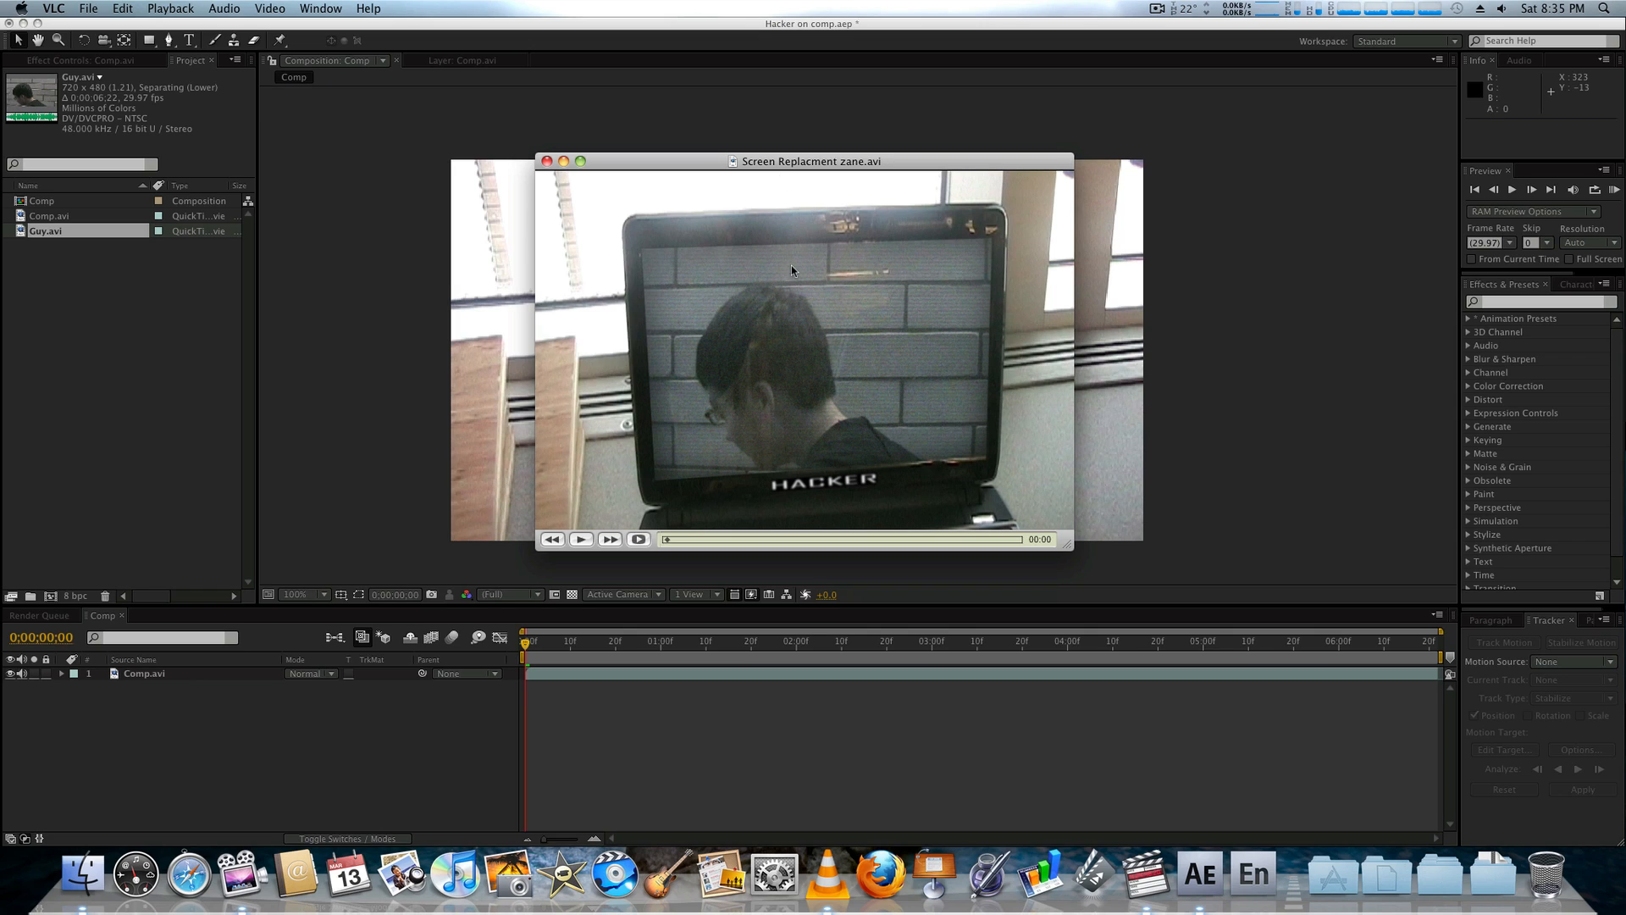
mouse_move(581, 547)
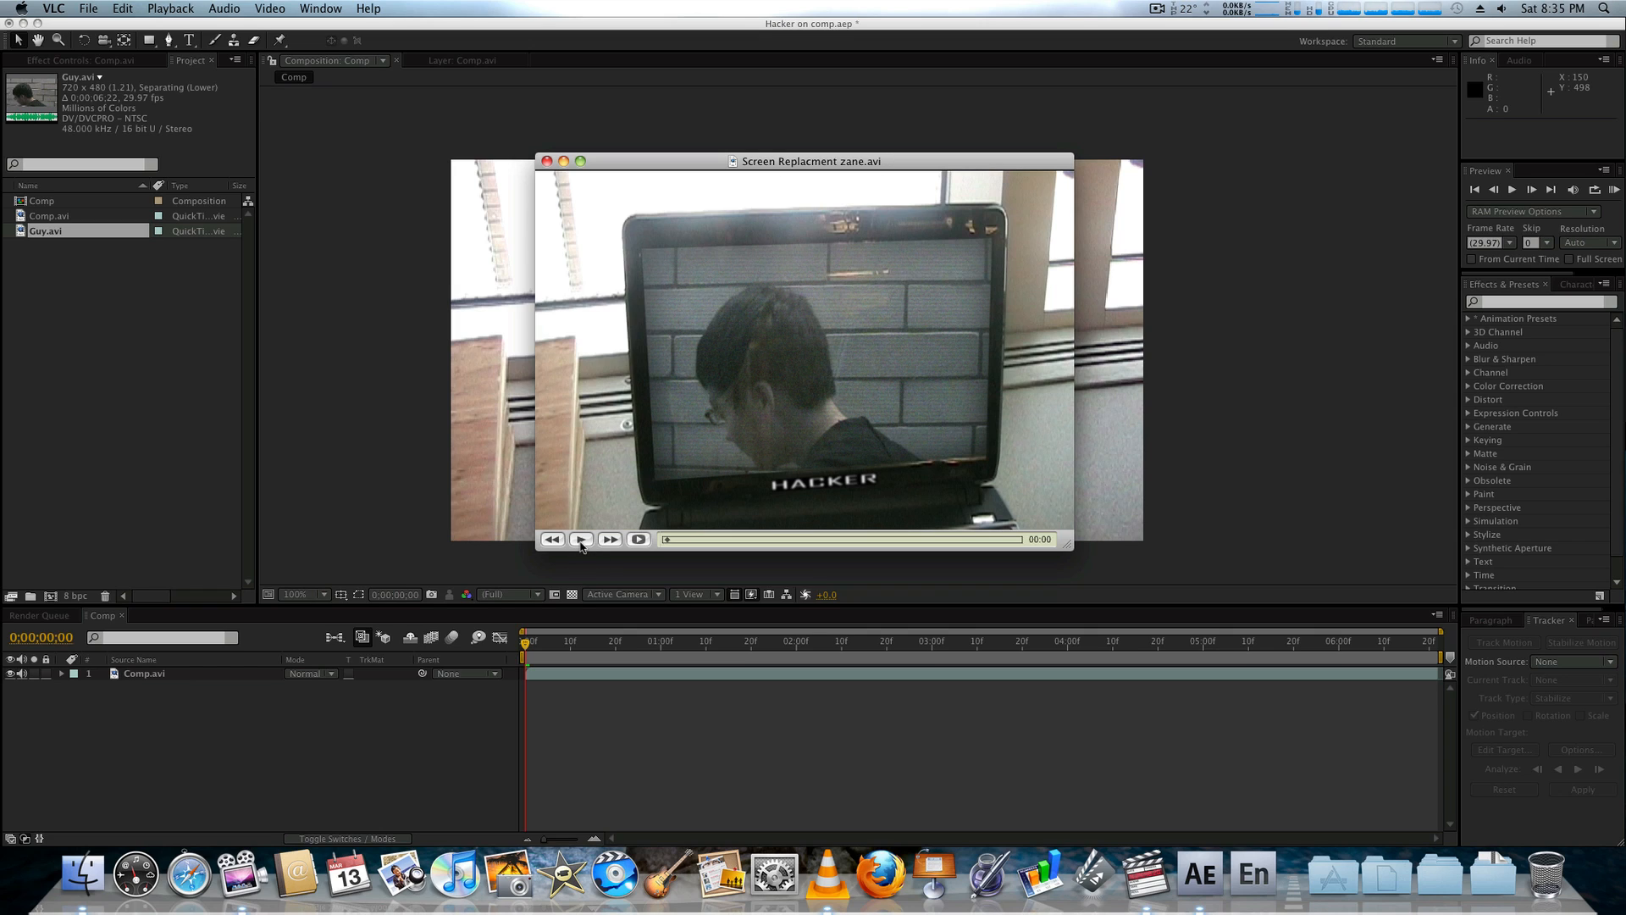
Step: Play the Screen Replacement example .avi in VLC, seeking back along the progress bar, then return to After Effects
left_click(581, 538)
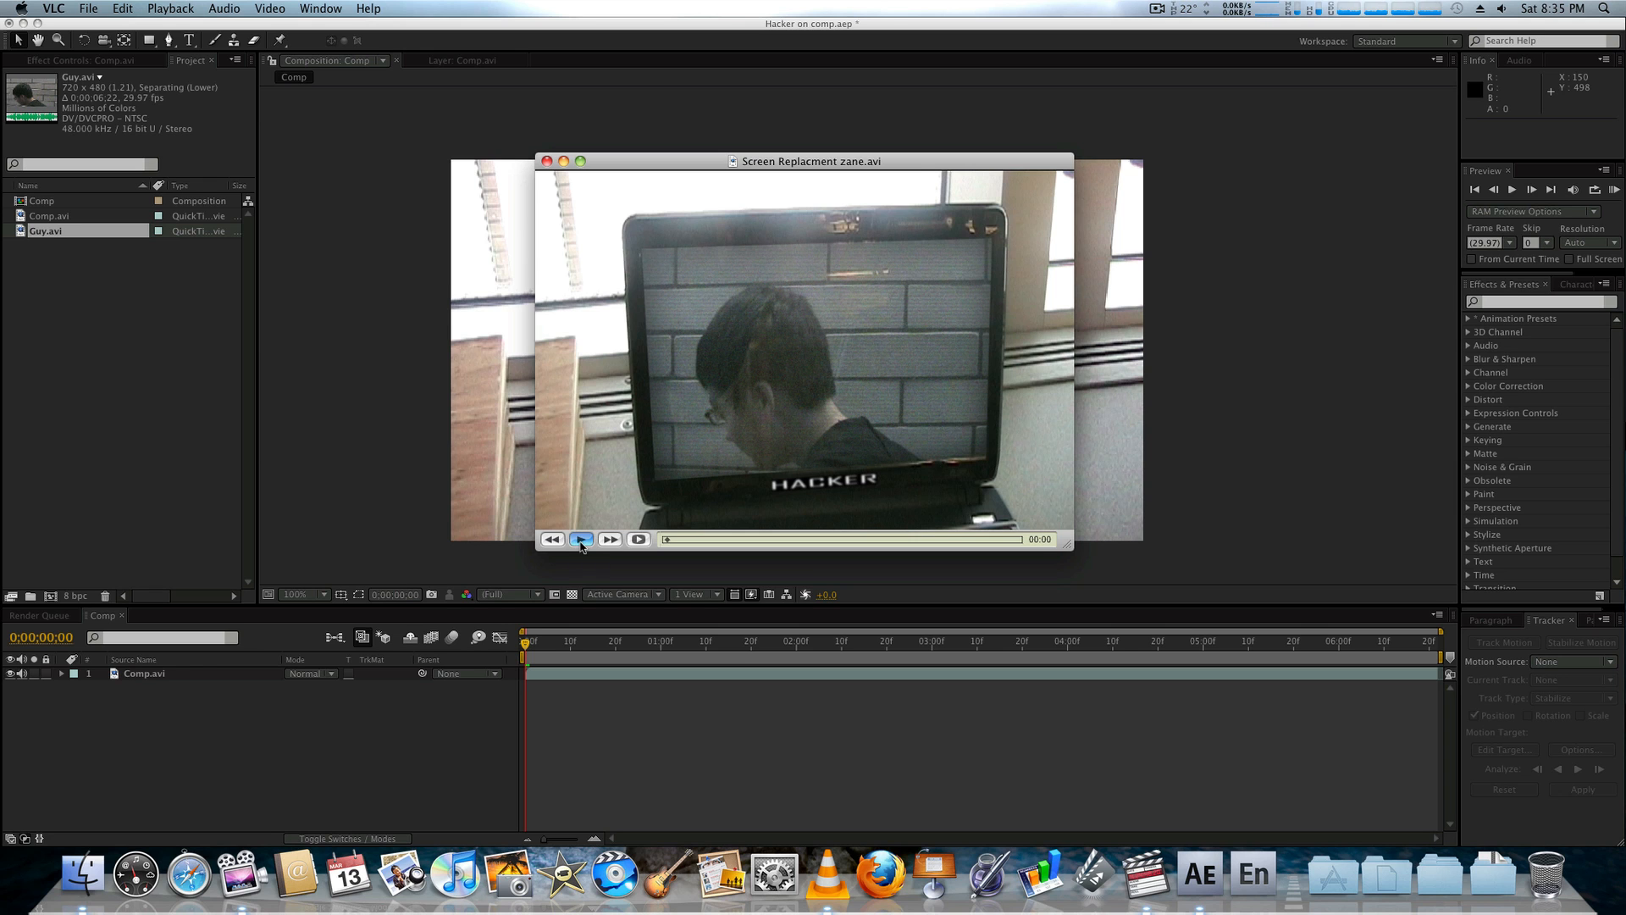
left_click(581, 539)
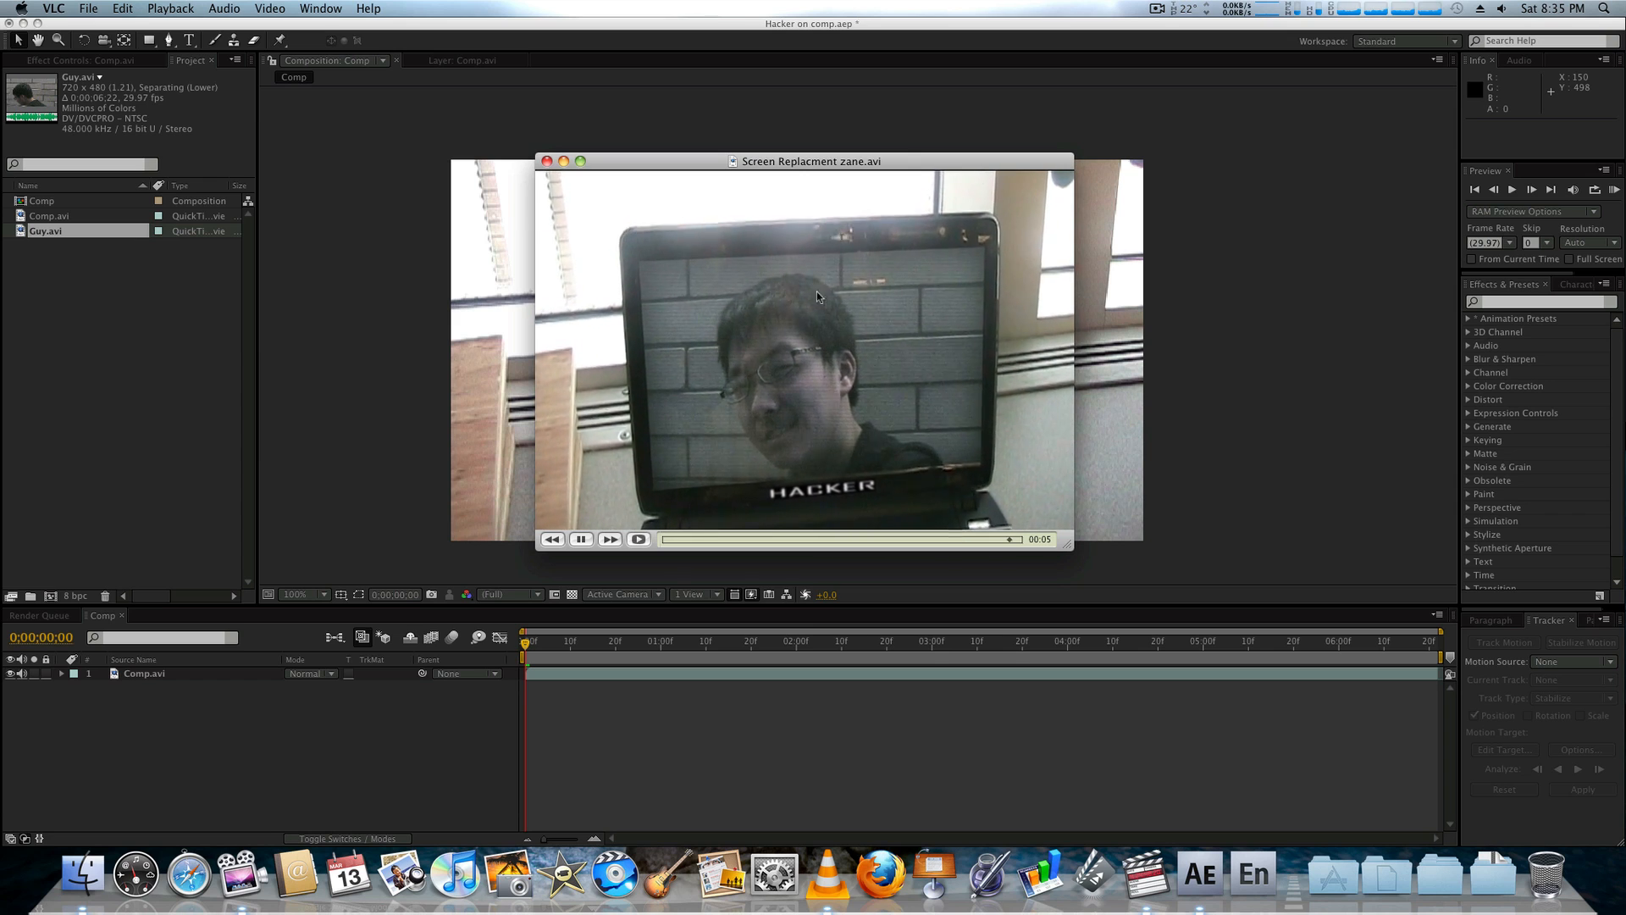
left_click(581, 539)
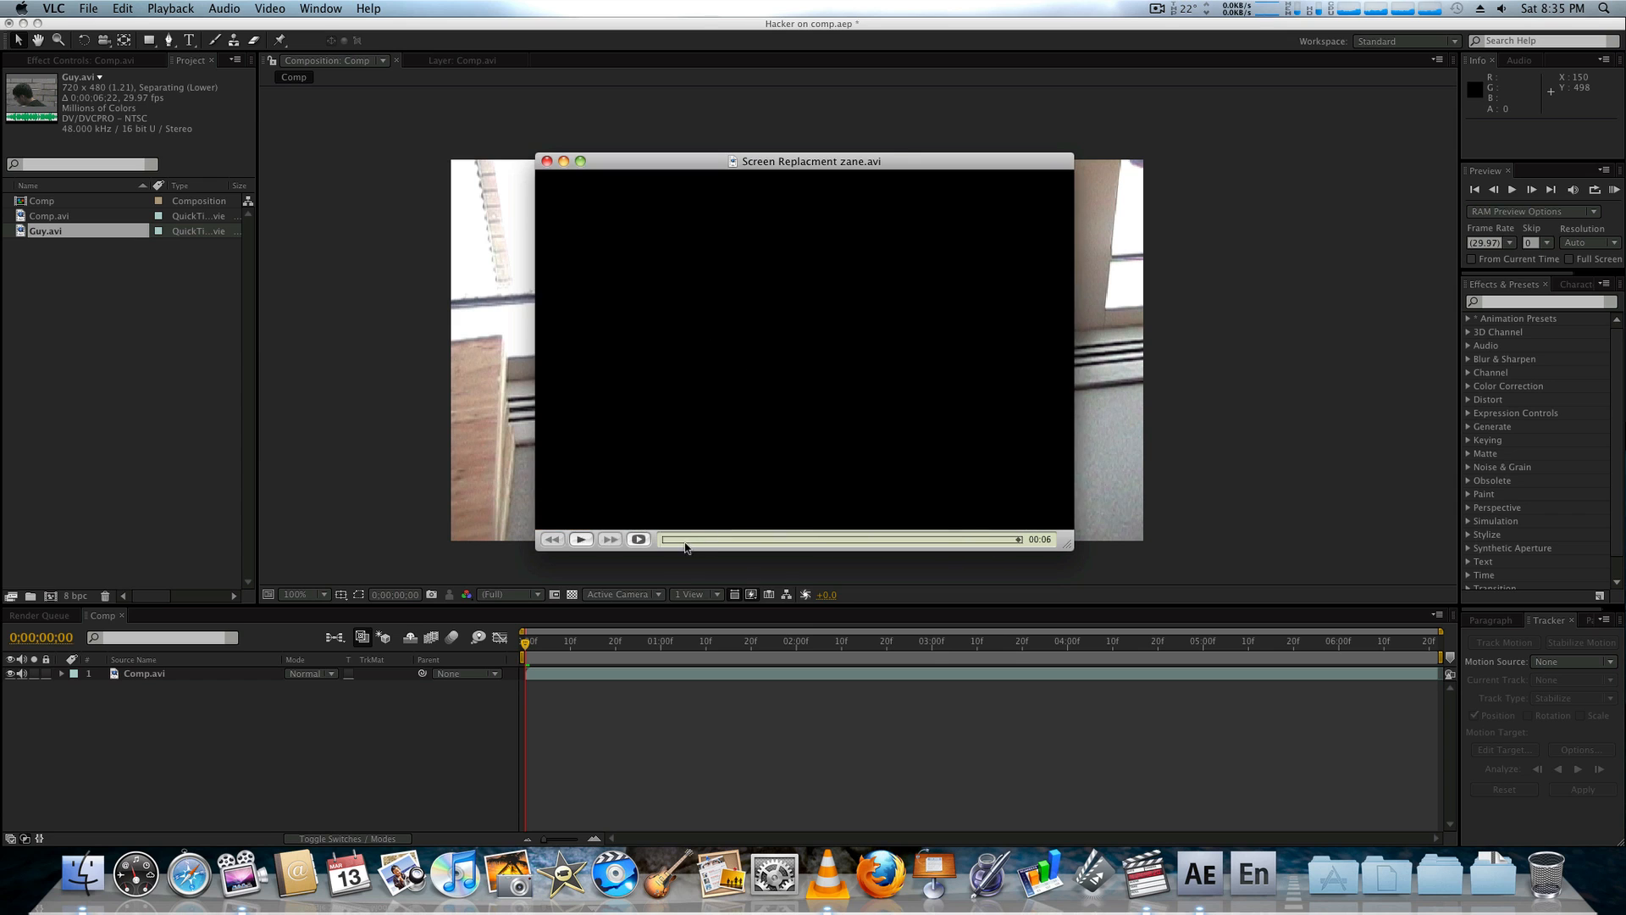
left_click(581, 539)
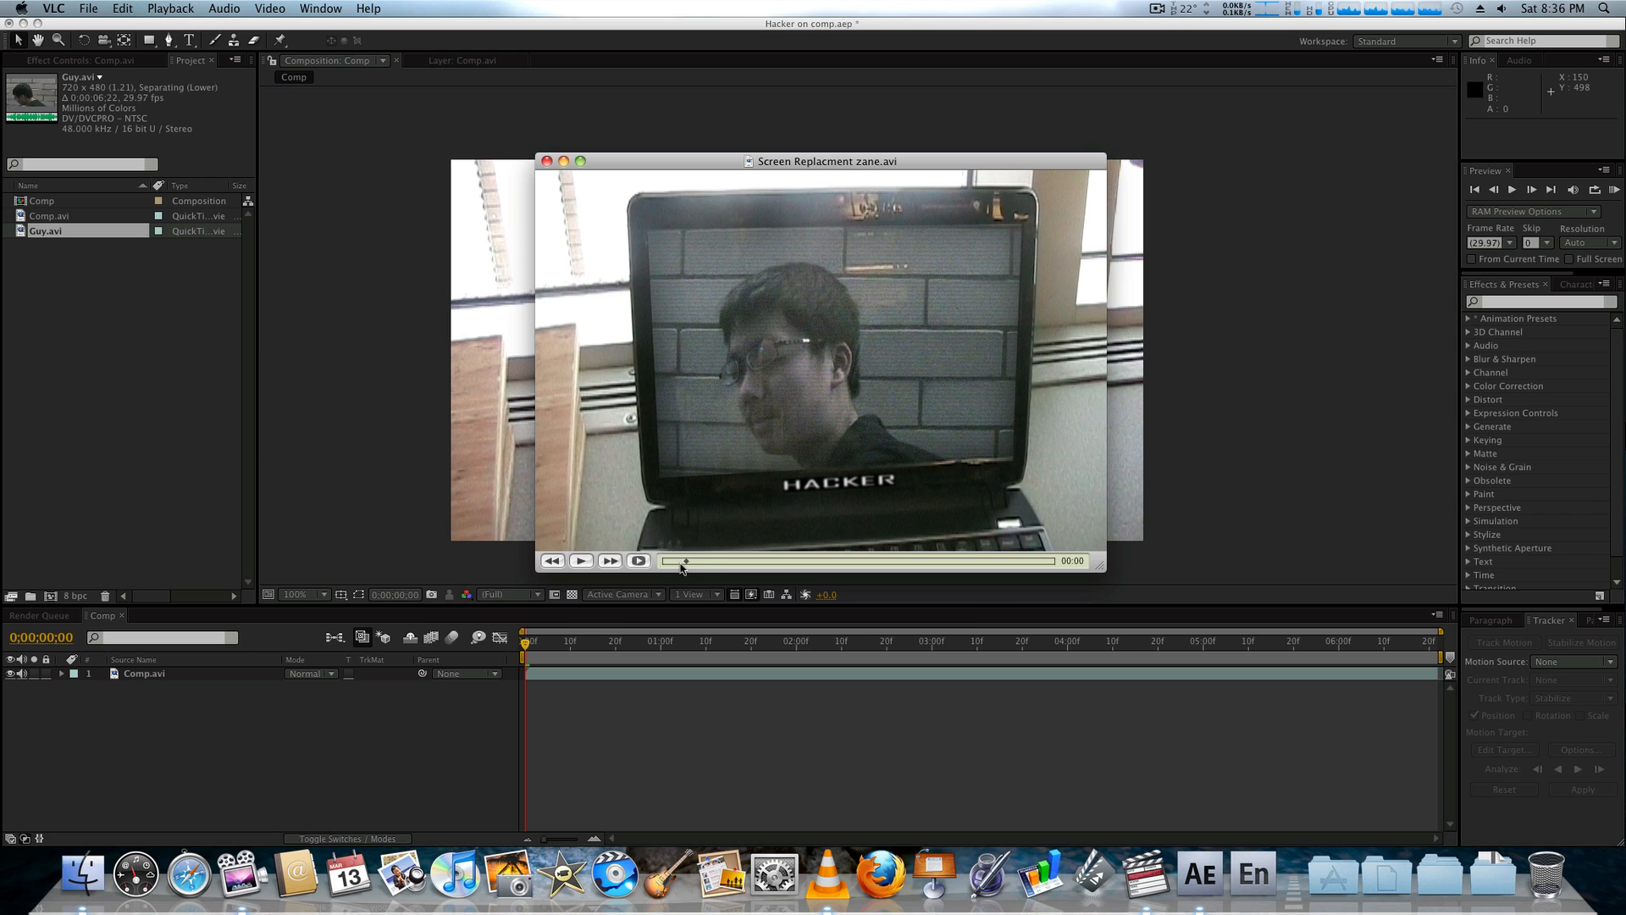
left_click(581, 560)
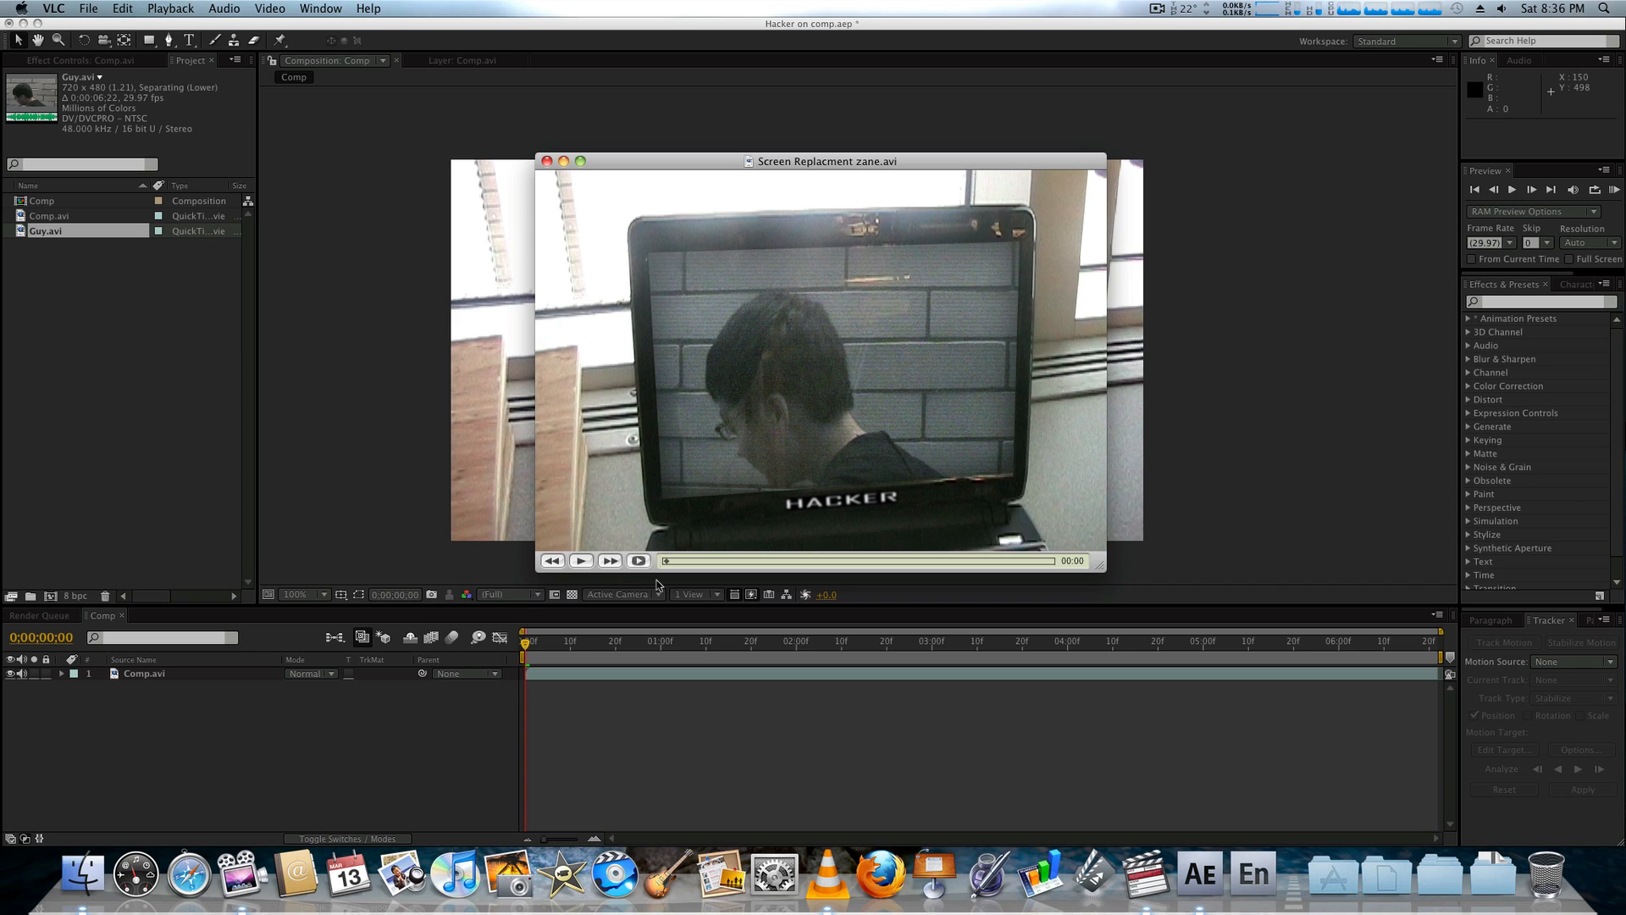
left_click(582, 561)
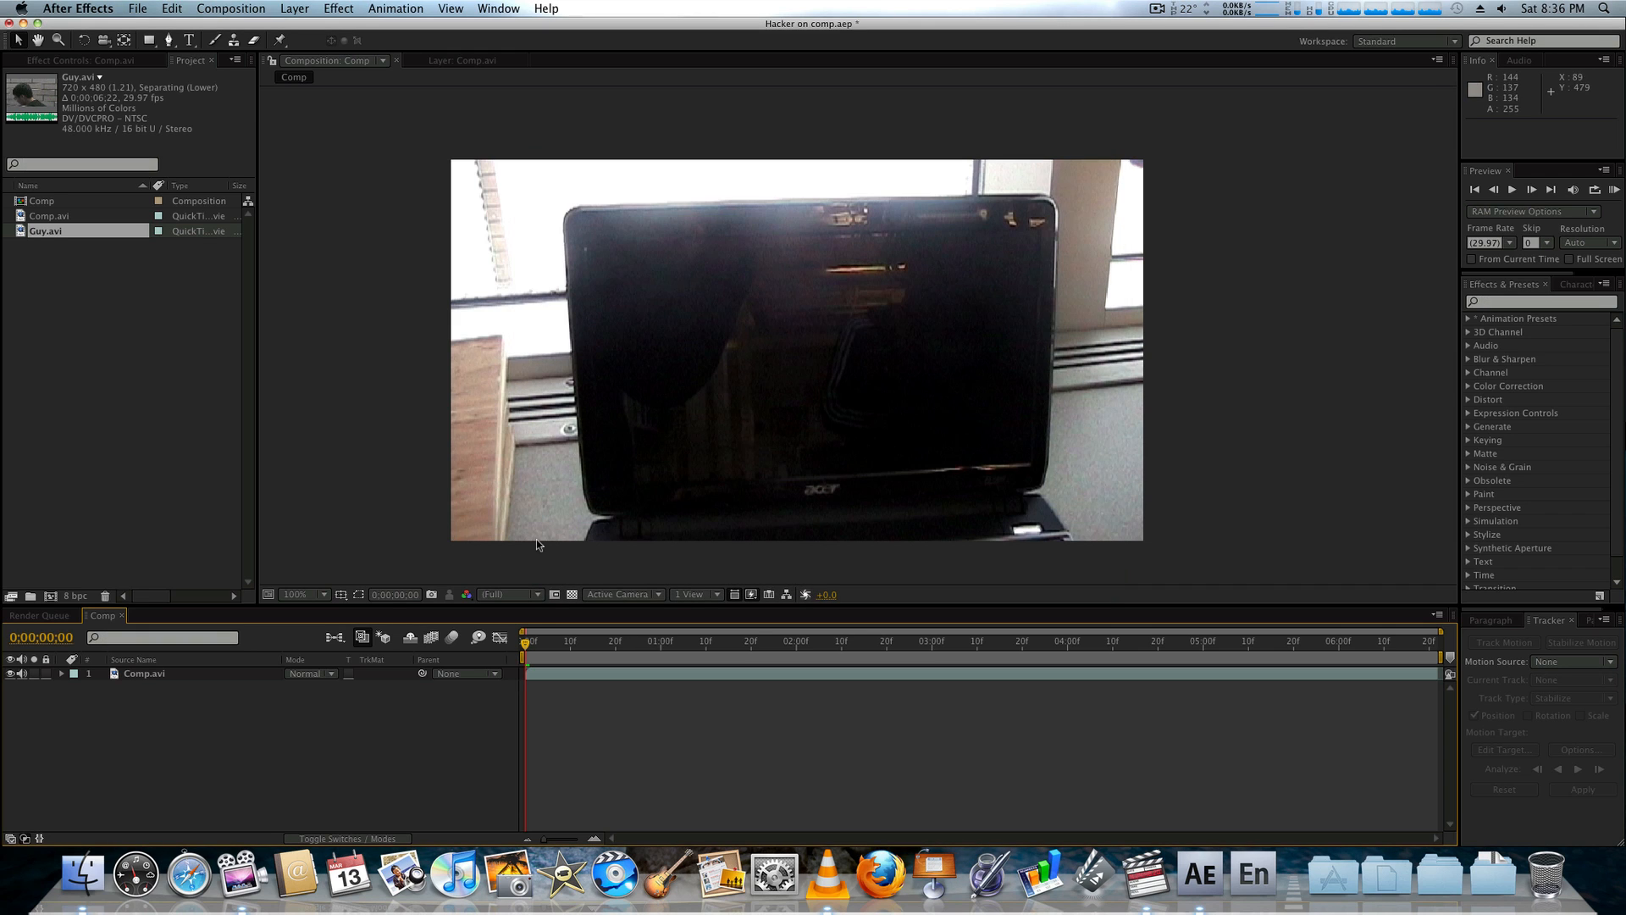
Step: Scrub Comp.avi along the time ruler at roughly six, five and three-and-a-half seconds to check the handheld movement
left_click(579, 640)
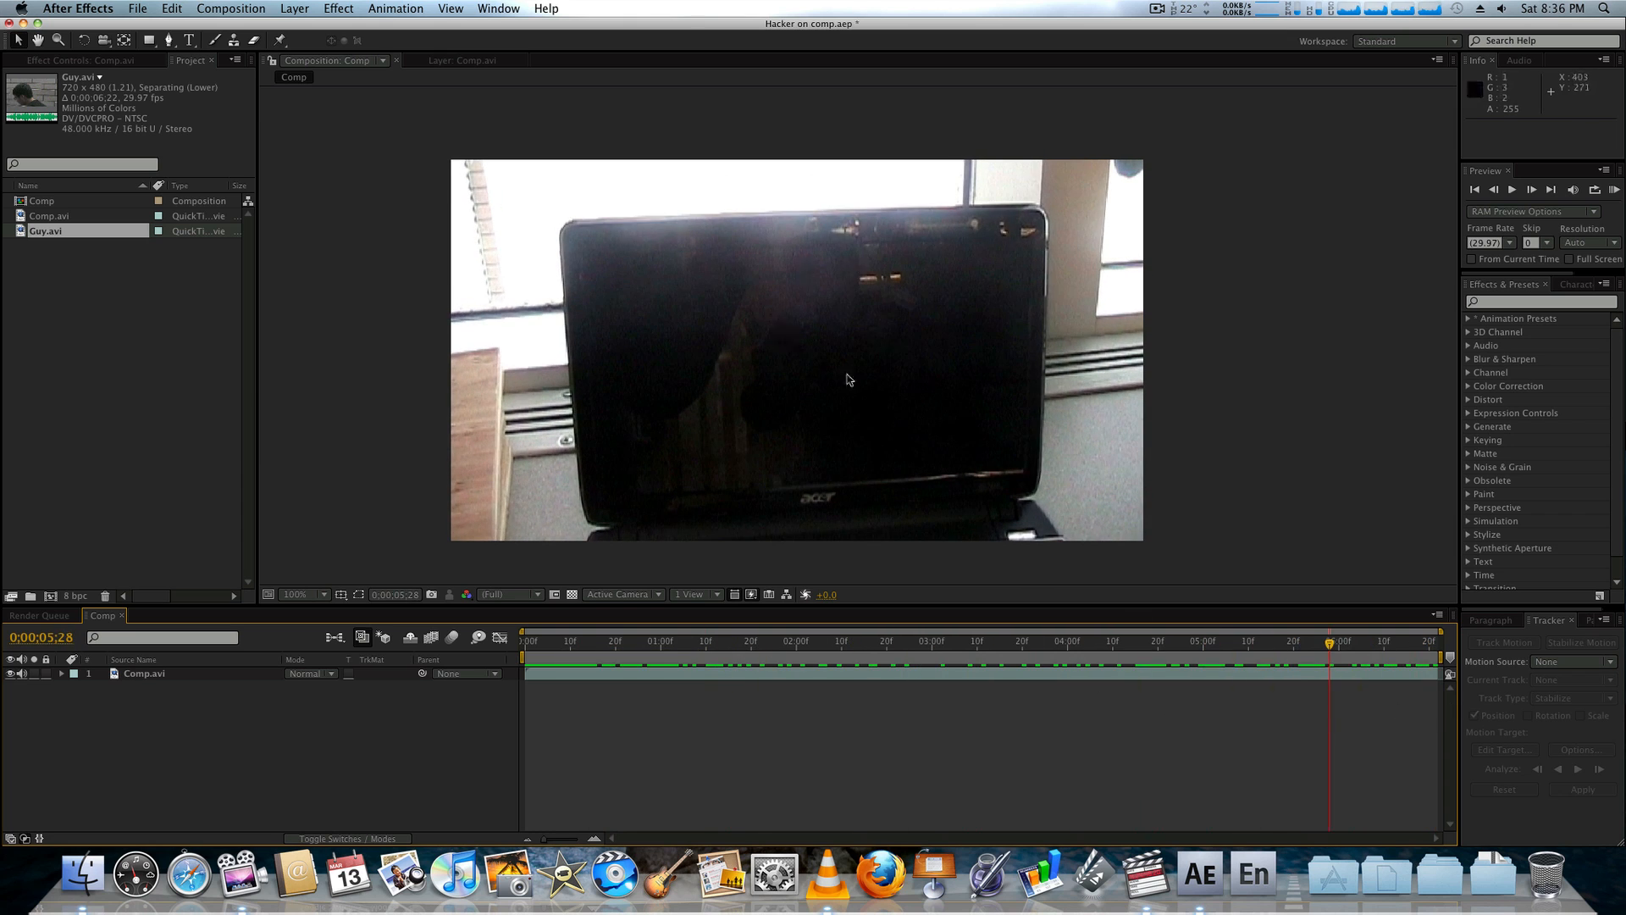
left_click(1353, 640)
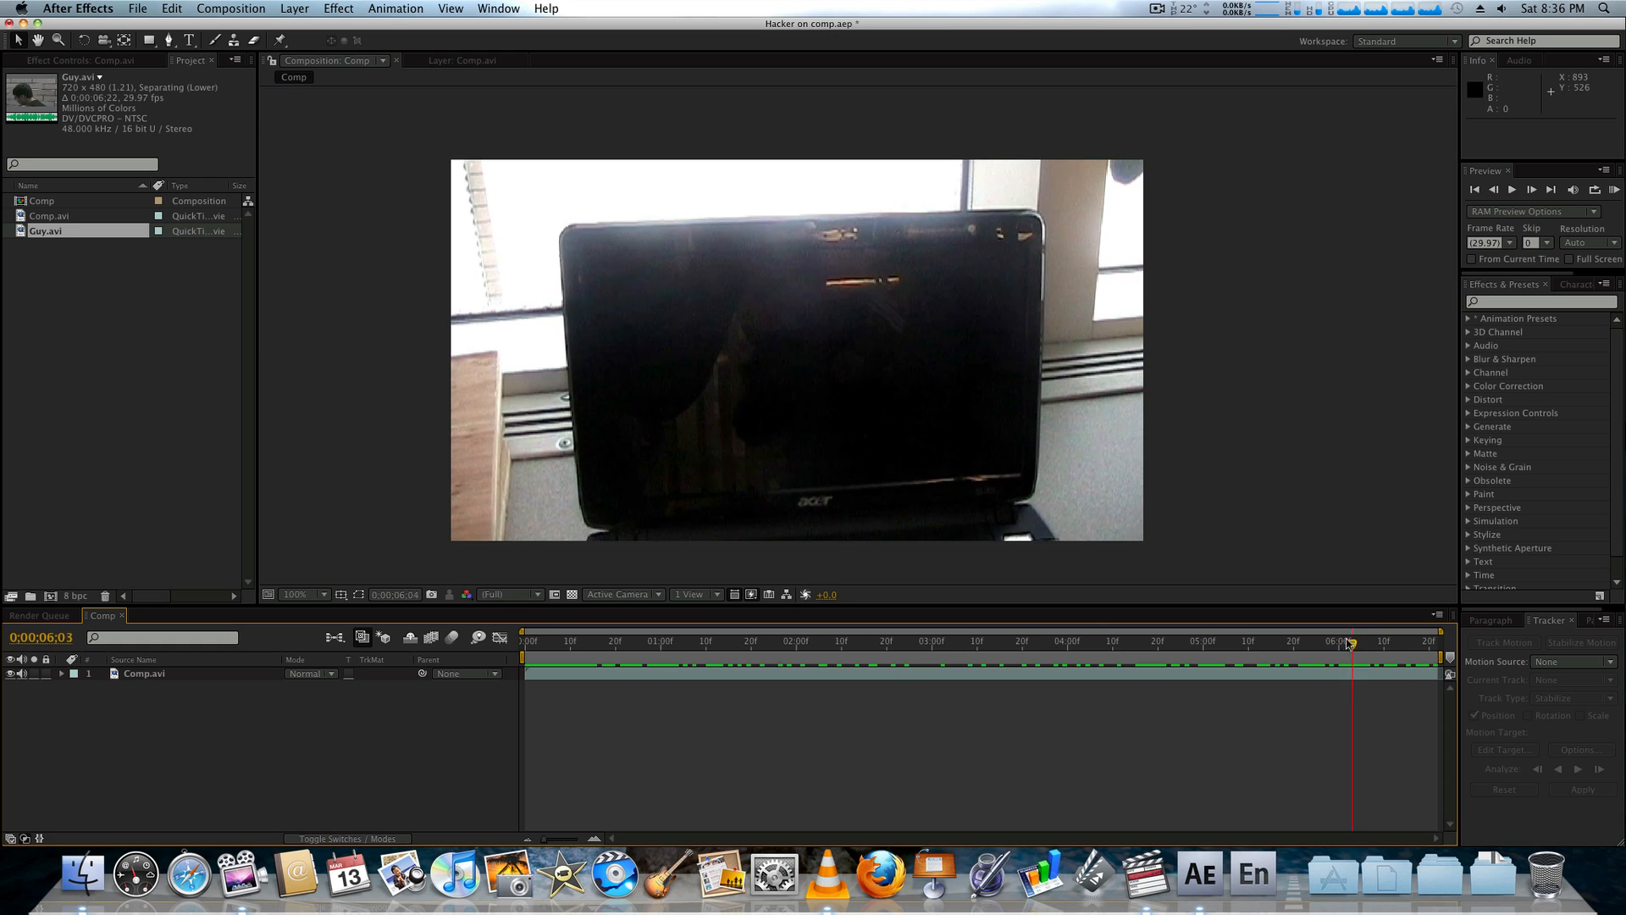
left_click(1195, 640)
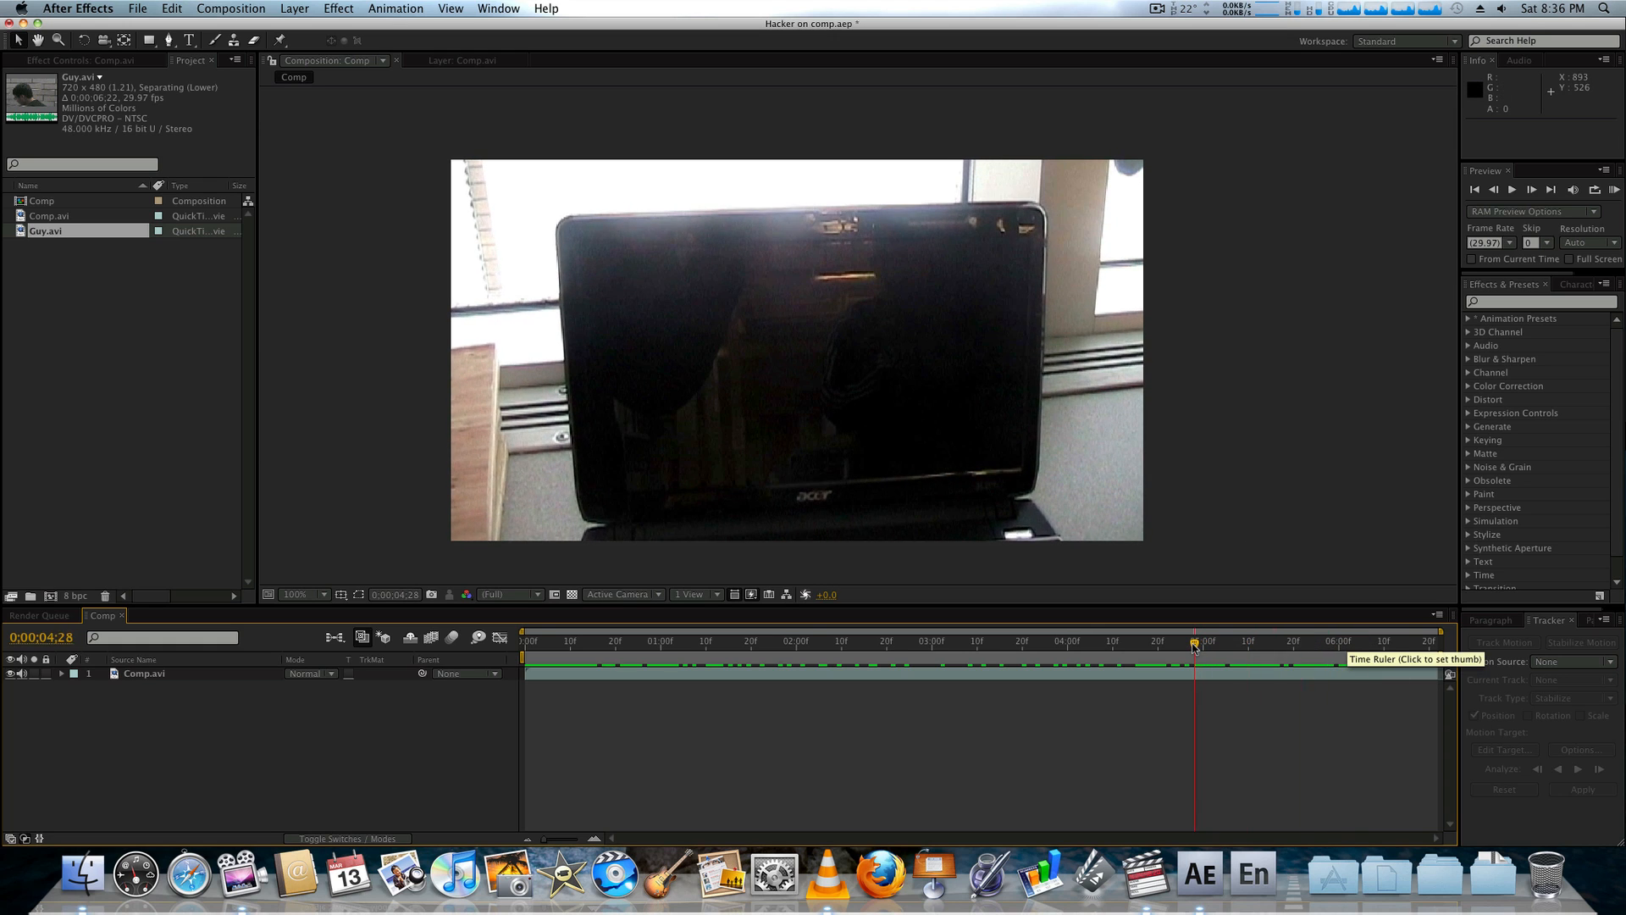
left_click(1006, 640)
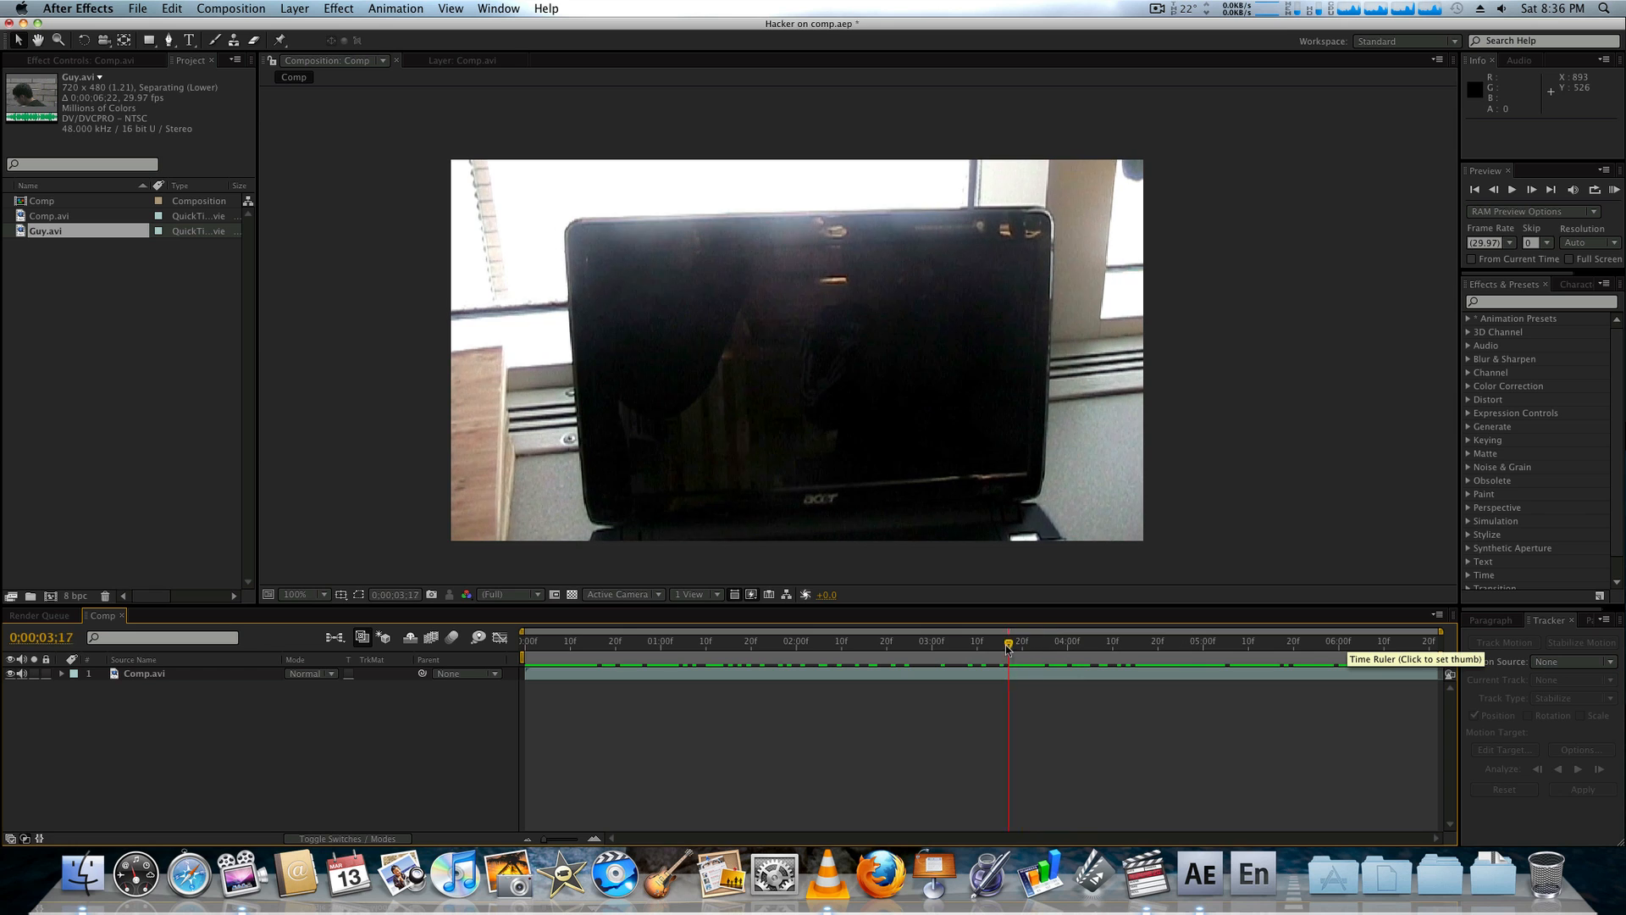
left_click(783, 640)
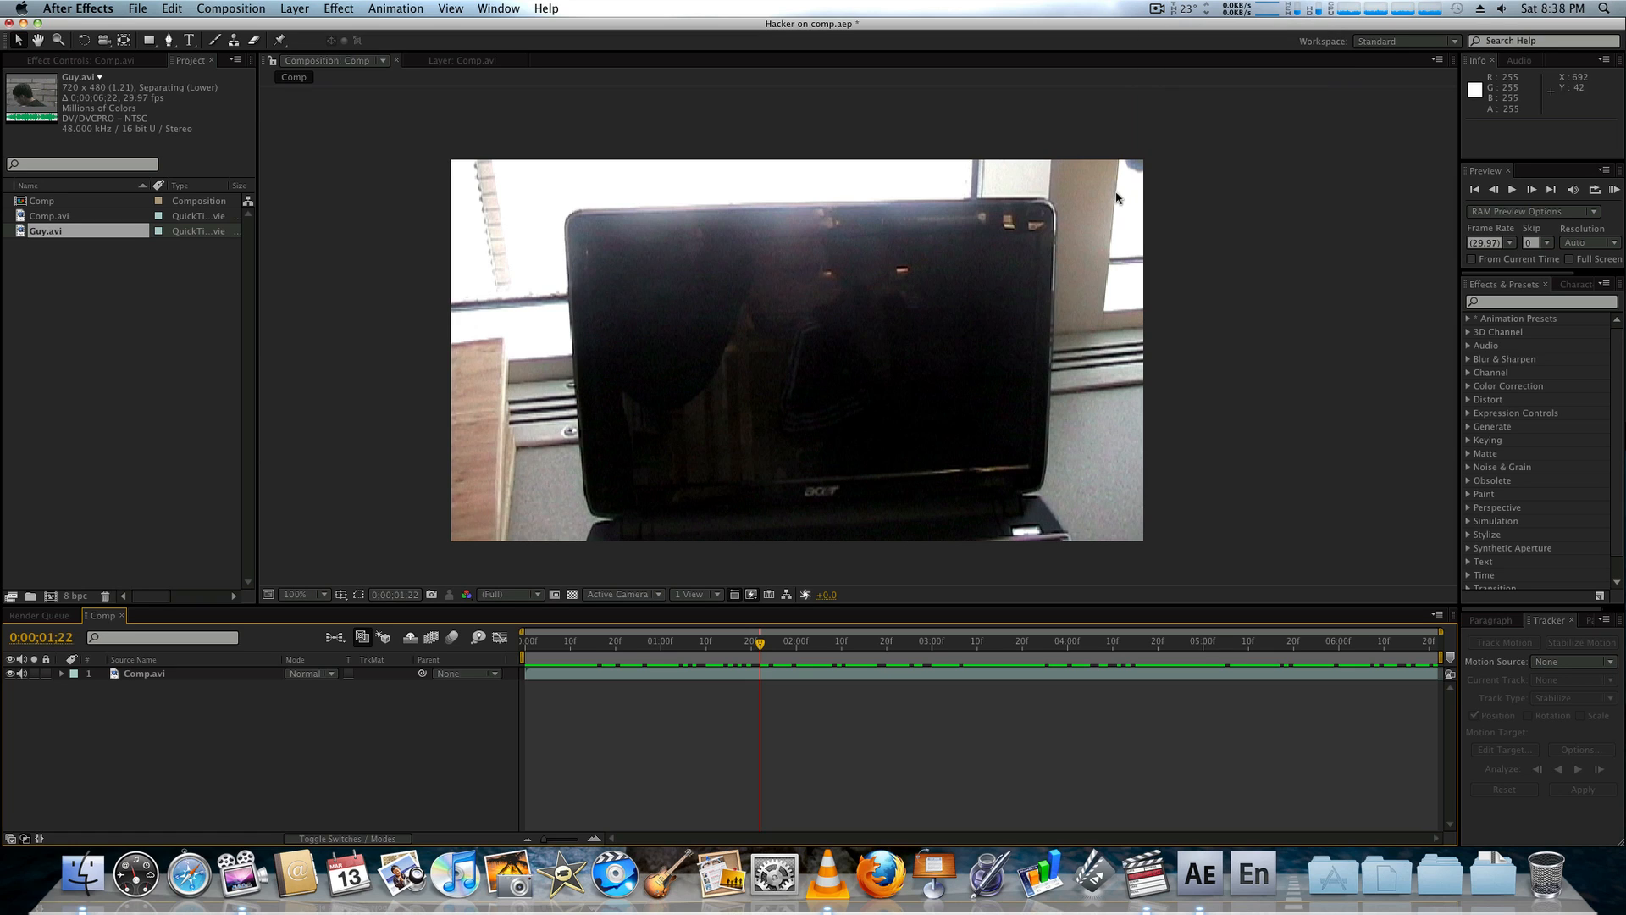
mouse_move(63, 220)
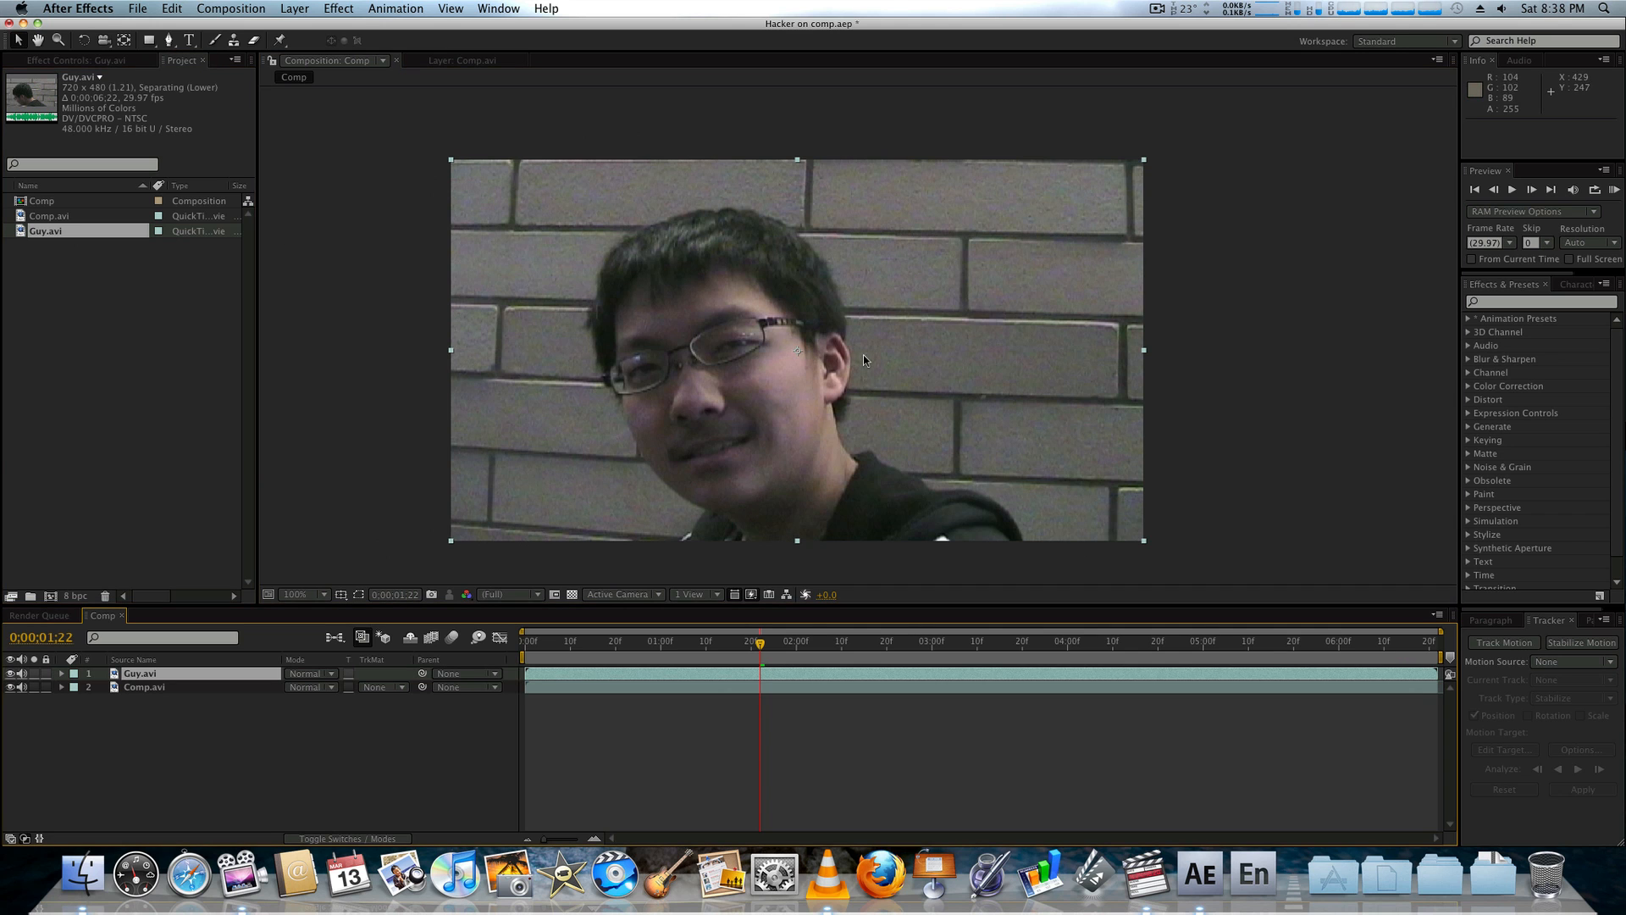
Step: Scrub Guy.avi between the one- and four-second marks to review the hacker footage
left_click(657, 643)
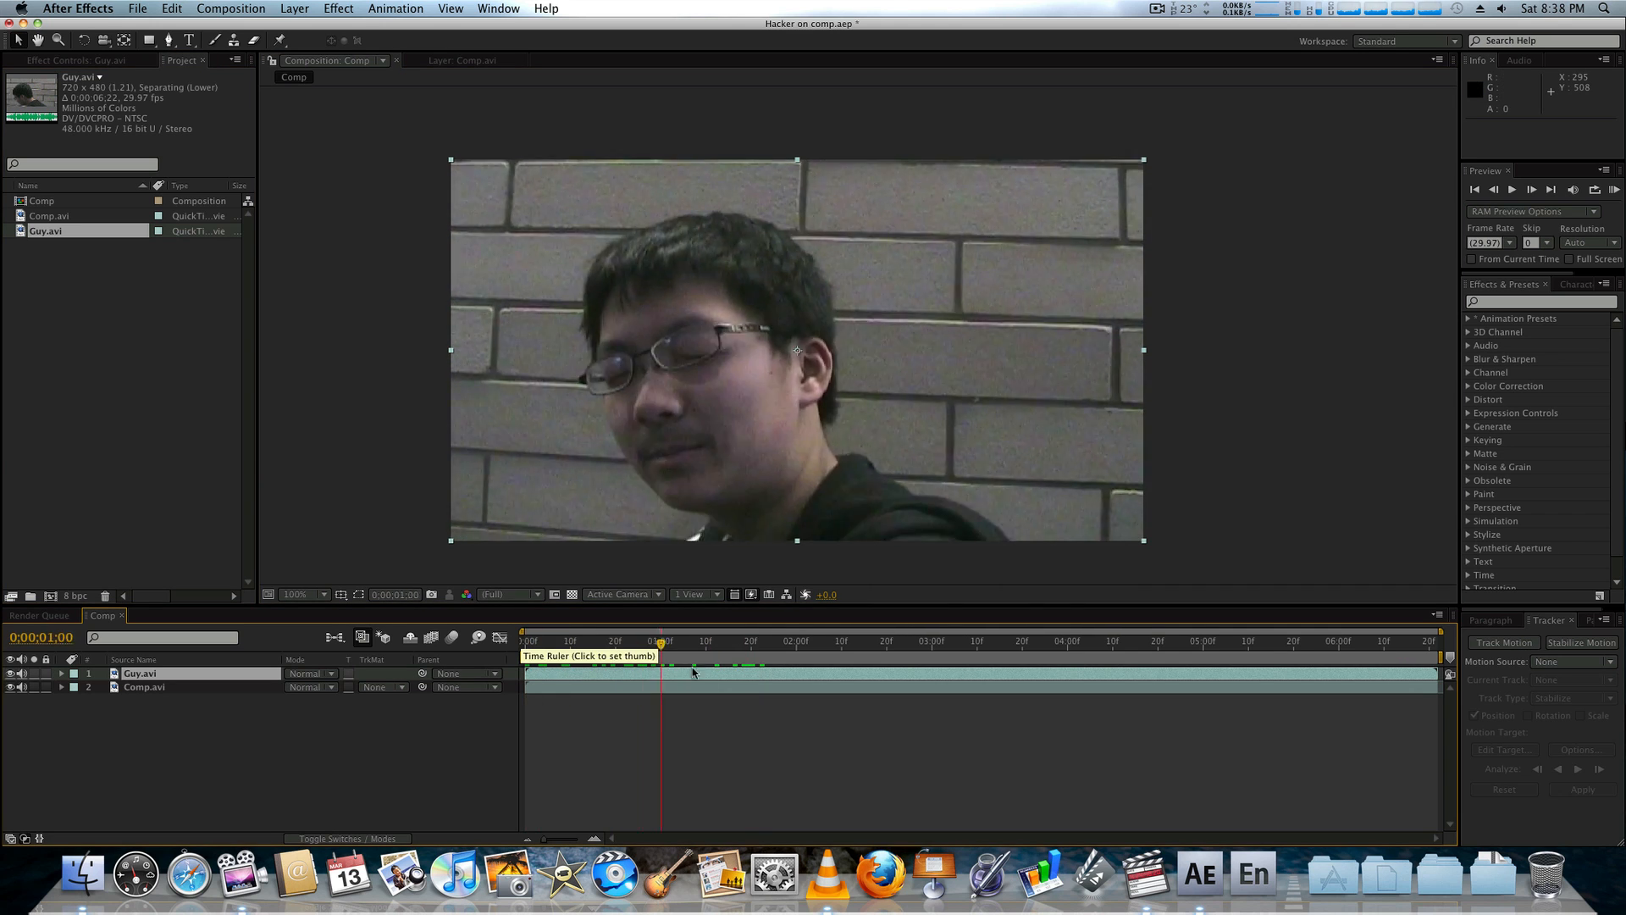
left_click(1401, 640)
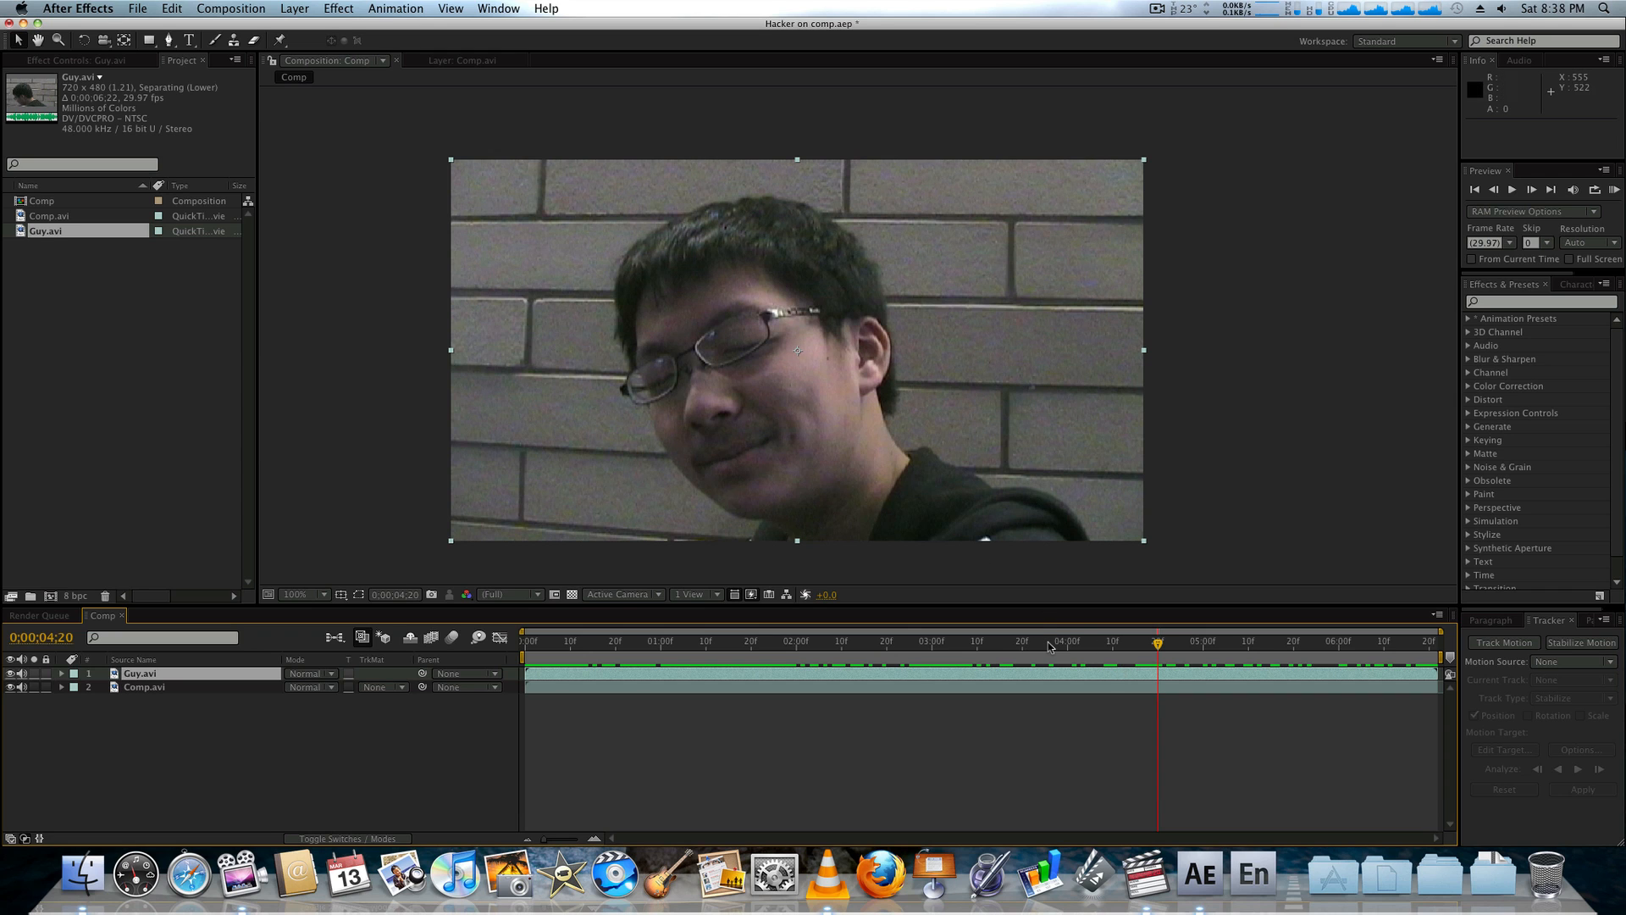
left_click(1027, 641)
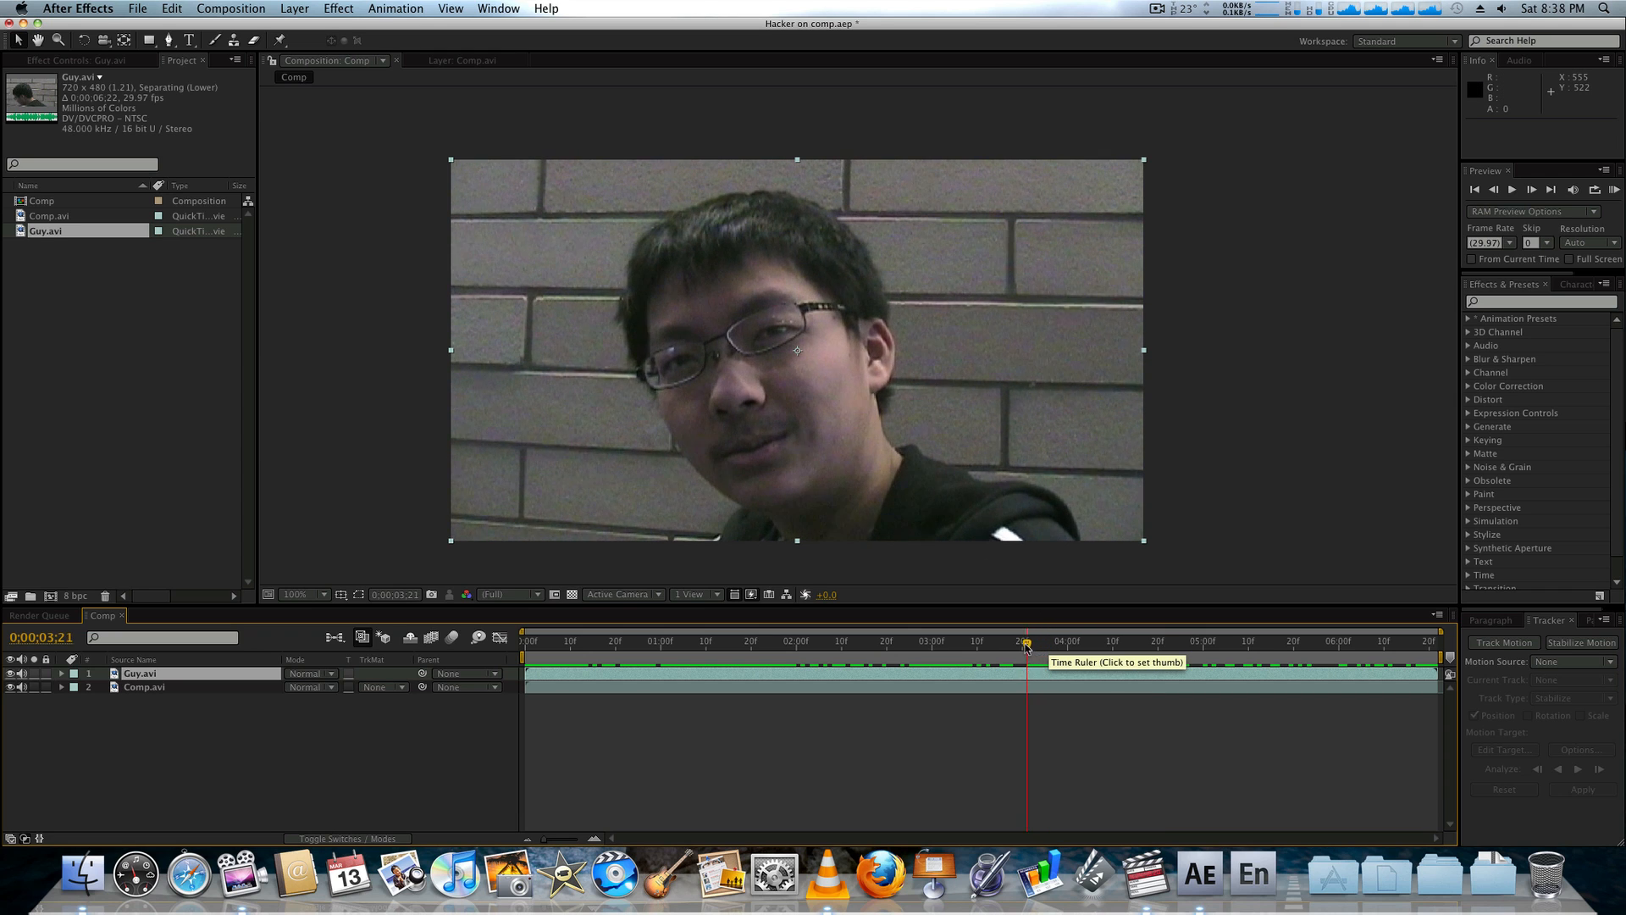
left_click(967, 641)
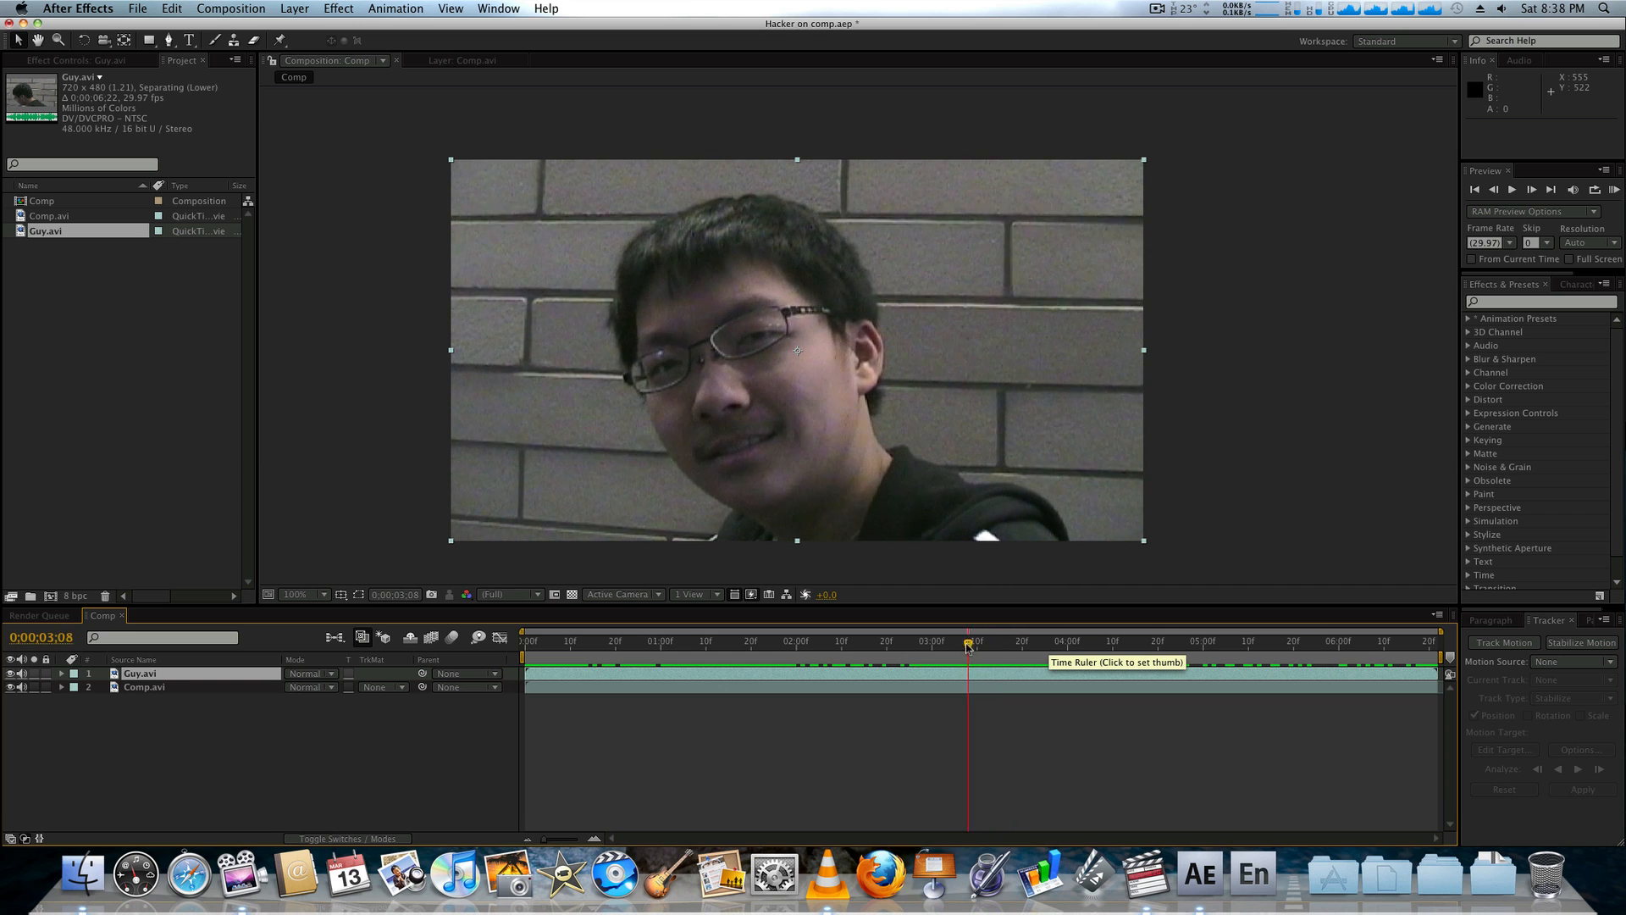
left_click(692, 640)
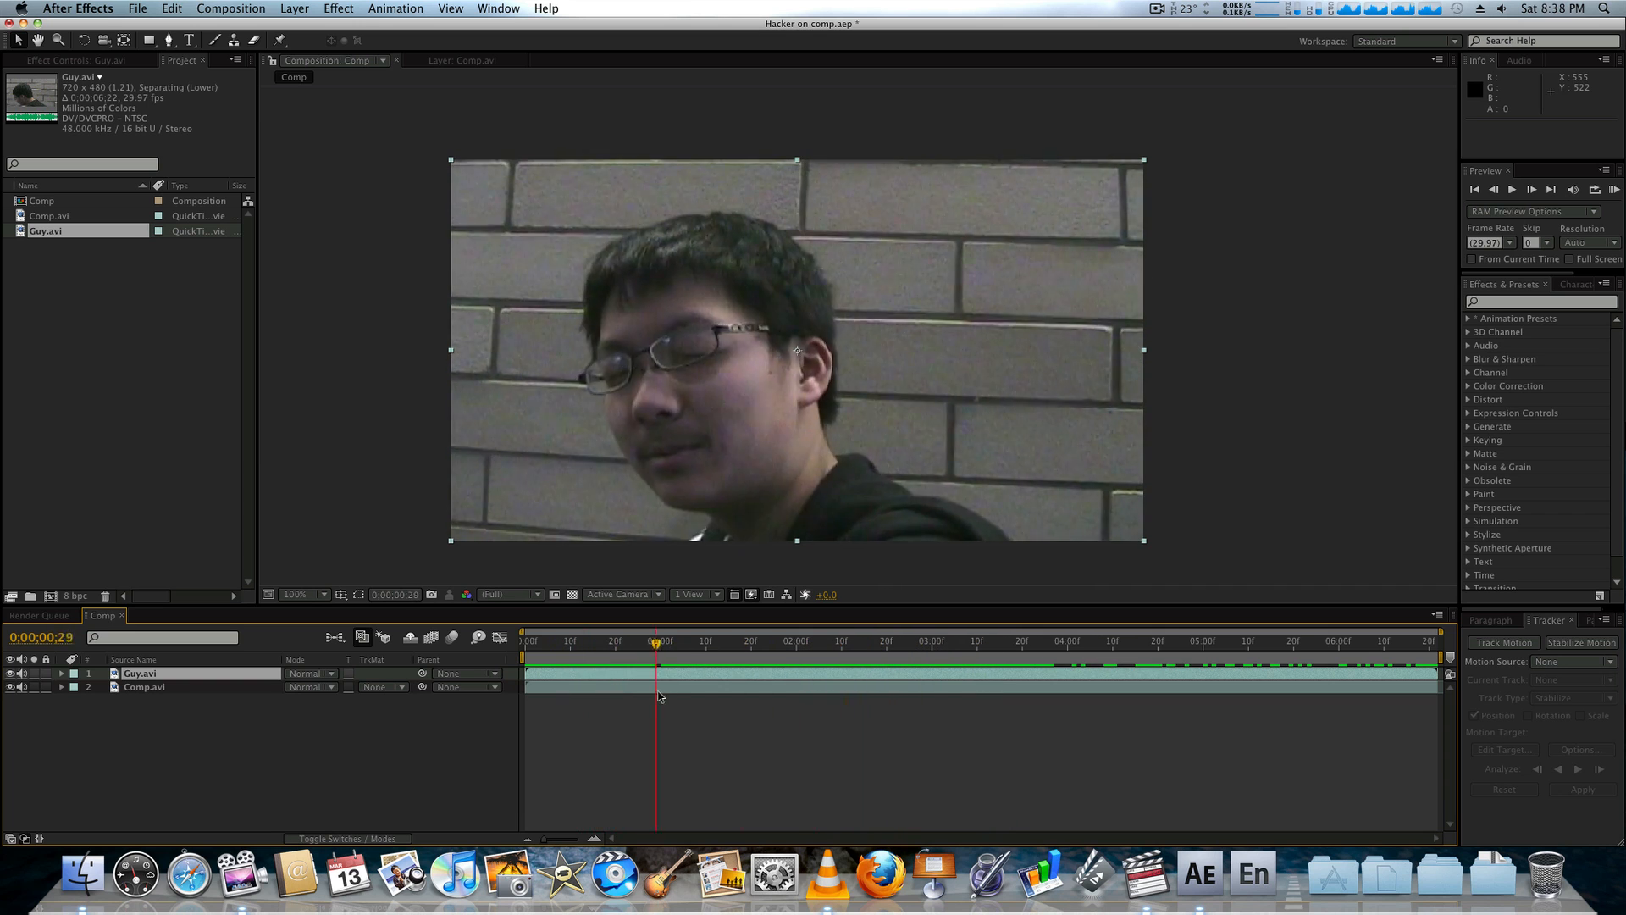
left_click(1135, 640)
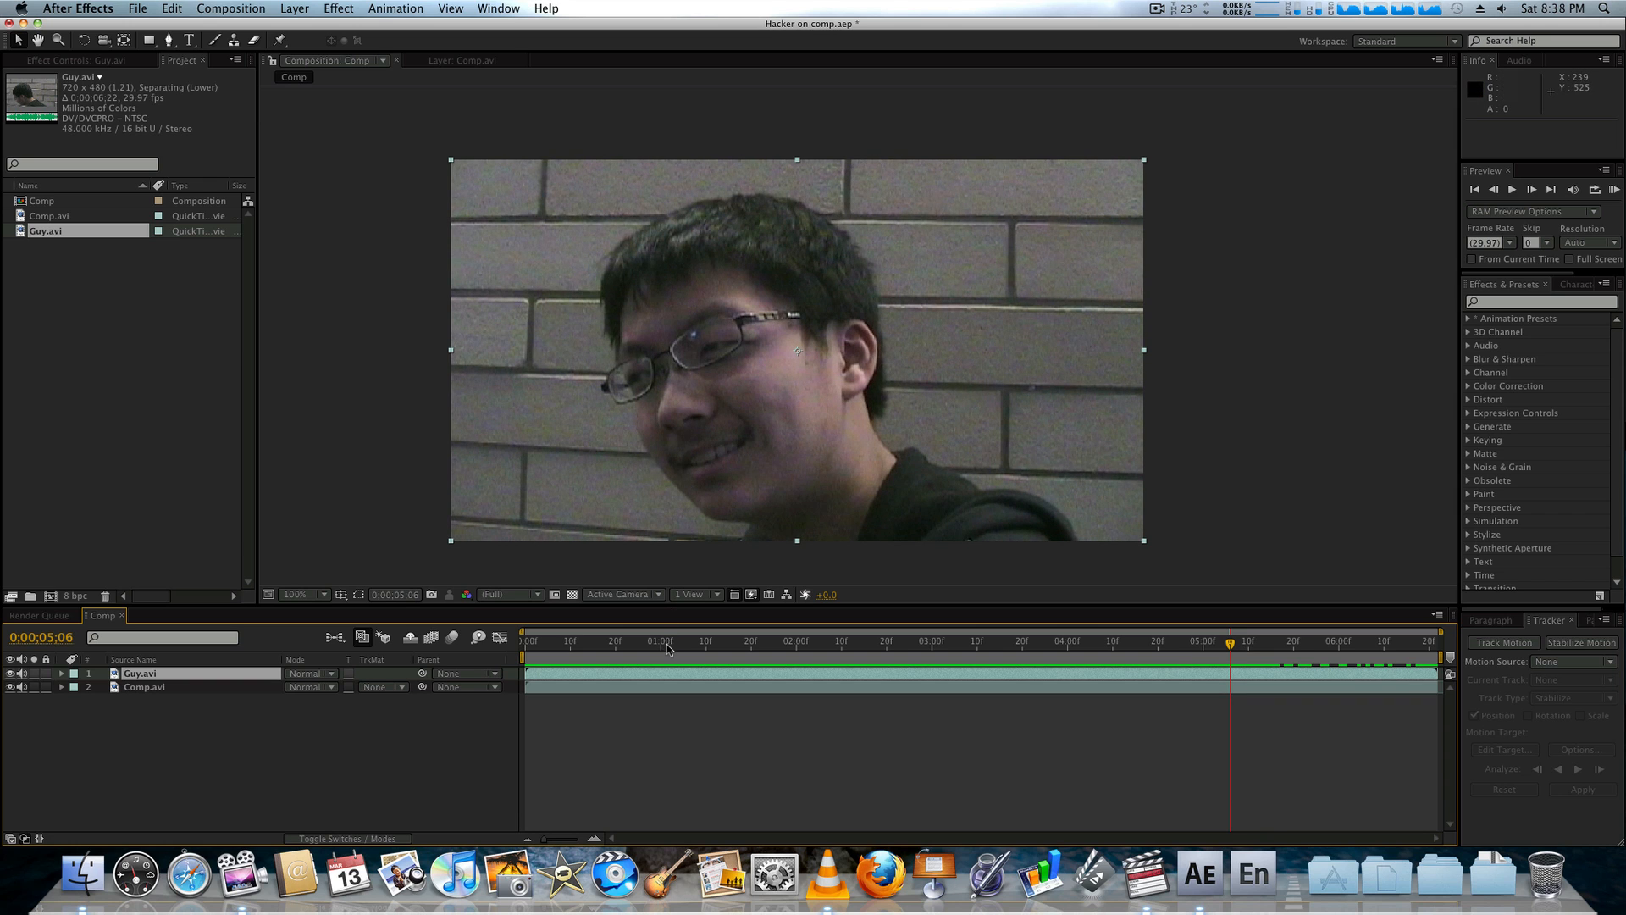
Step: Check a few more frames of the hacker clip and return the composition to 0;00;00;00
left_click(742, 640)
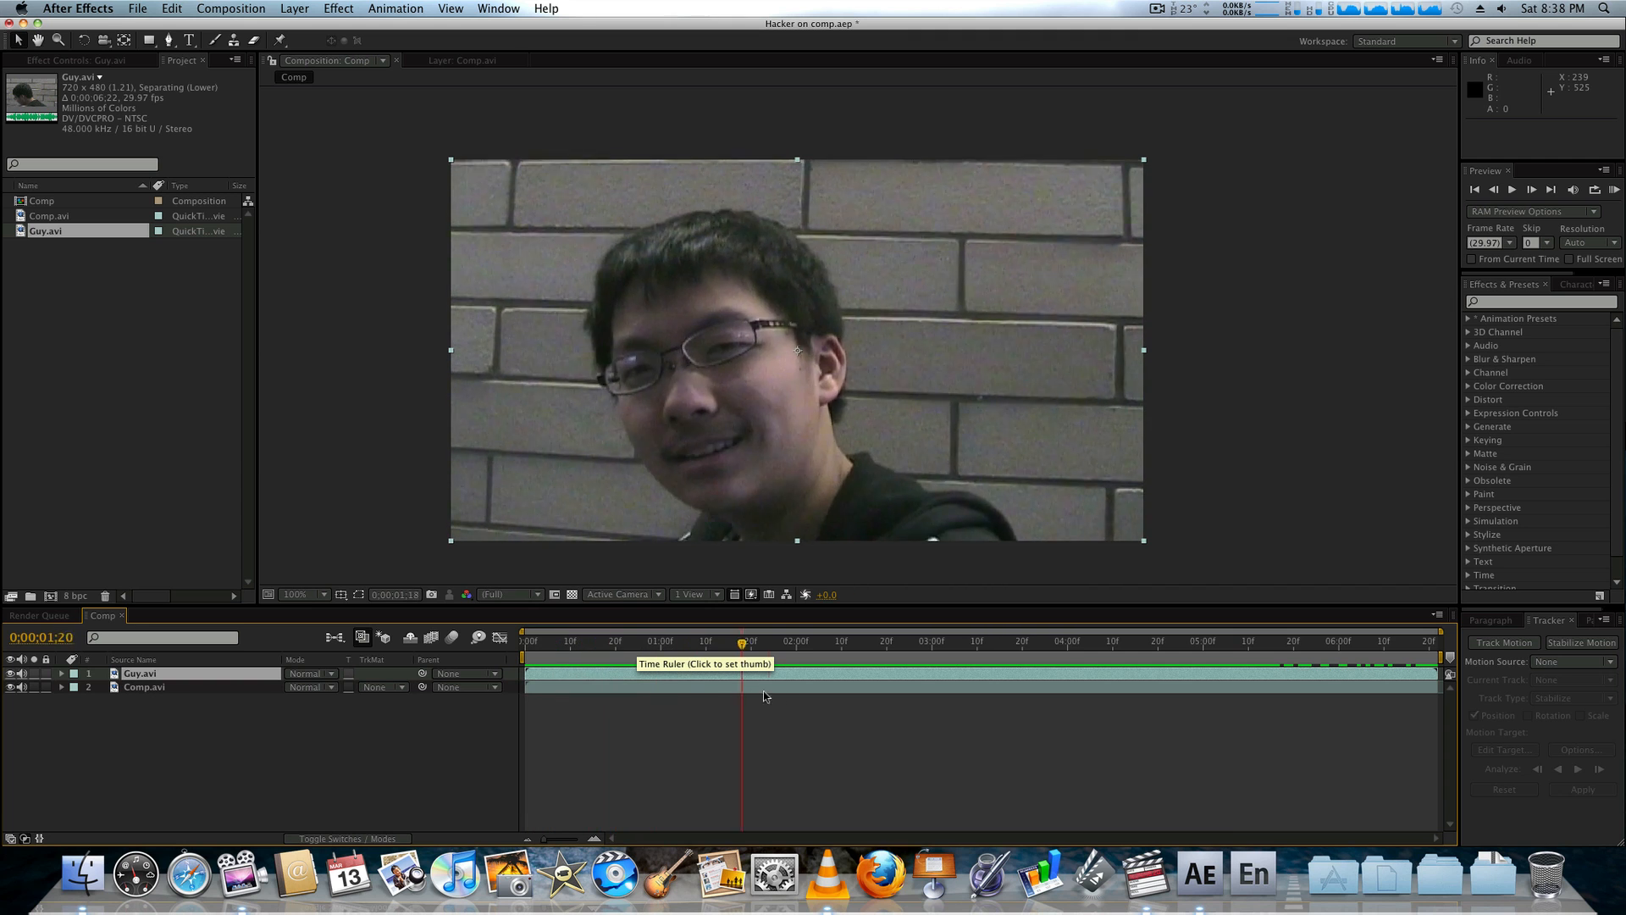
left_click(1235, 640)
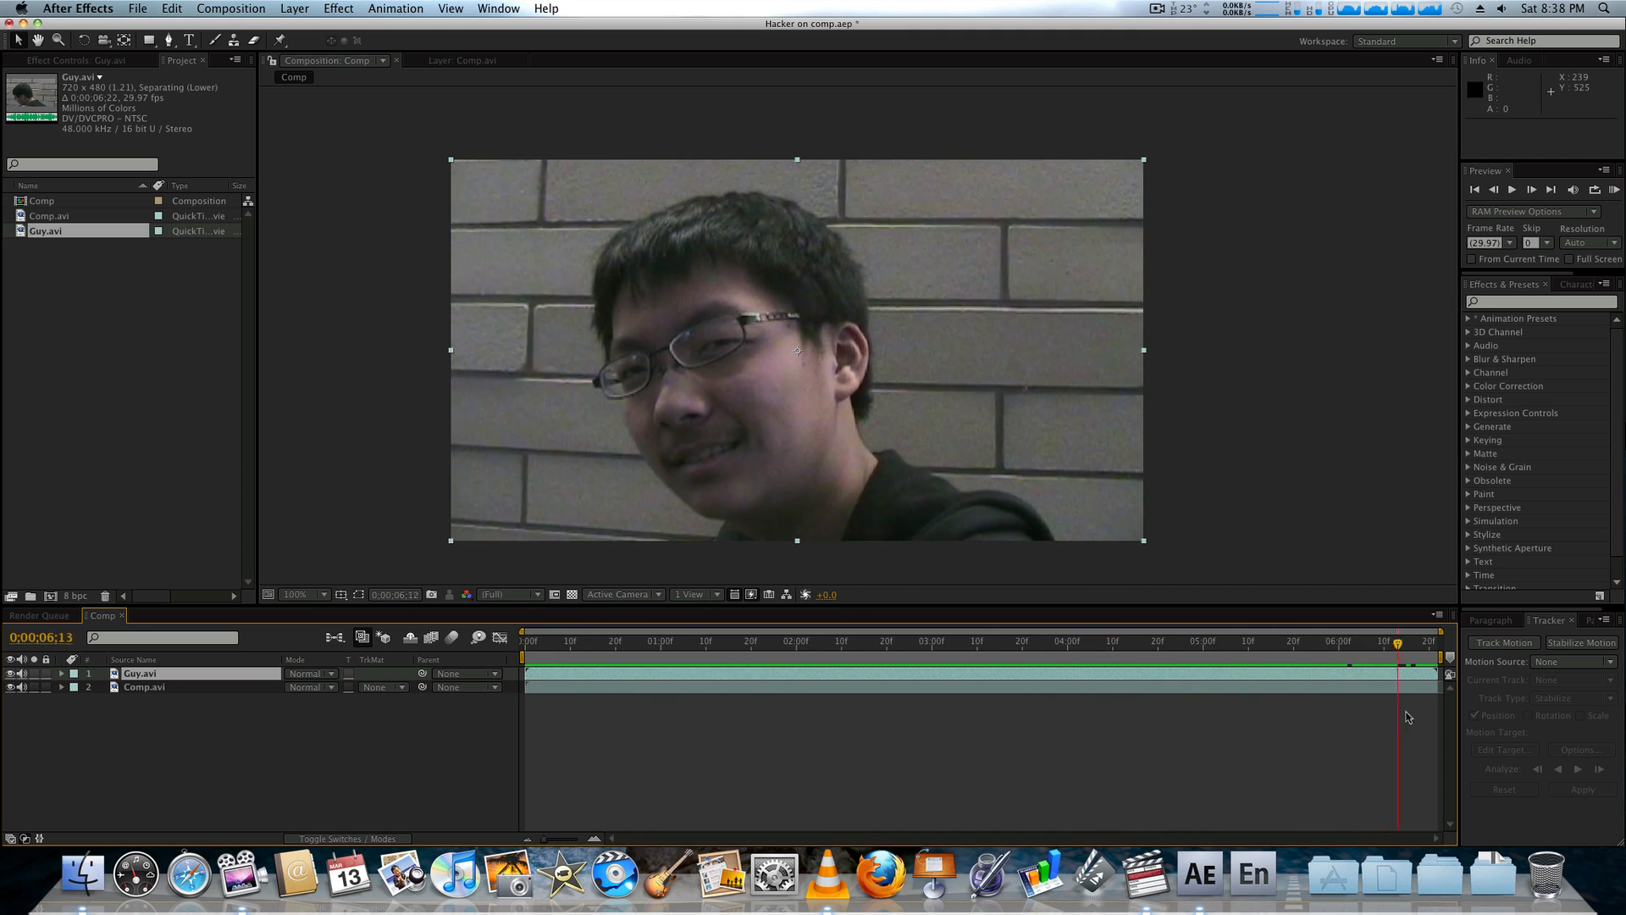
left_click(1147, 641)
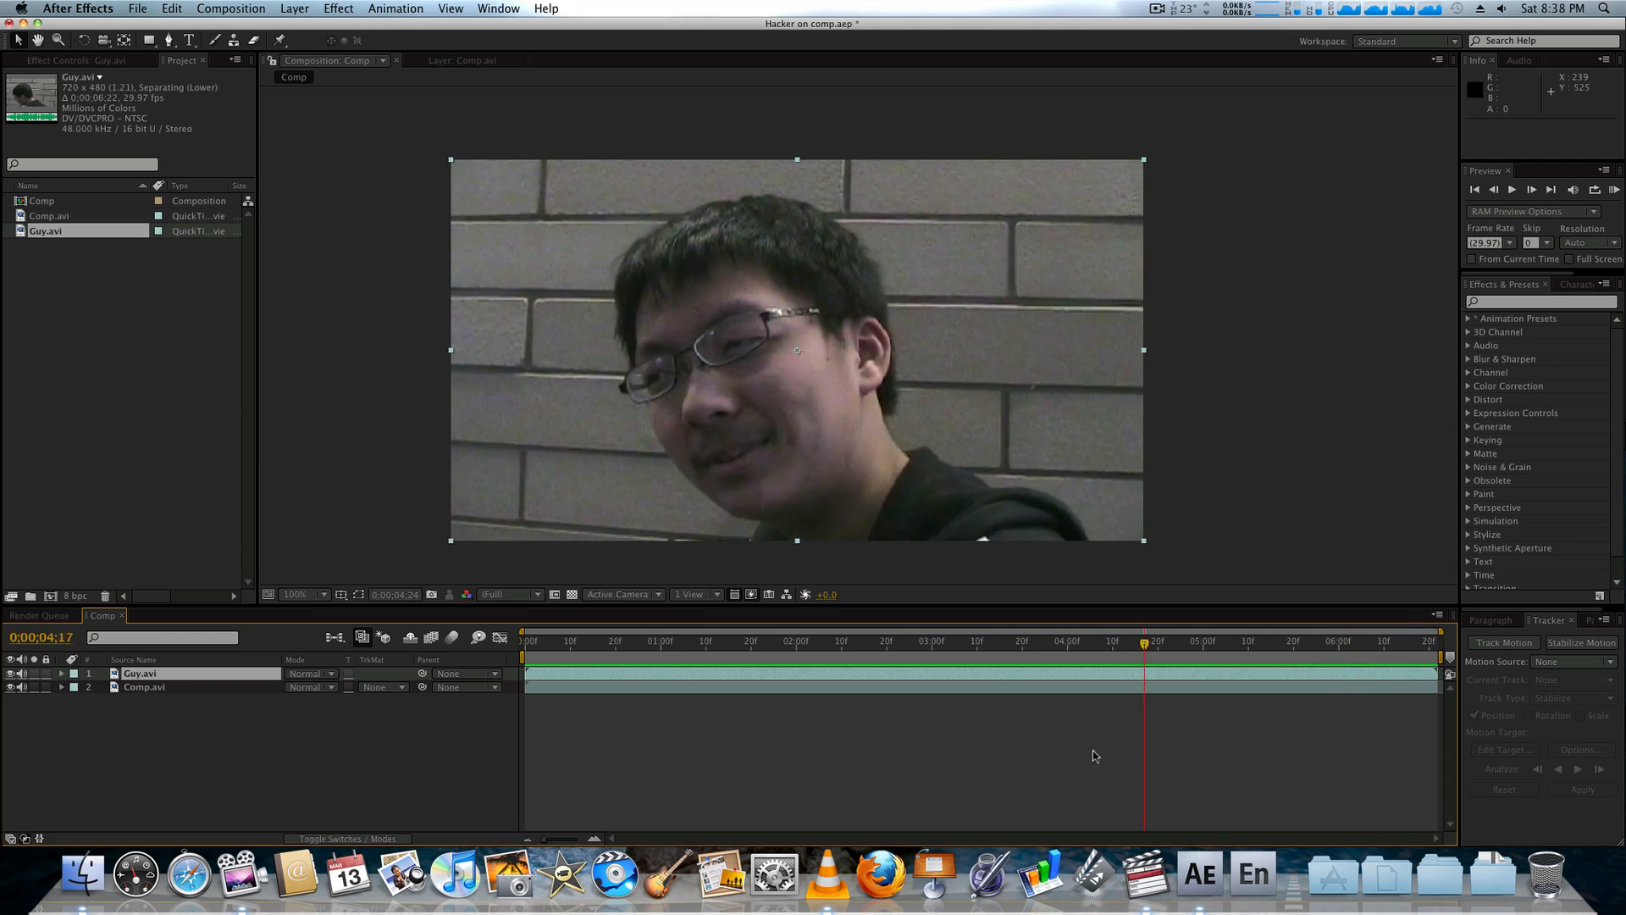
left_click(625, 640)
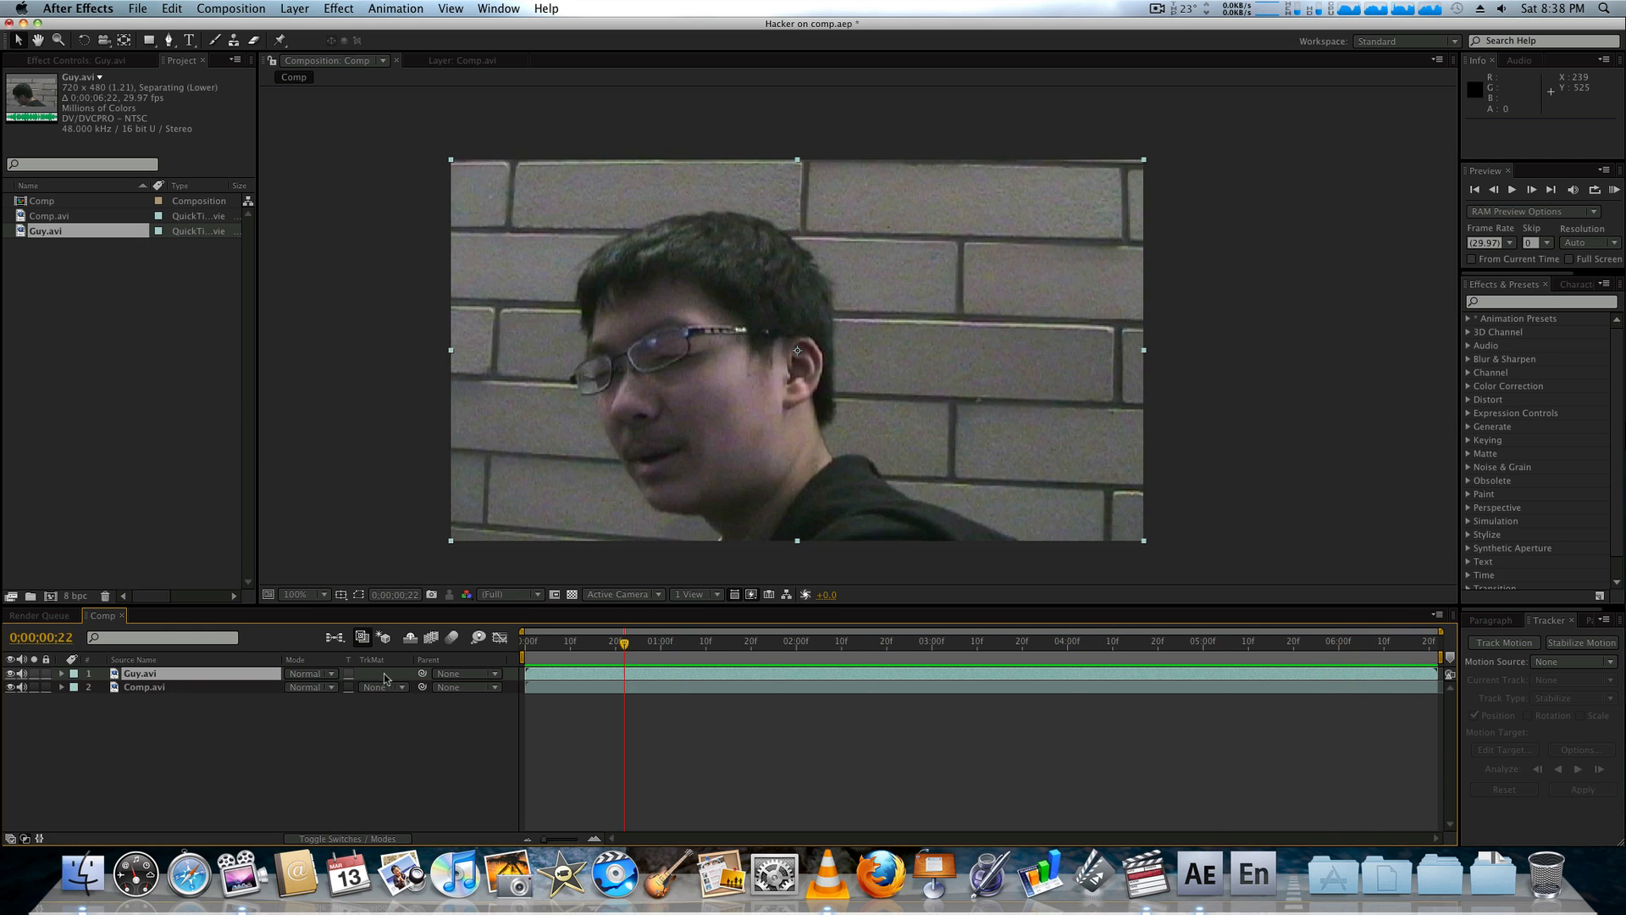
left_click(527, 640)
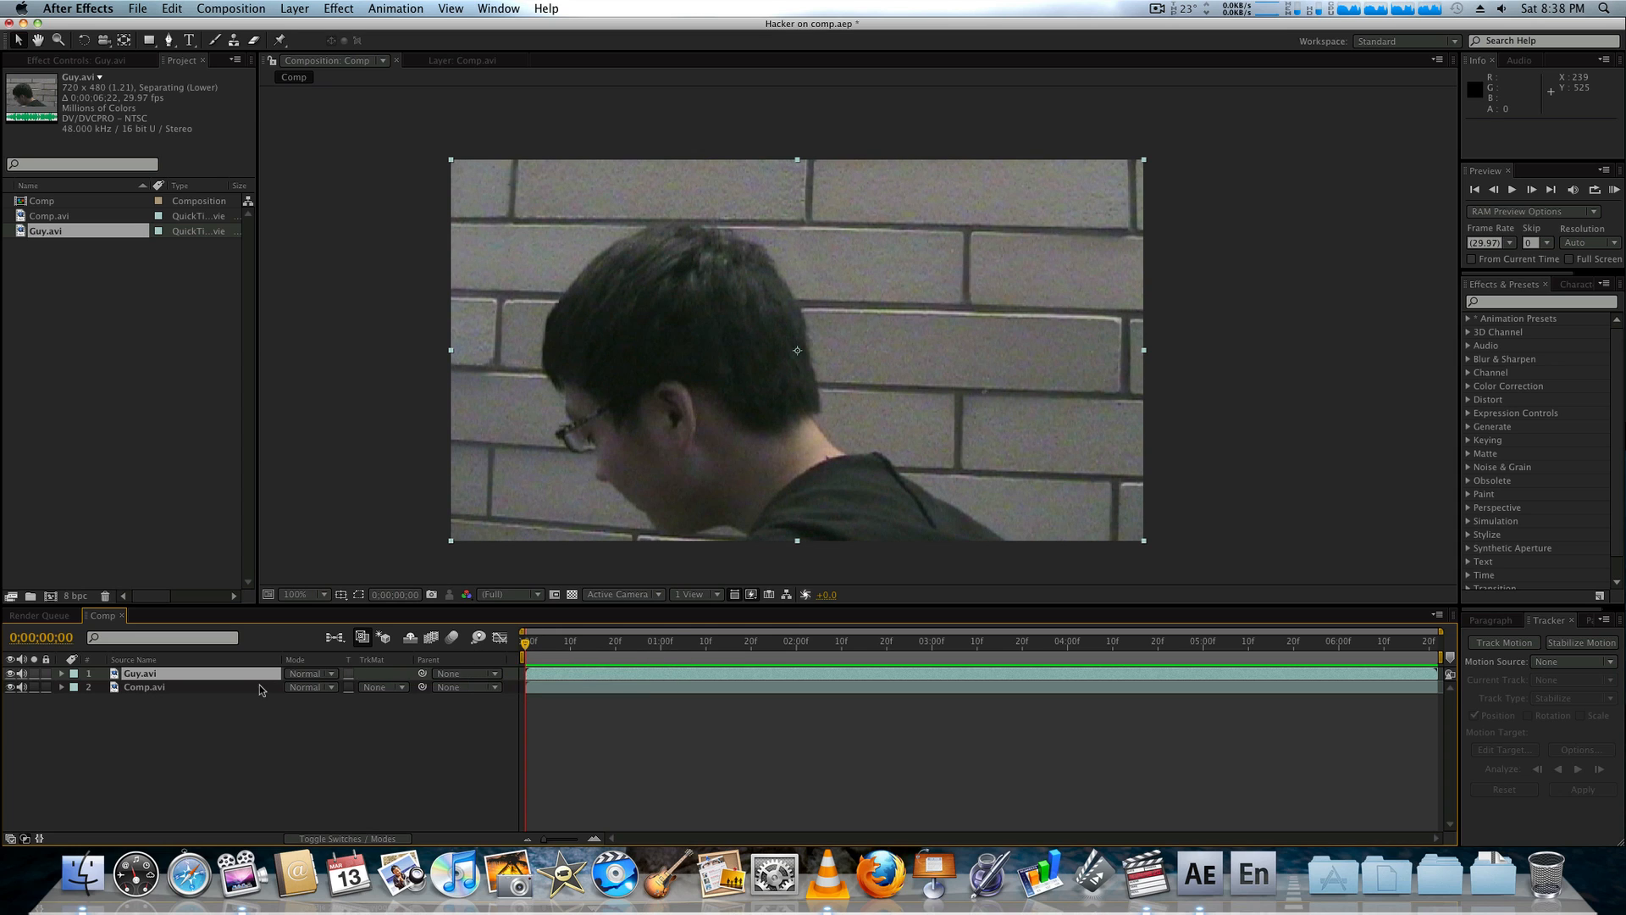
Step: Track Comp.avi with Perspective corner pin and place Track Point 1 on the screen's top-left corner
left_click(144, 686)
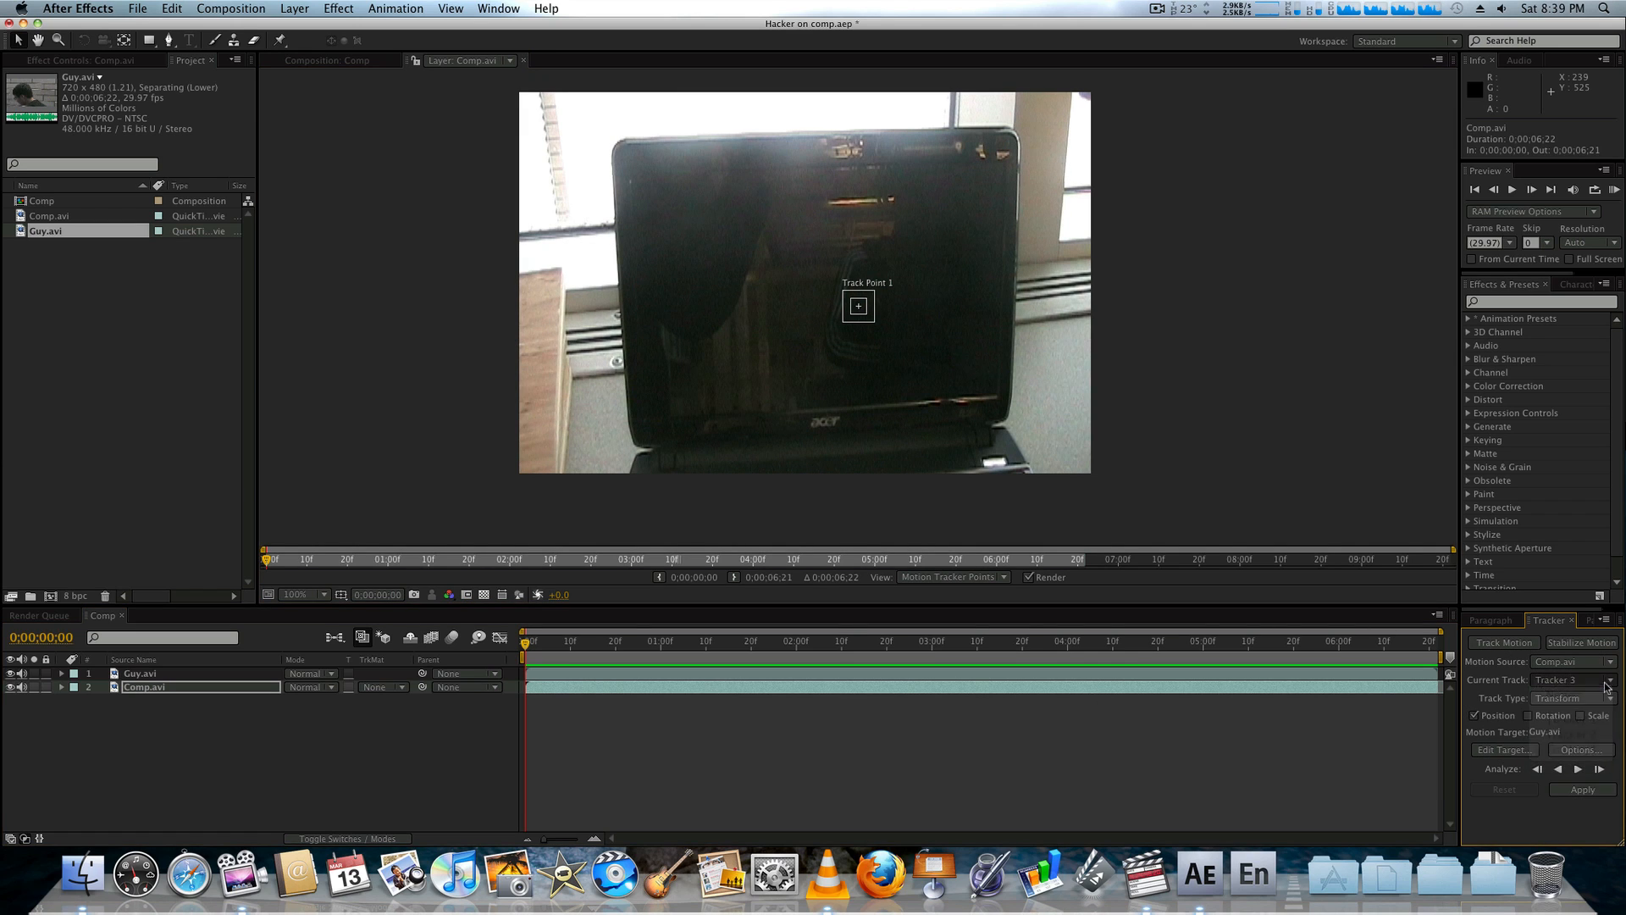
left_click(1573, 698)
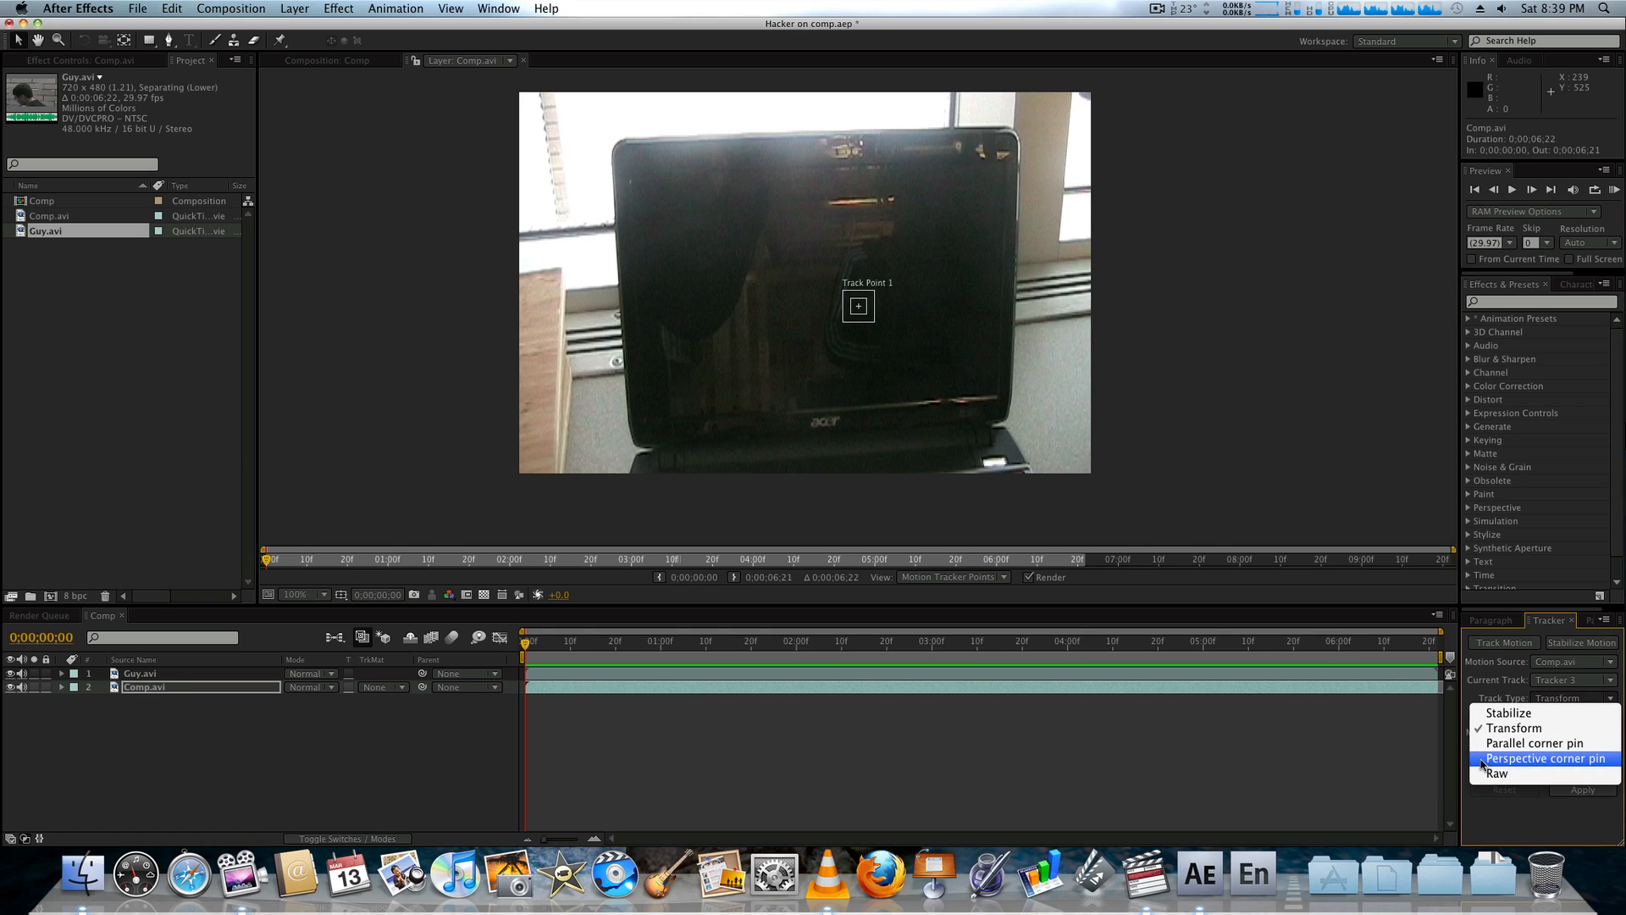
left_click(1545, 759)
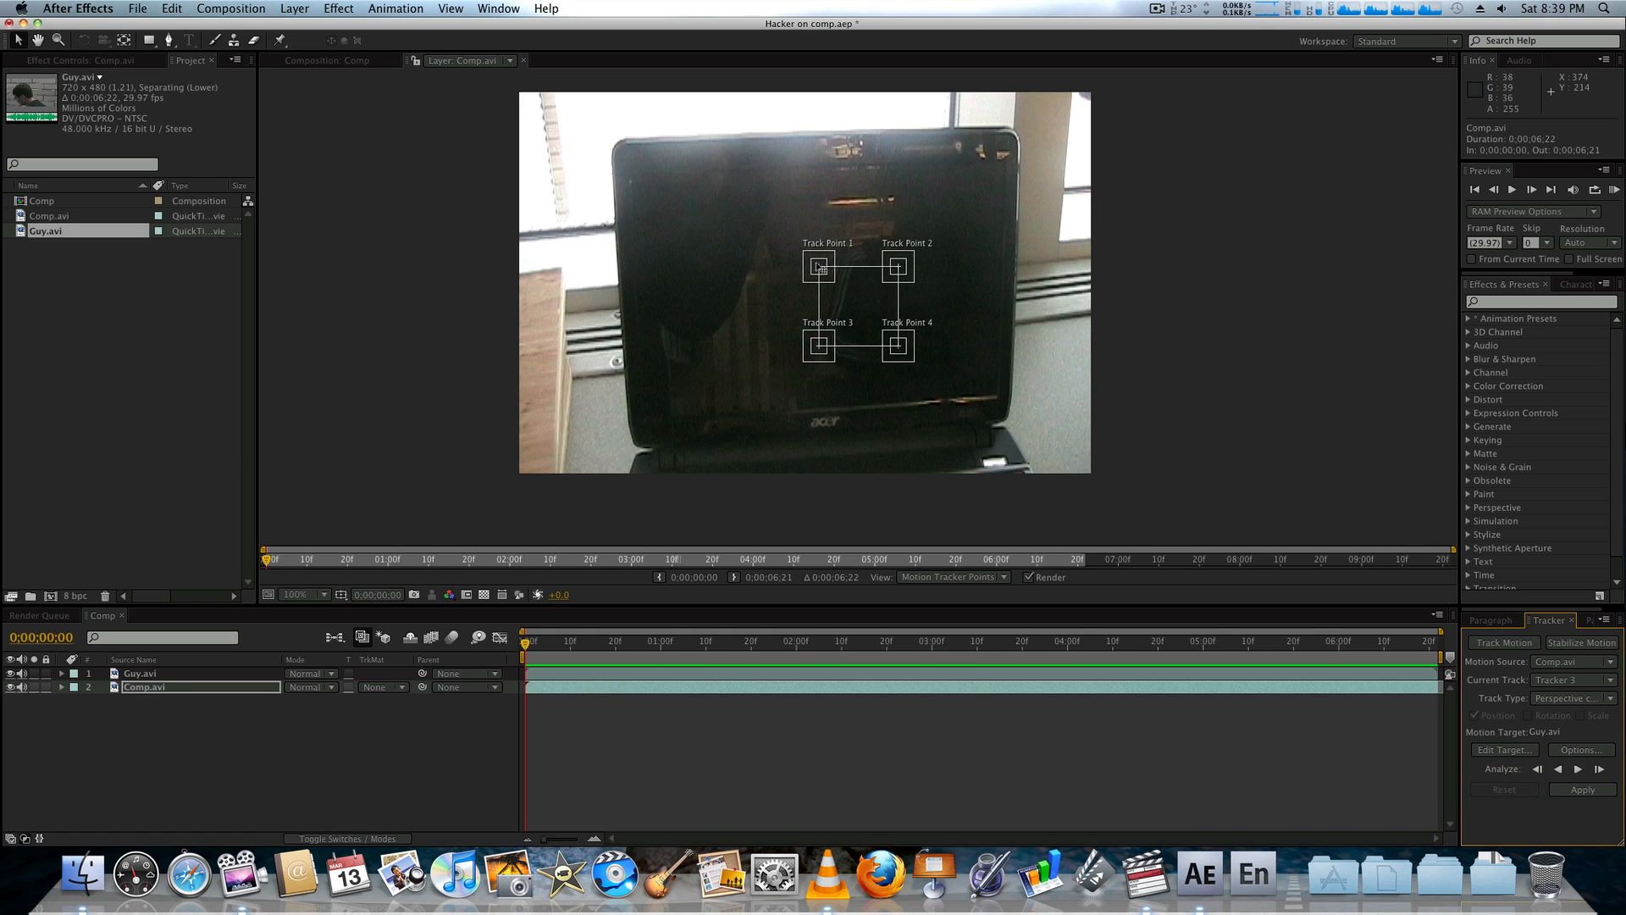
left_click_drag(820, 266, 718, 252)
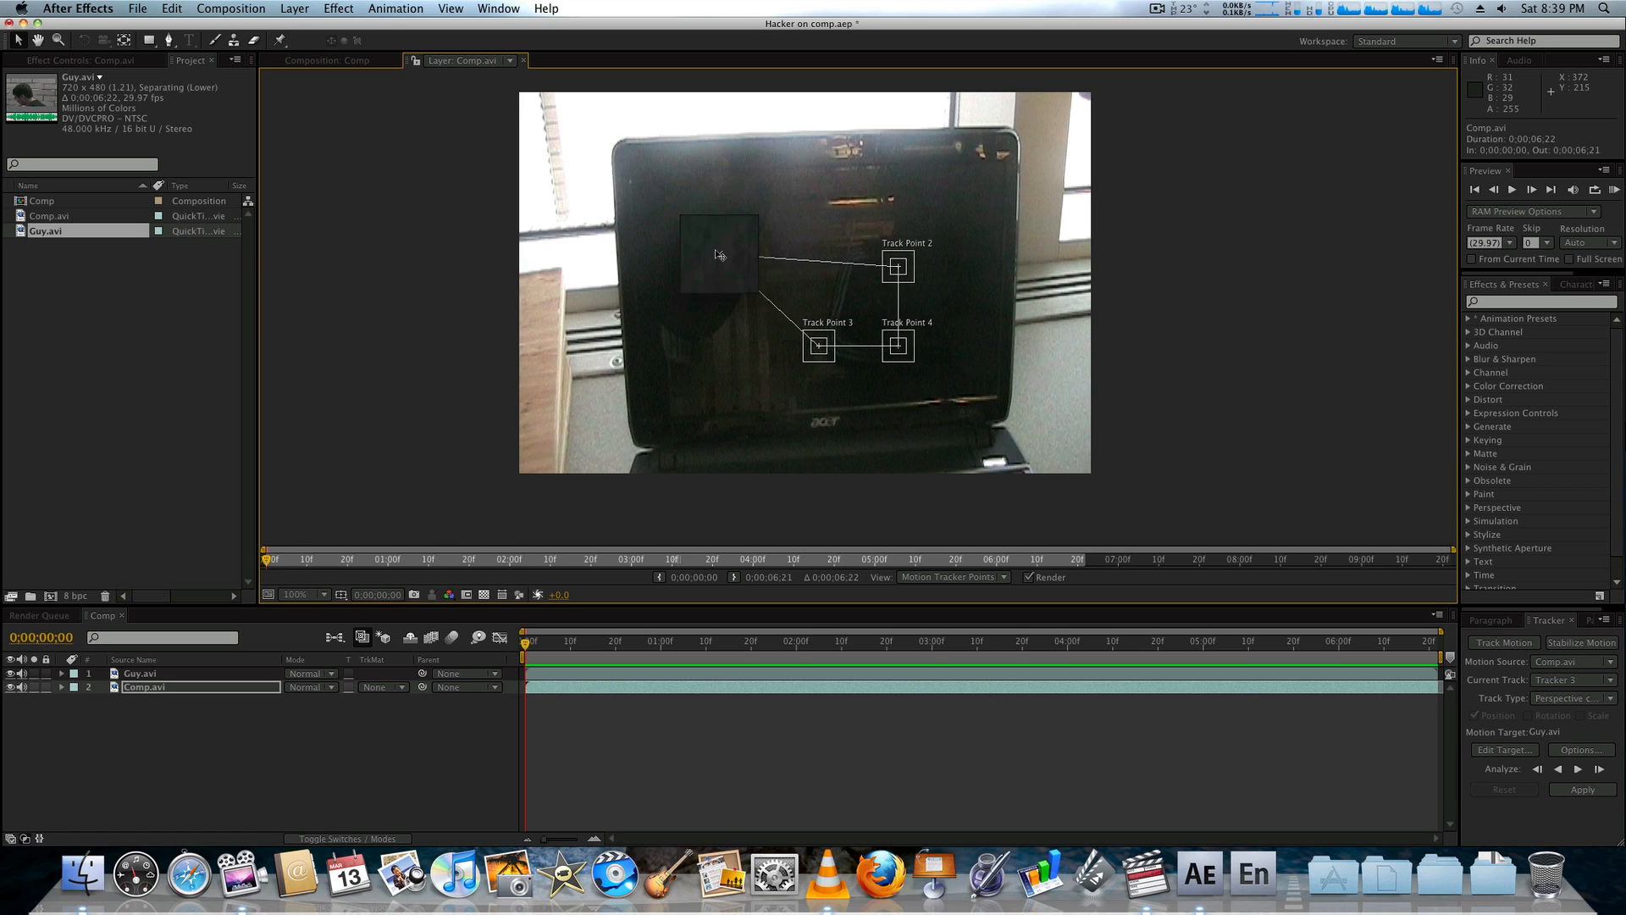
left_click_drag(718, 252, 671, 171)
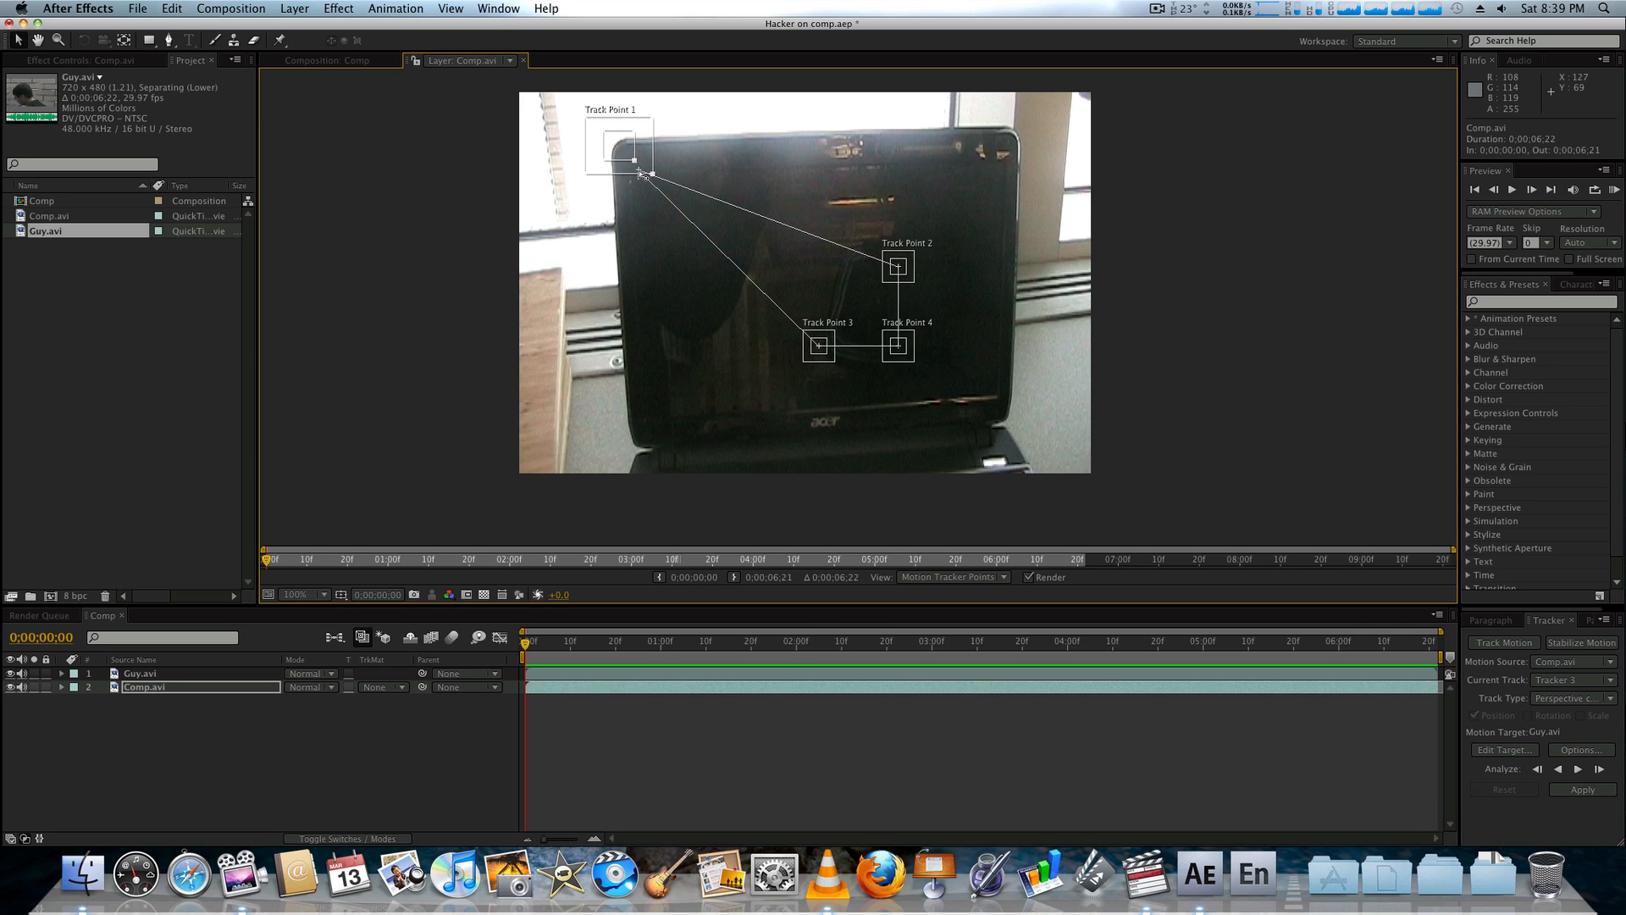
Step: Zoom in and place Track Points 2 and 3 on the screen's top-right and bottom-left corners
left_click(326, 595)
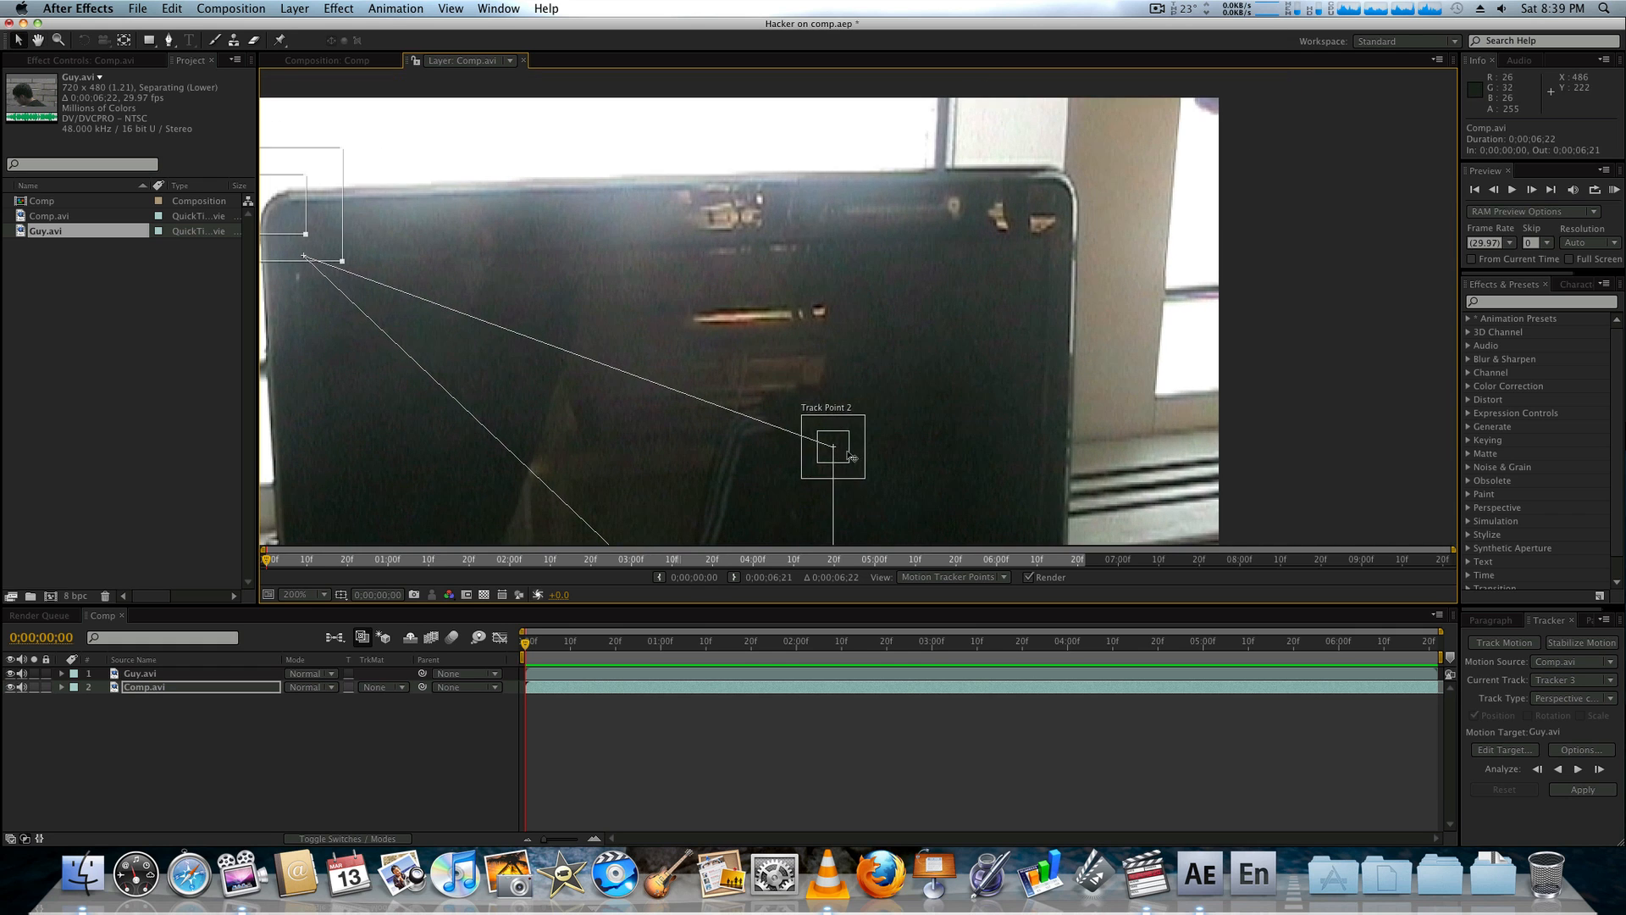
left_click_drag(833, 446, 1080, 175)
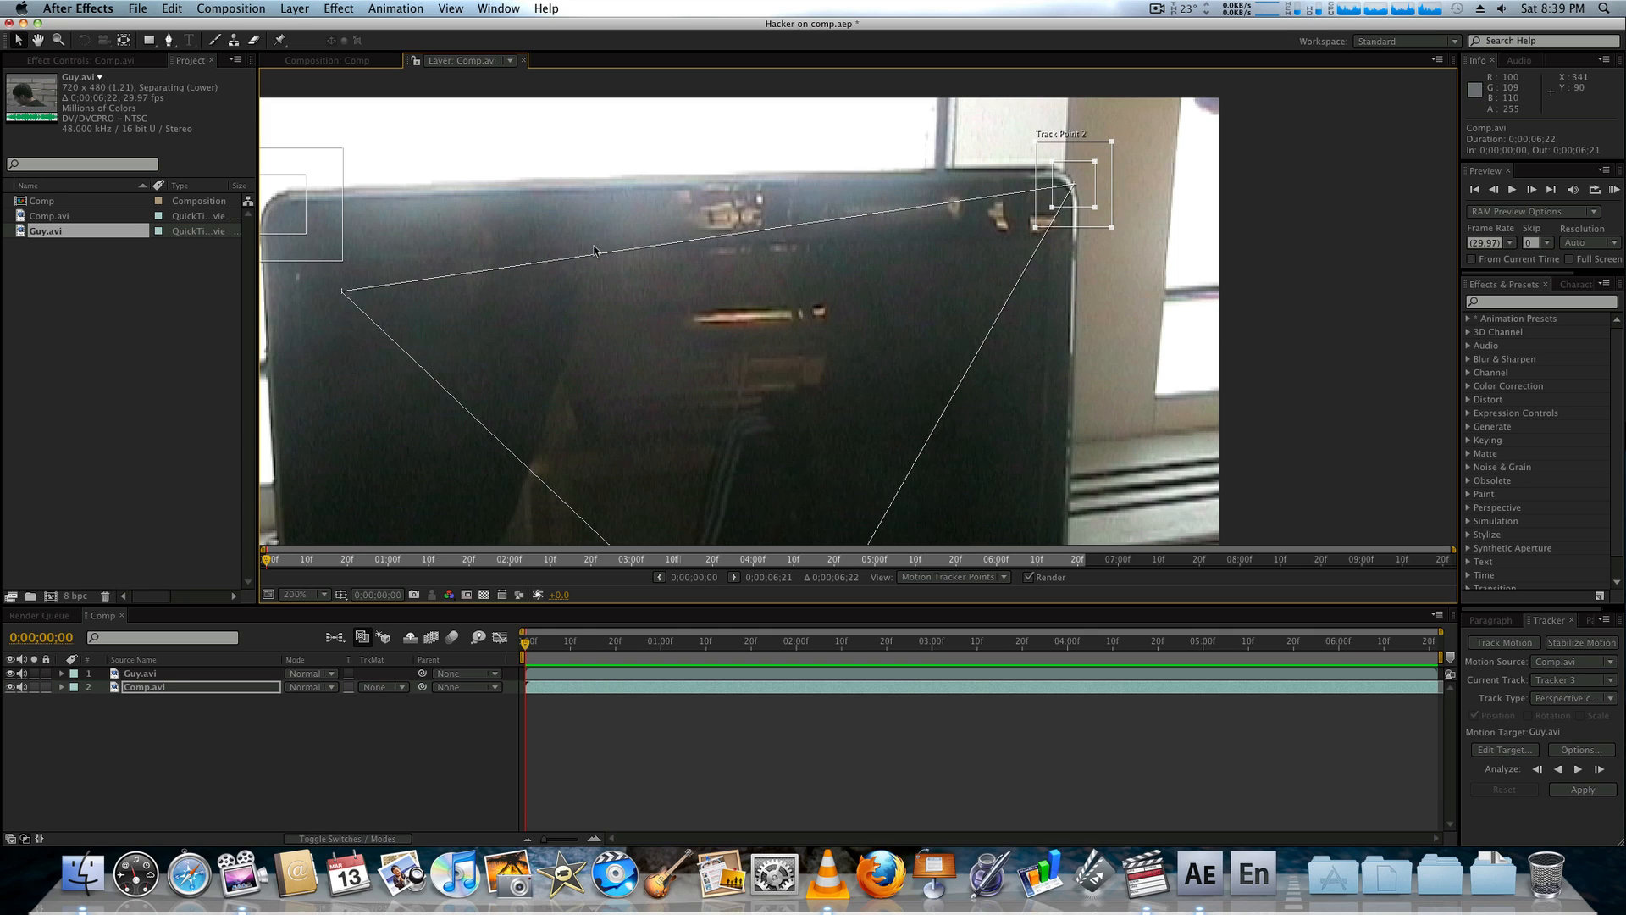
mouse_move(336, 296)
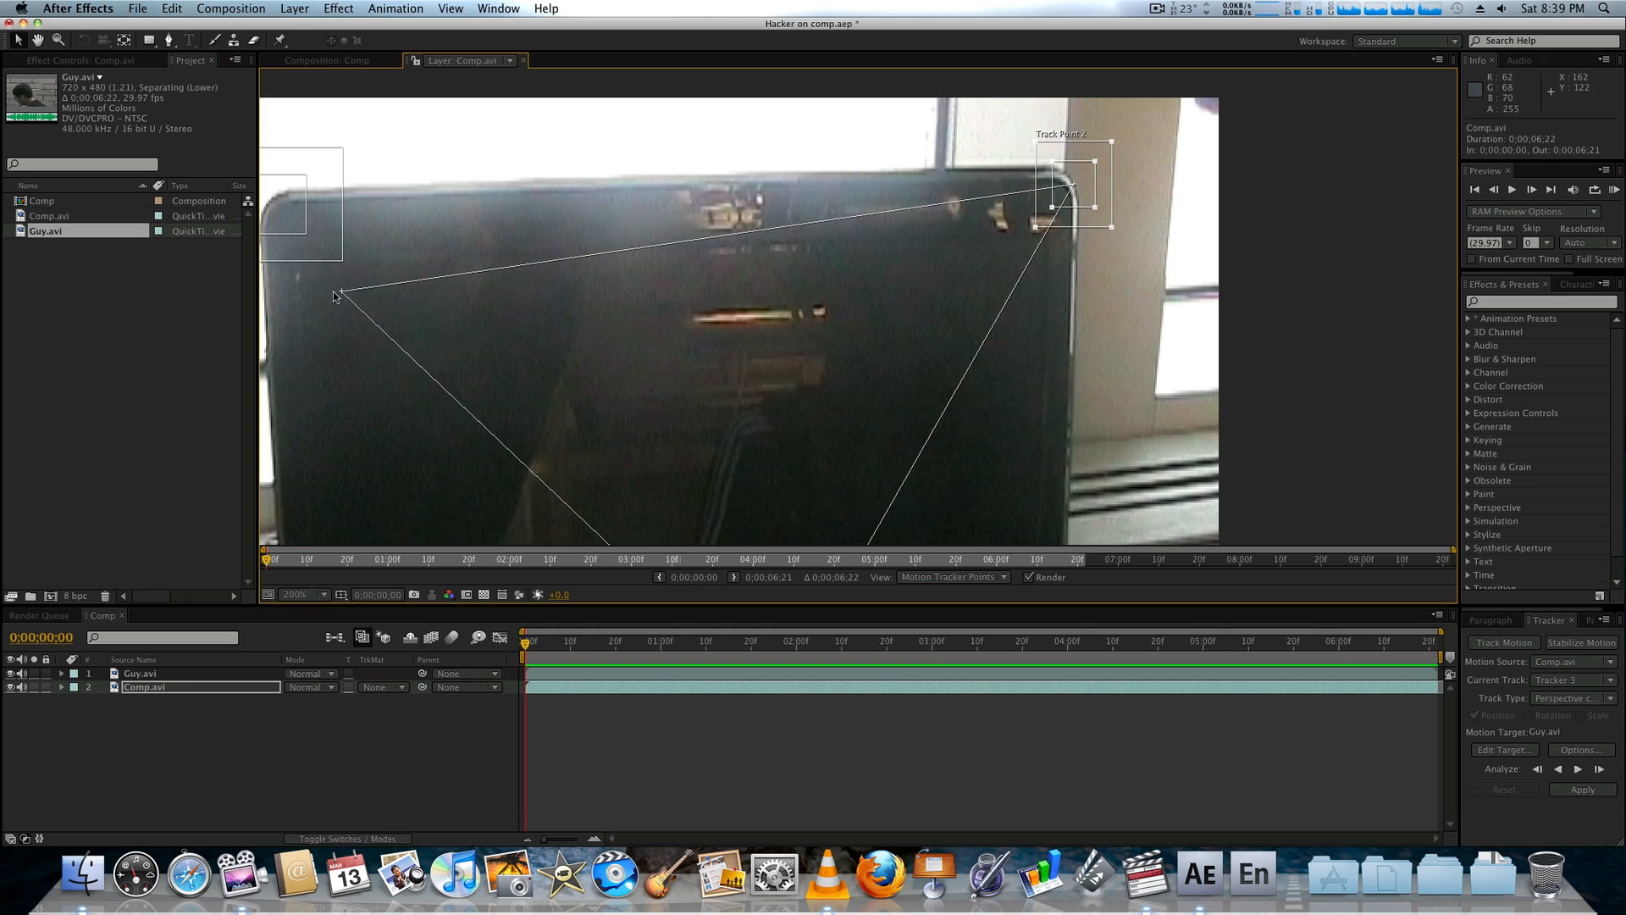
mouse_move(980, 307)
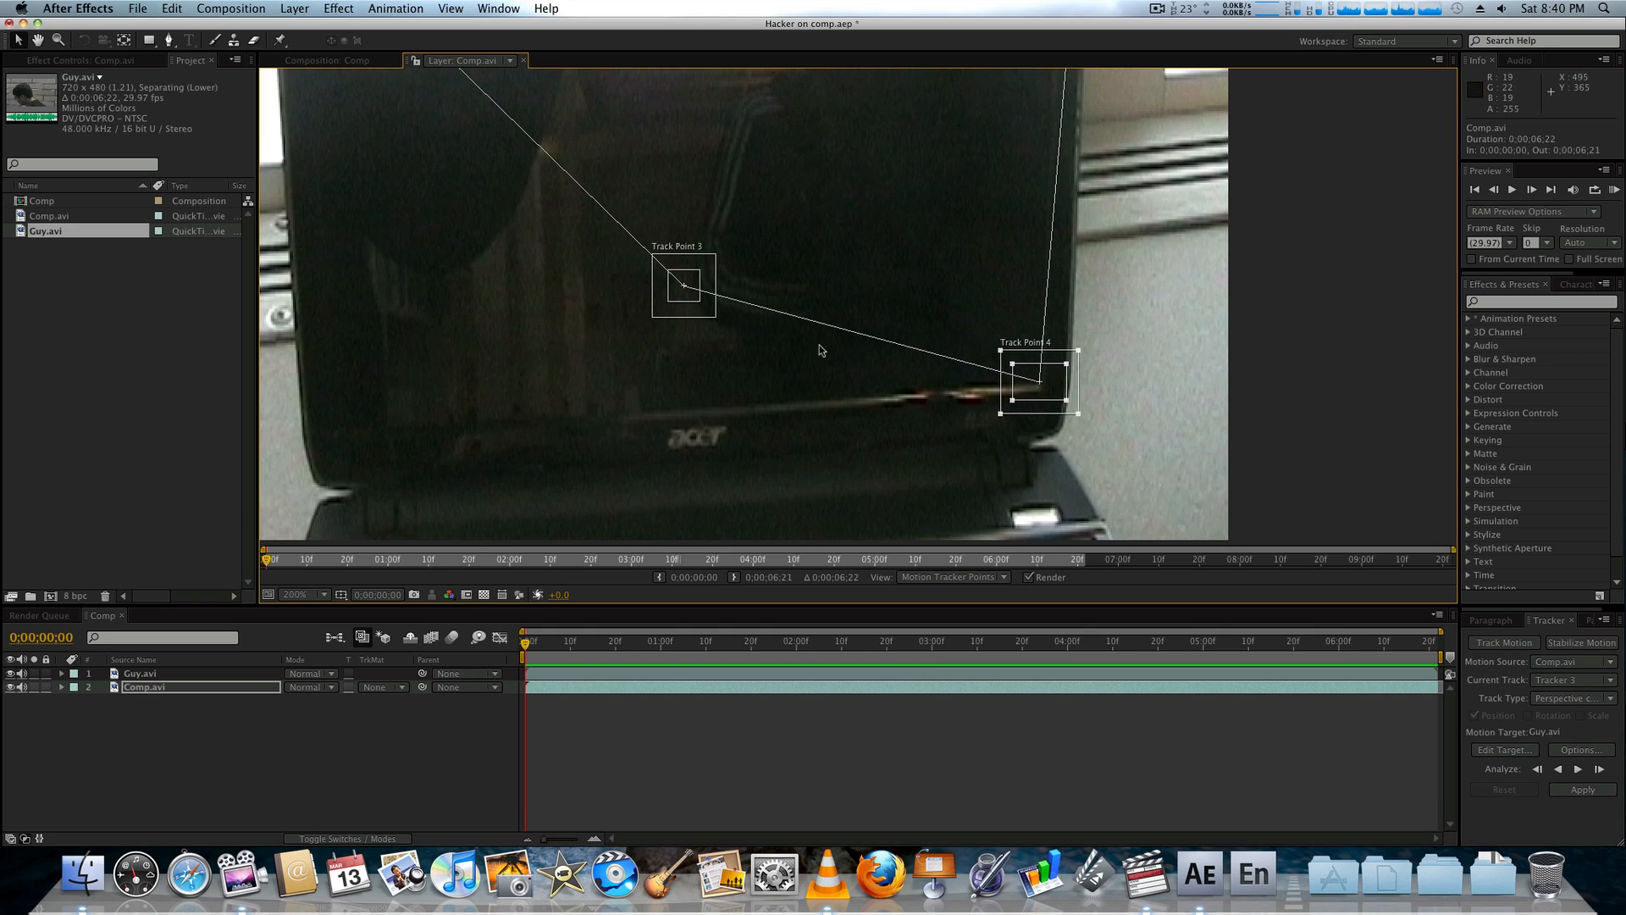
left_click_drag(682, 285, 317, 487)
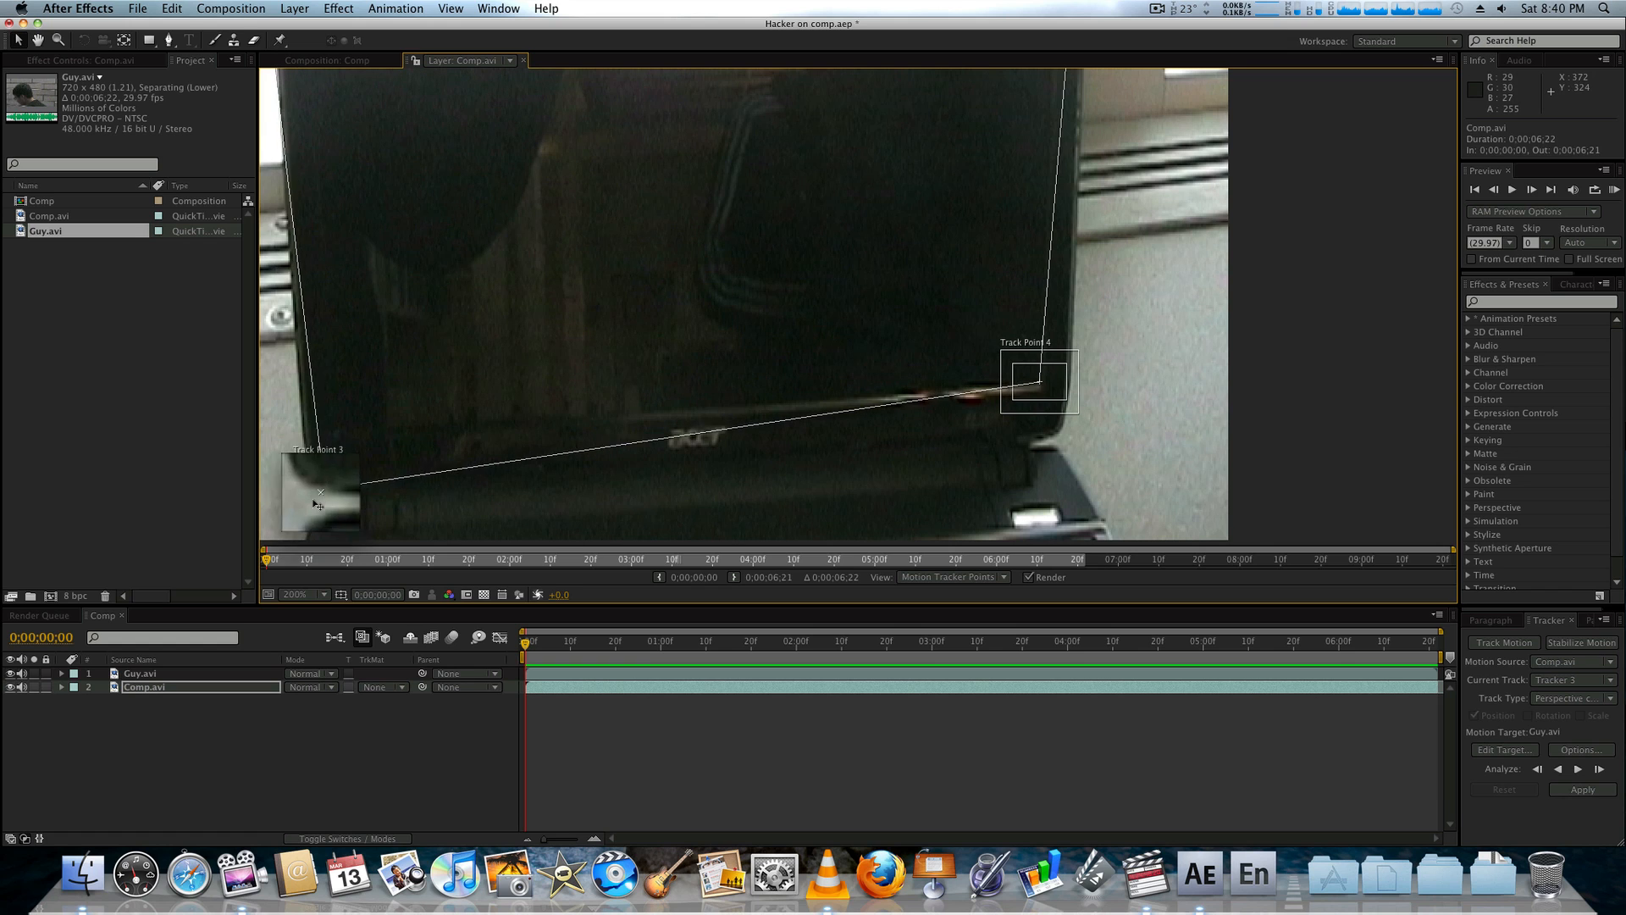
left_click_drag(317, 488, 332, 508)
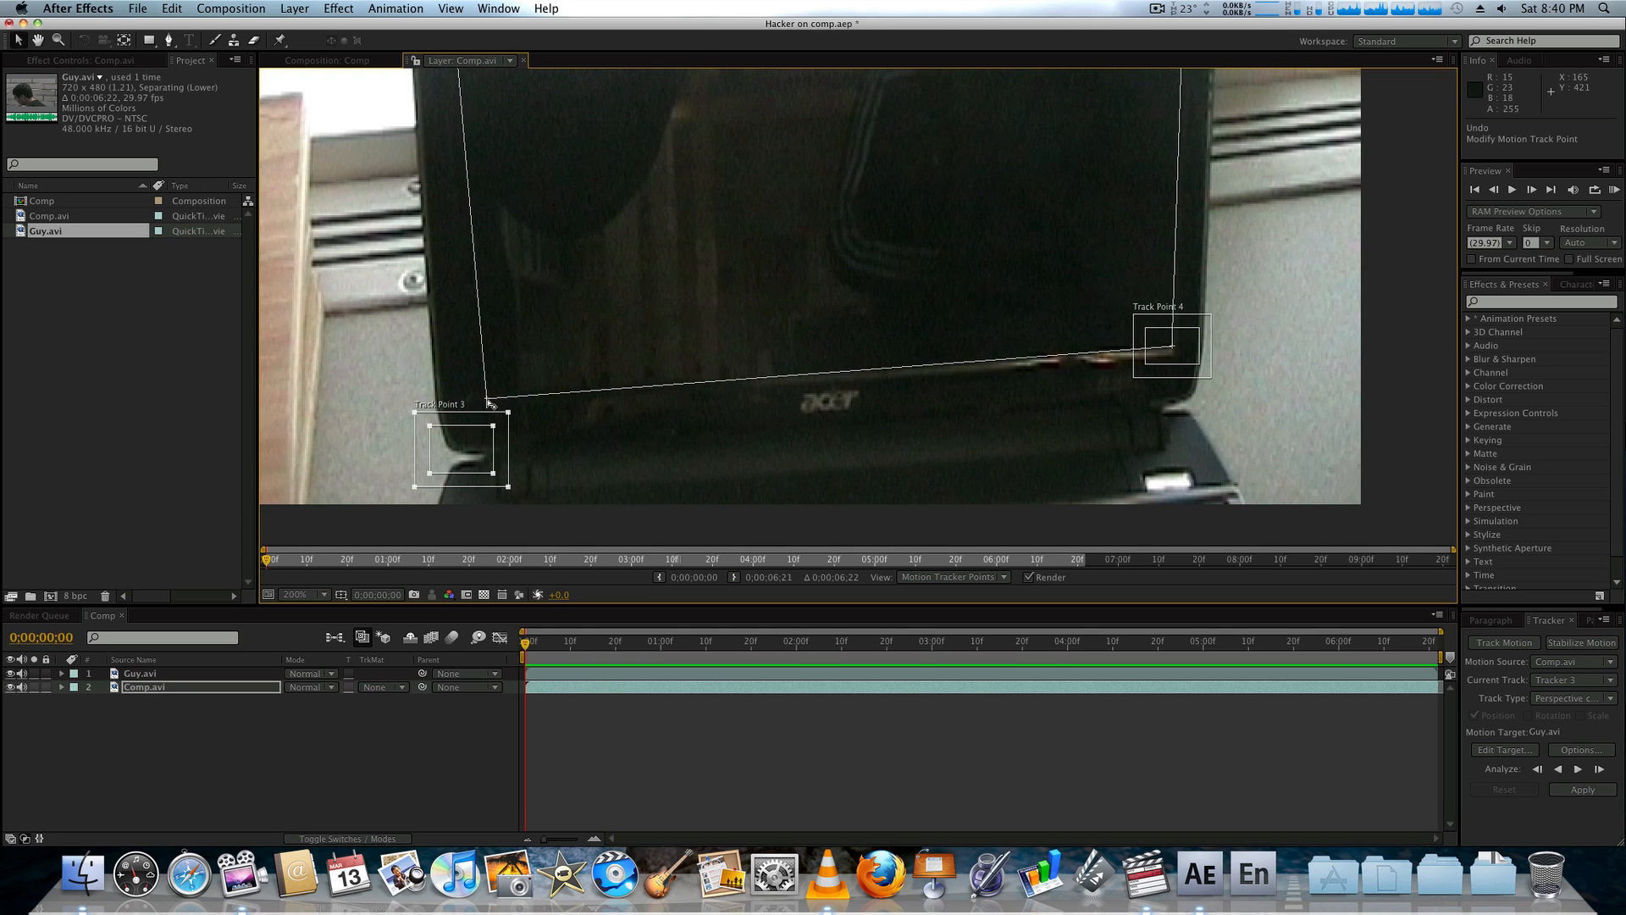
mouse_move(857, 380)
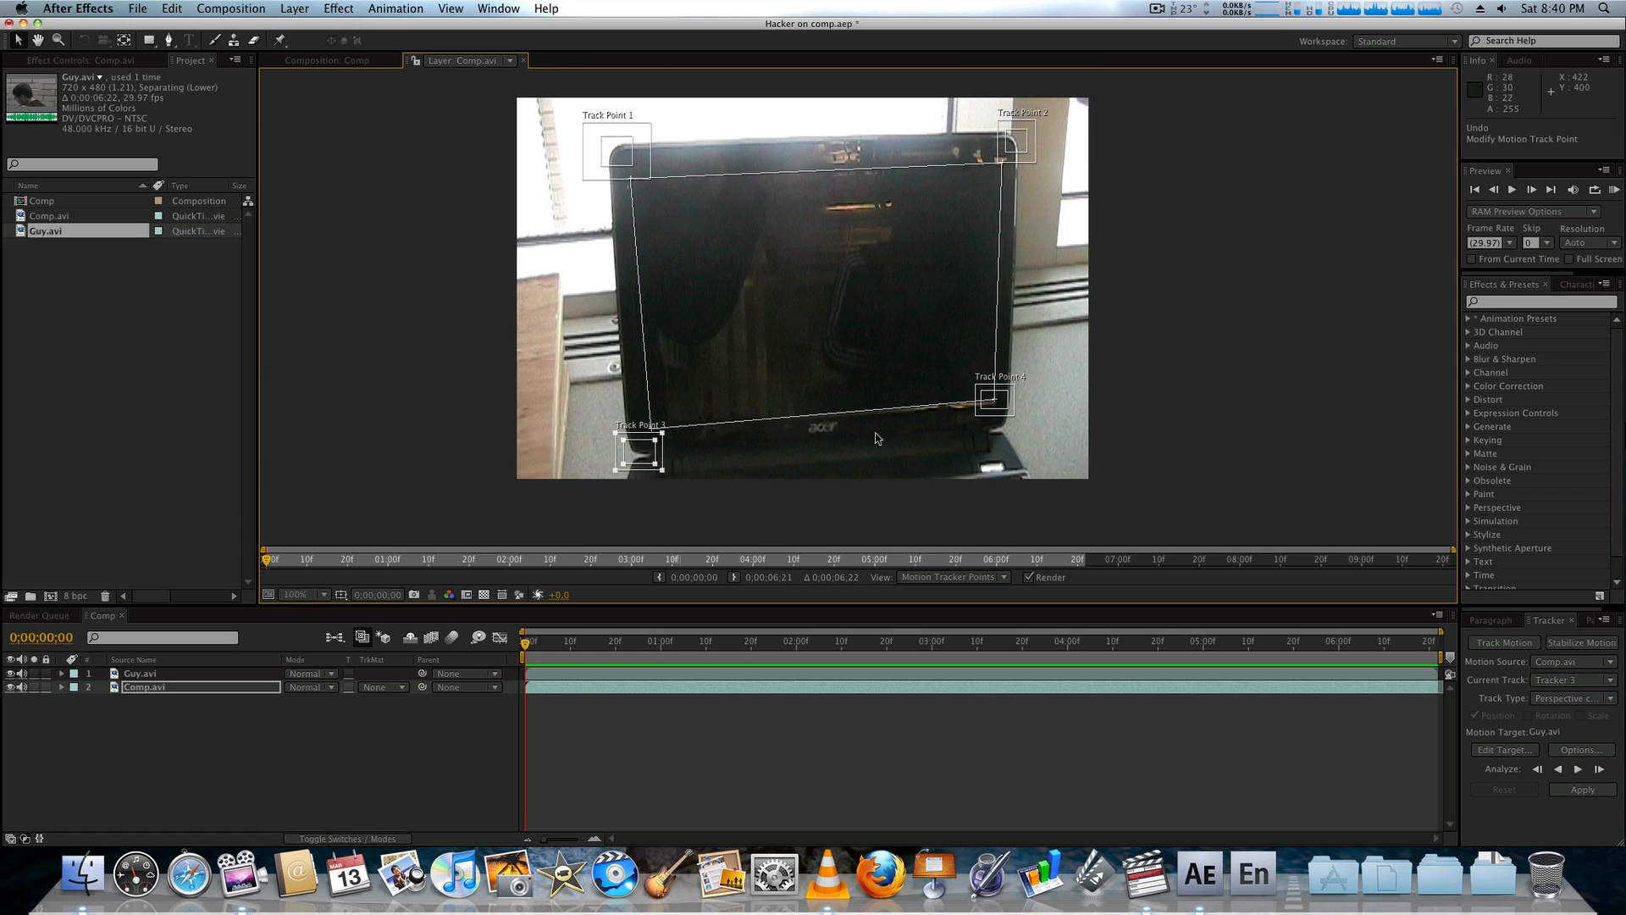
mouse_move(607, 237)
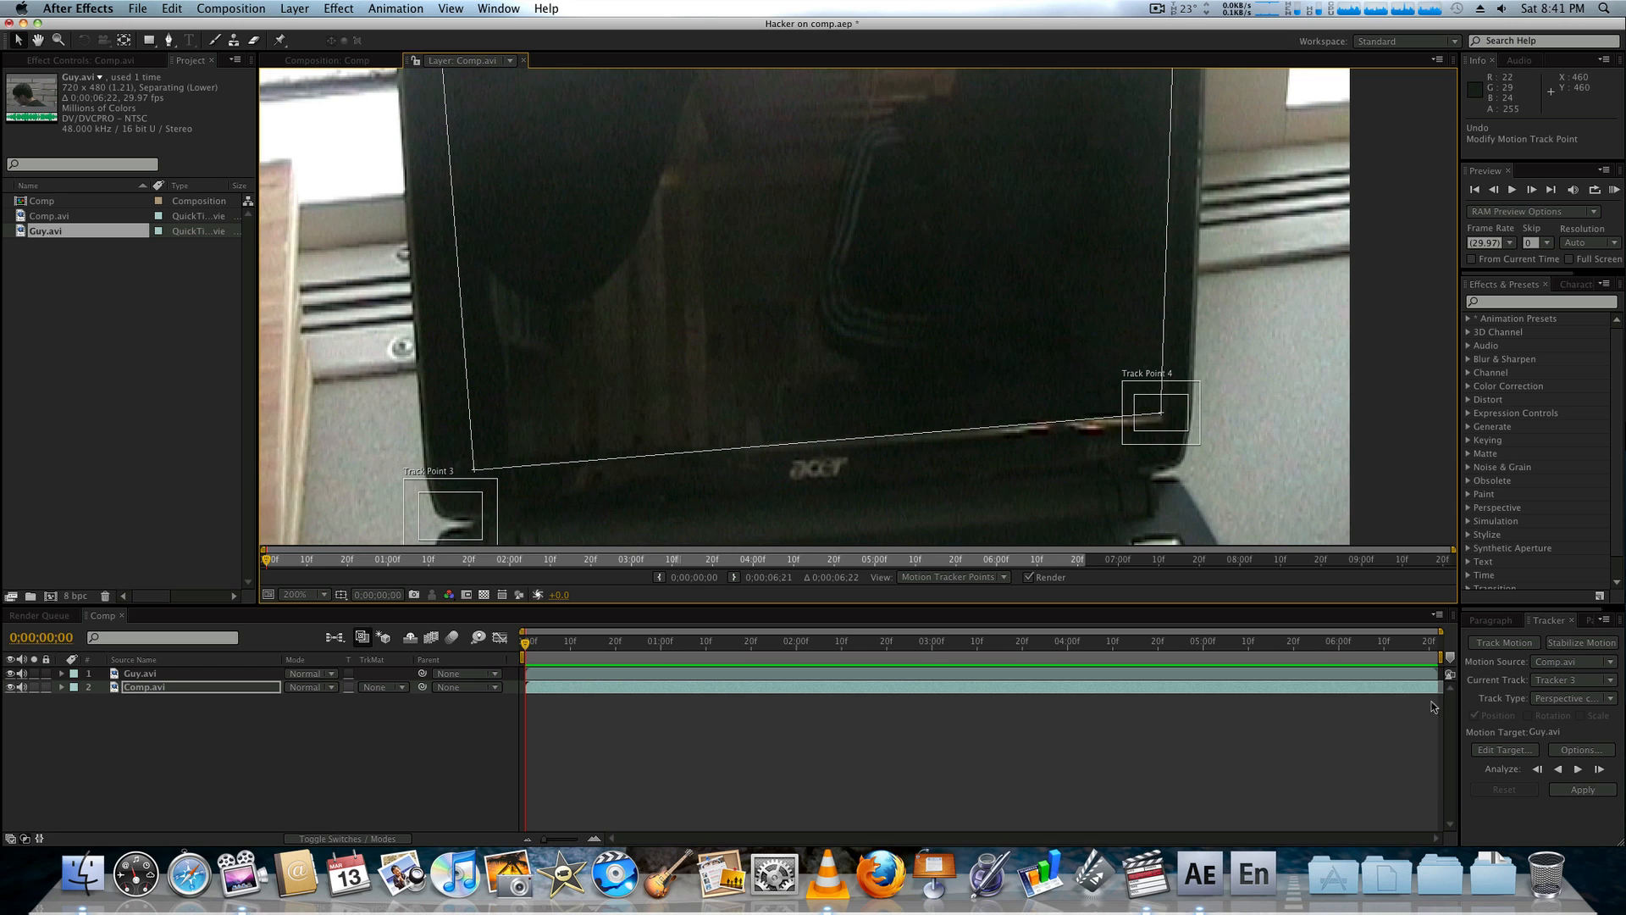
mouse_move(502, 623)
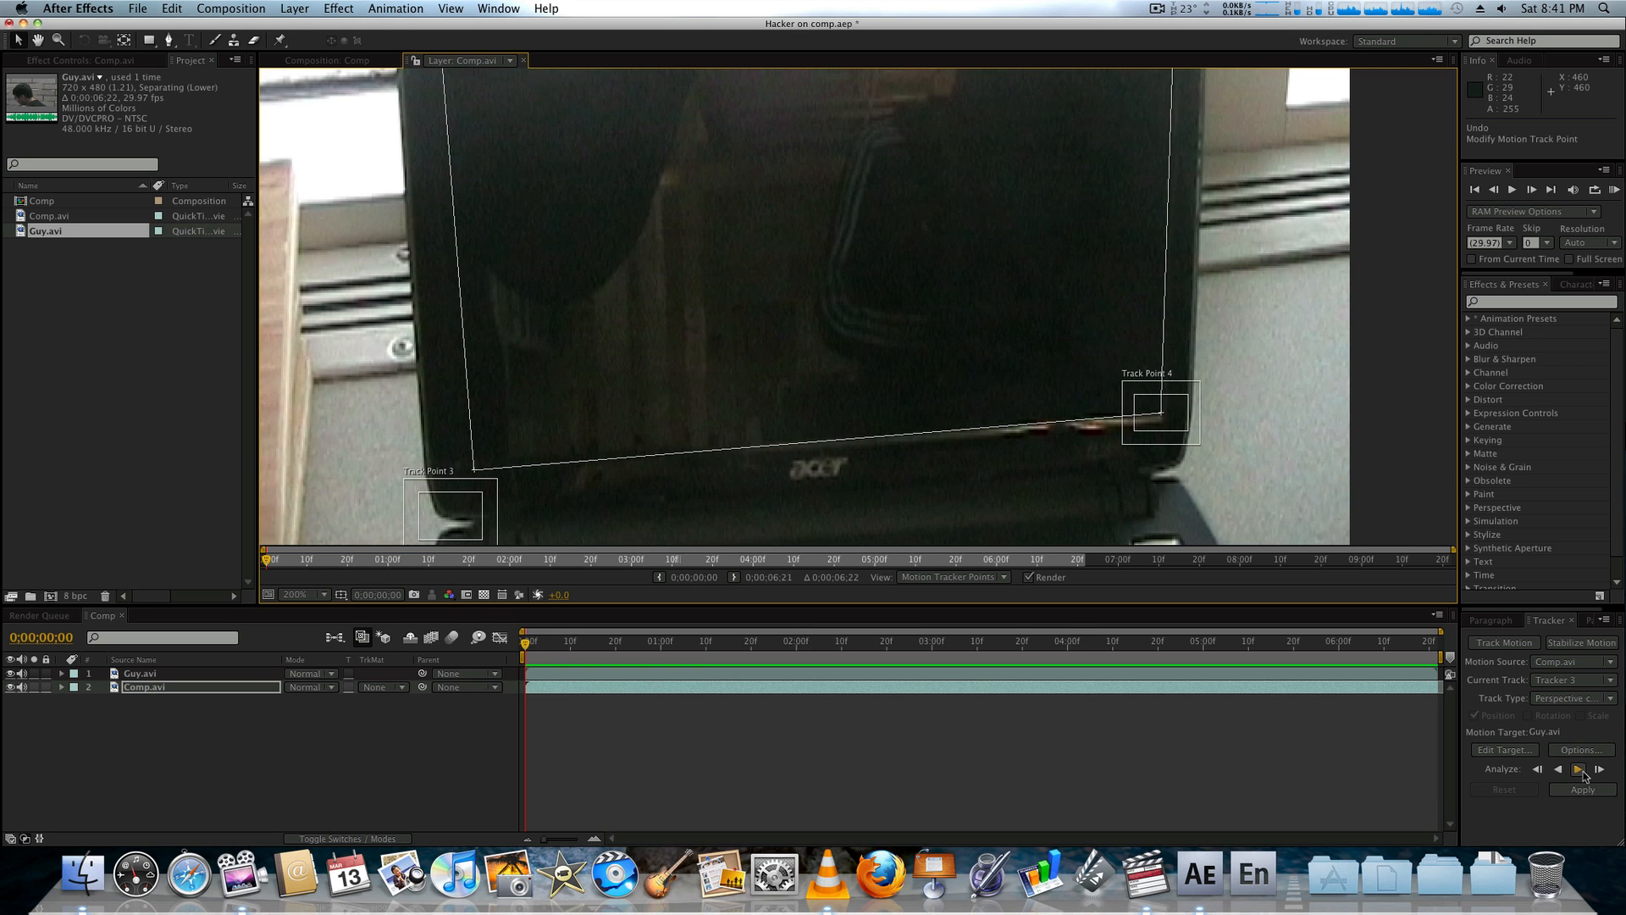
Step: Run Analyze Forward, pausing once, until the four corners are tracked to the clip's end
left_click(1593, 769)
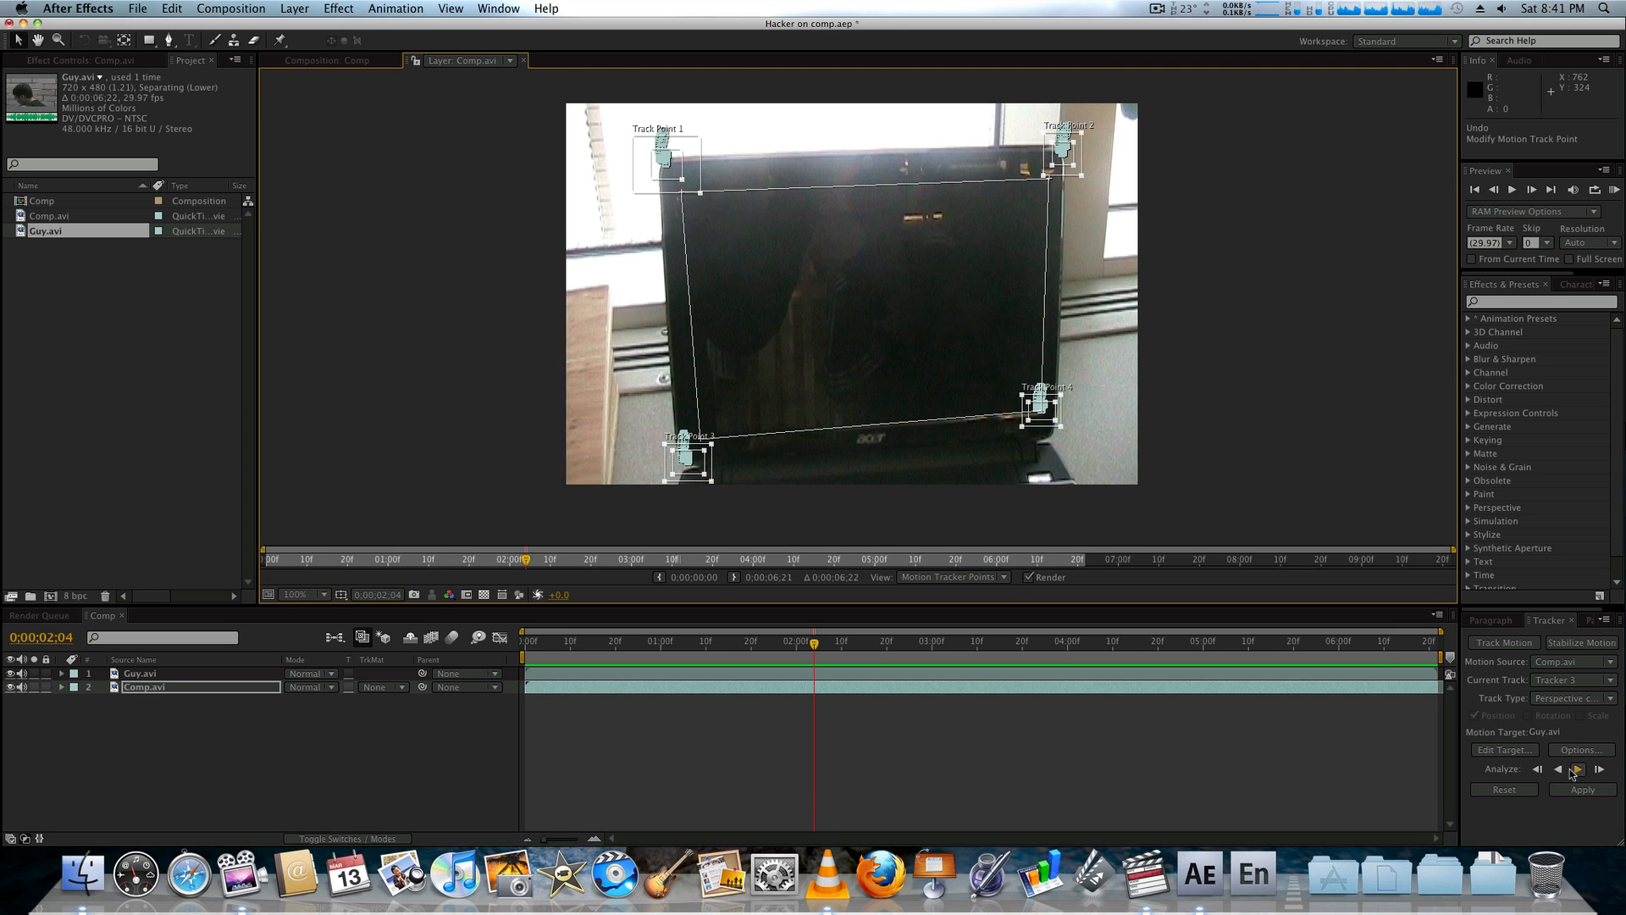
left_click(1603, 769)
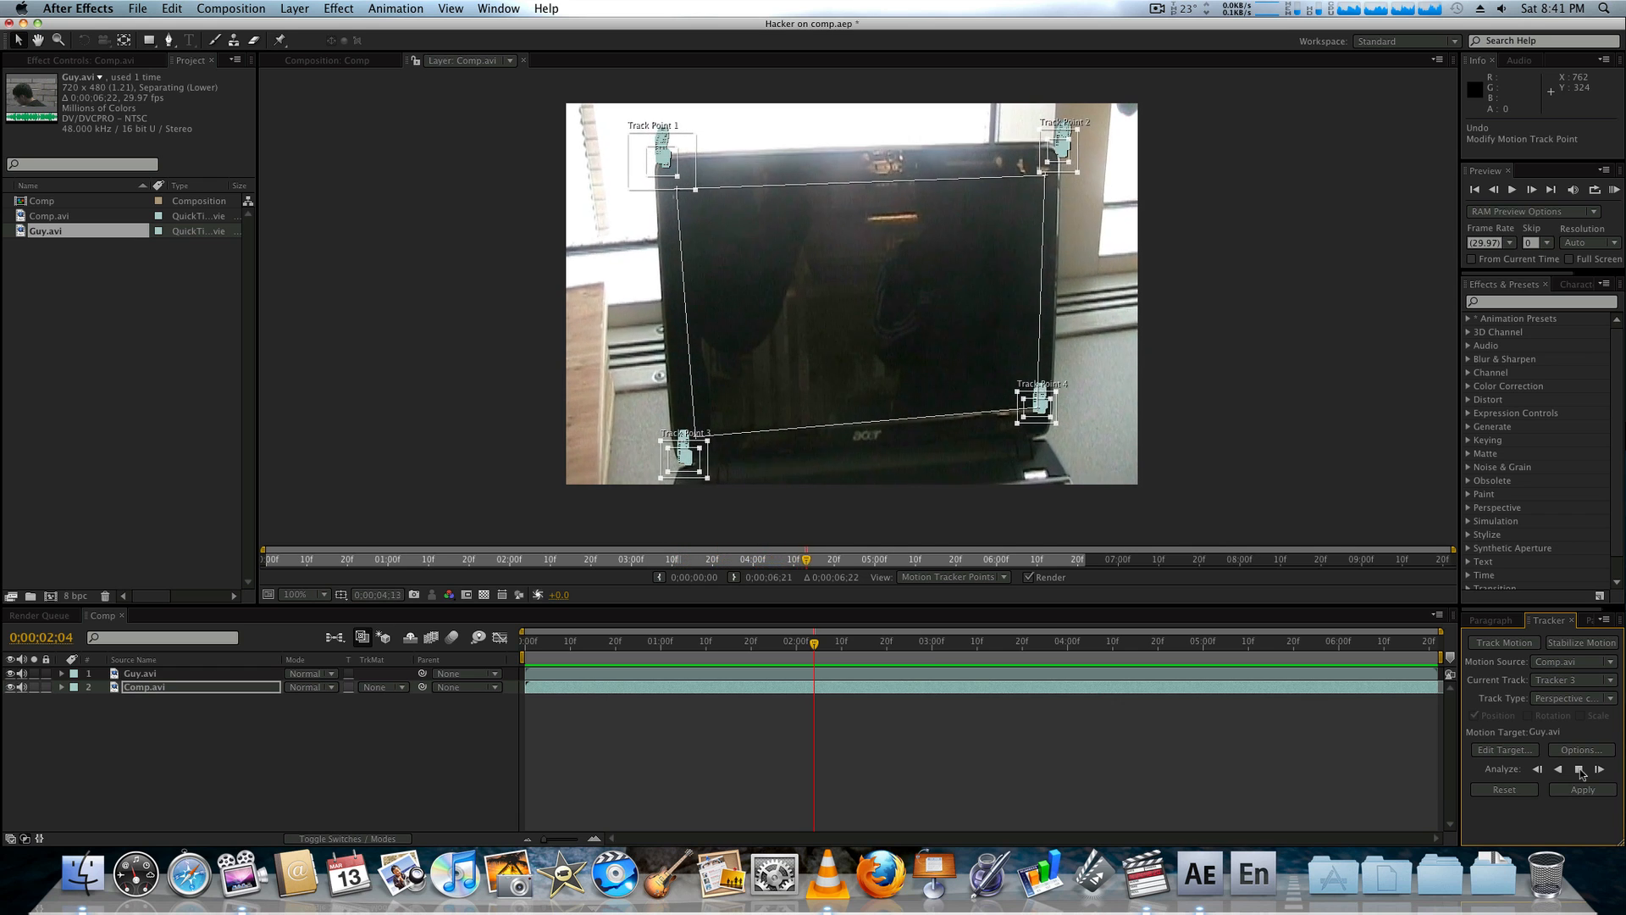
left_click(1601, 769)
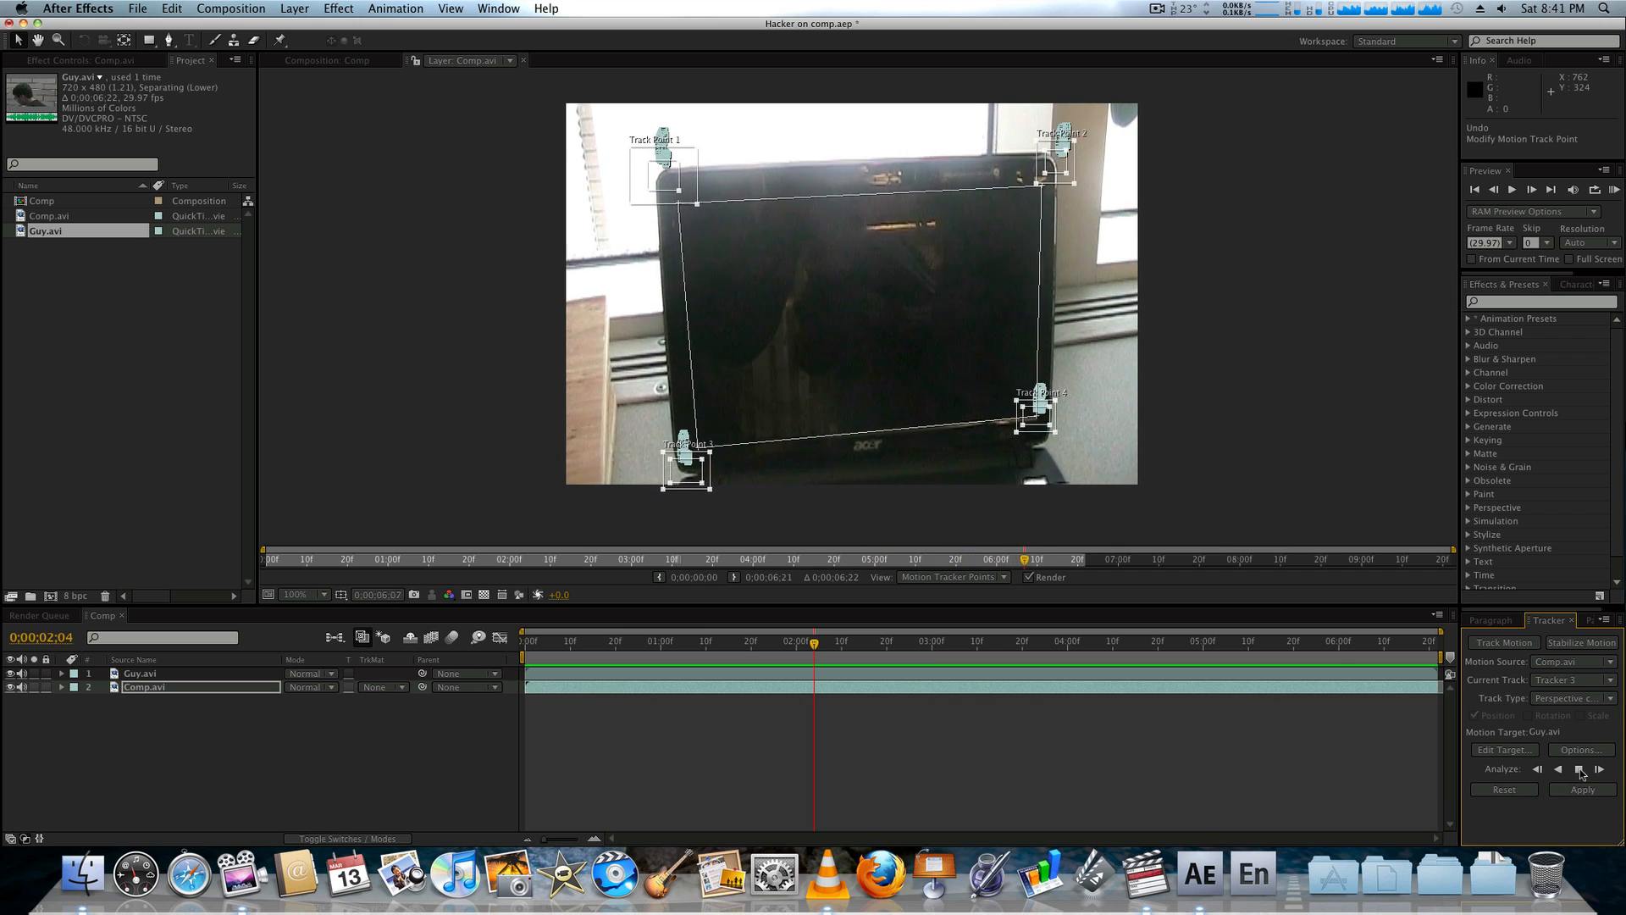
left_click(1580, 769)
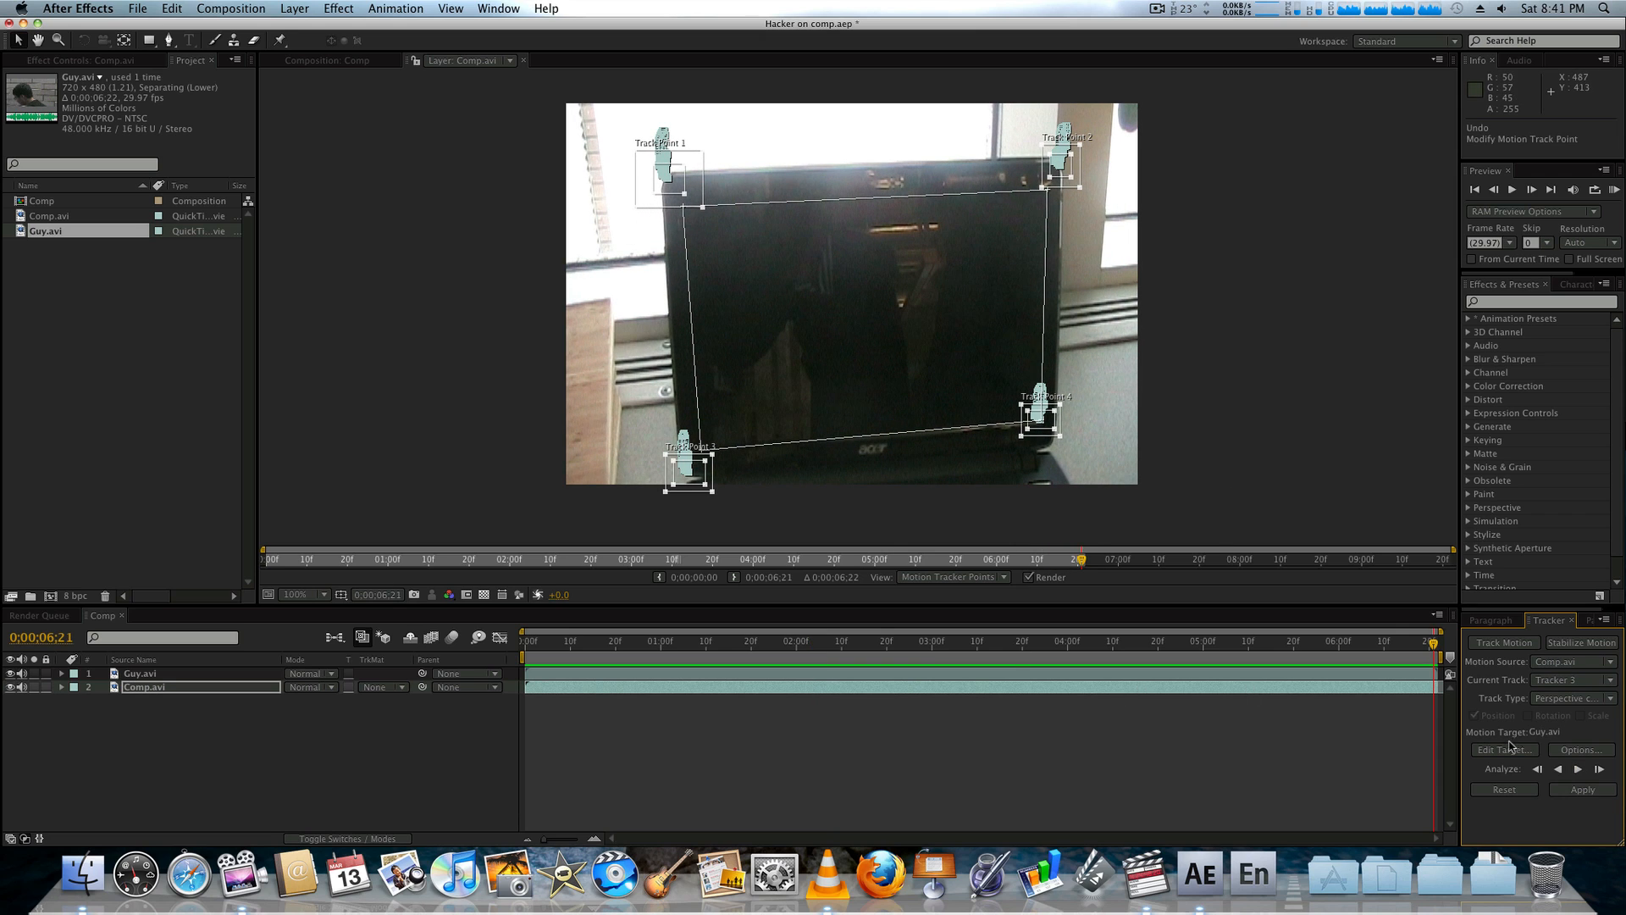
left_click(1503, 749)
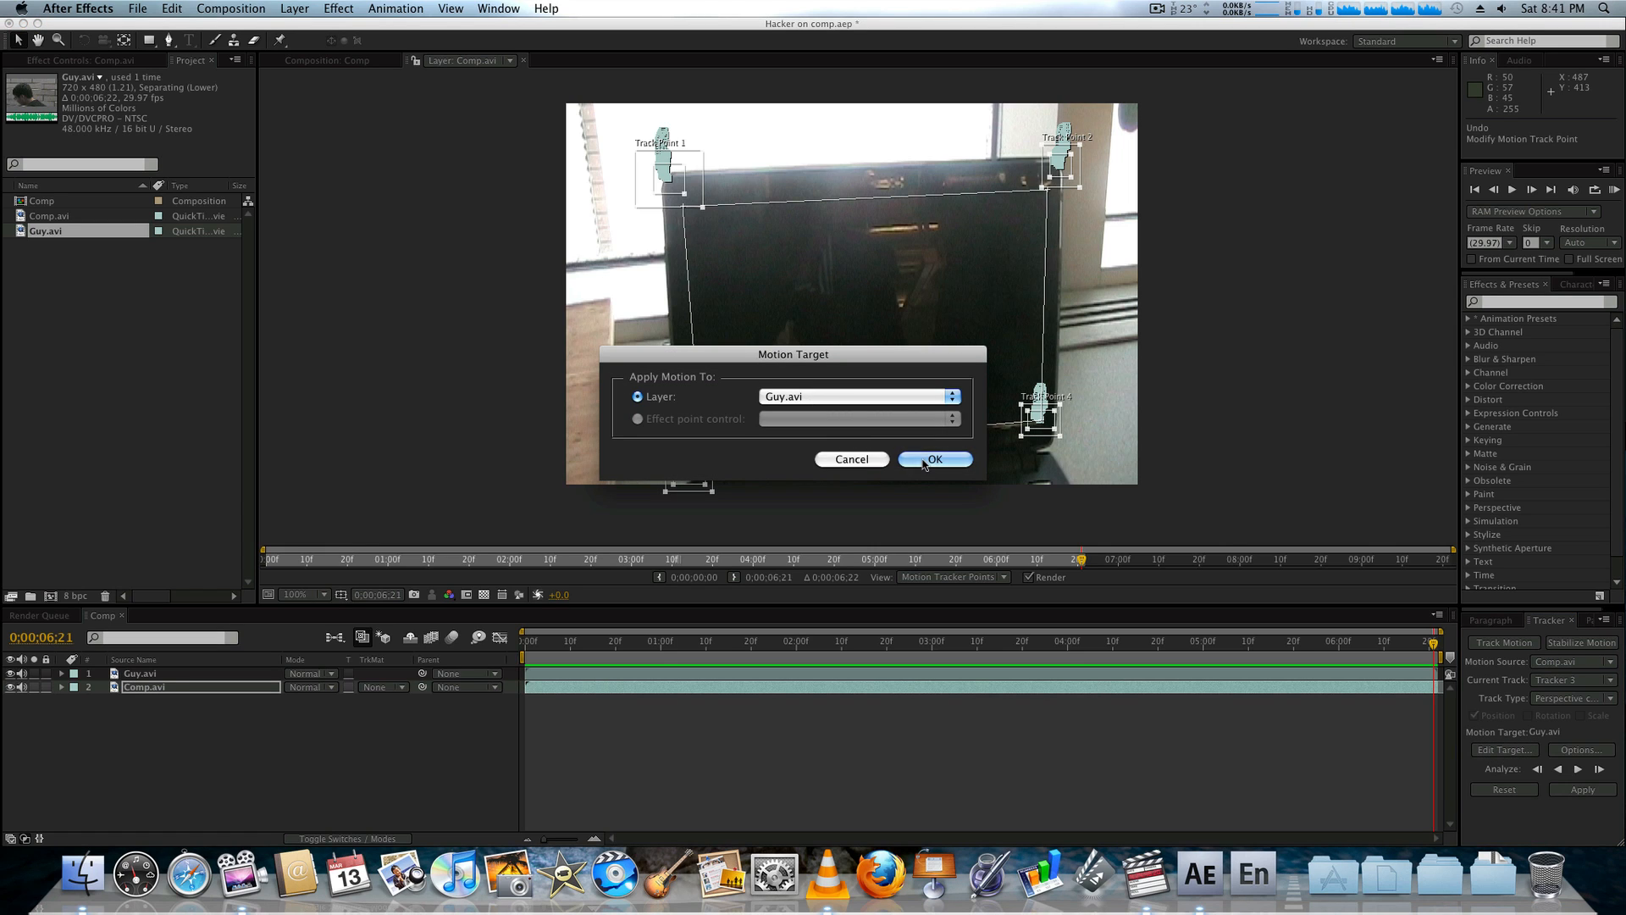
left_click(934, 459)
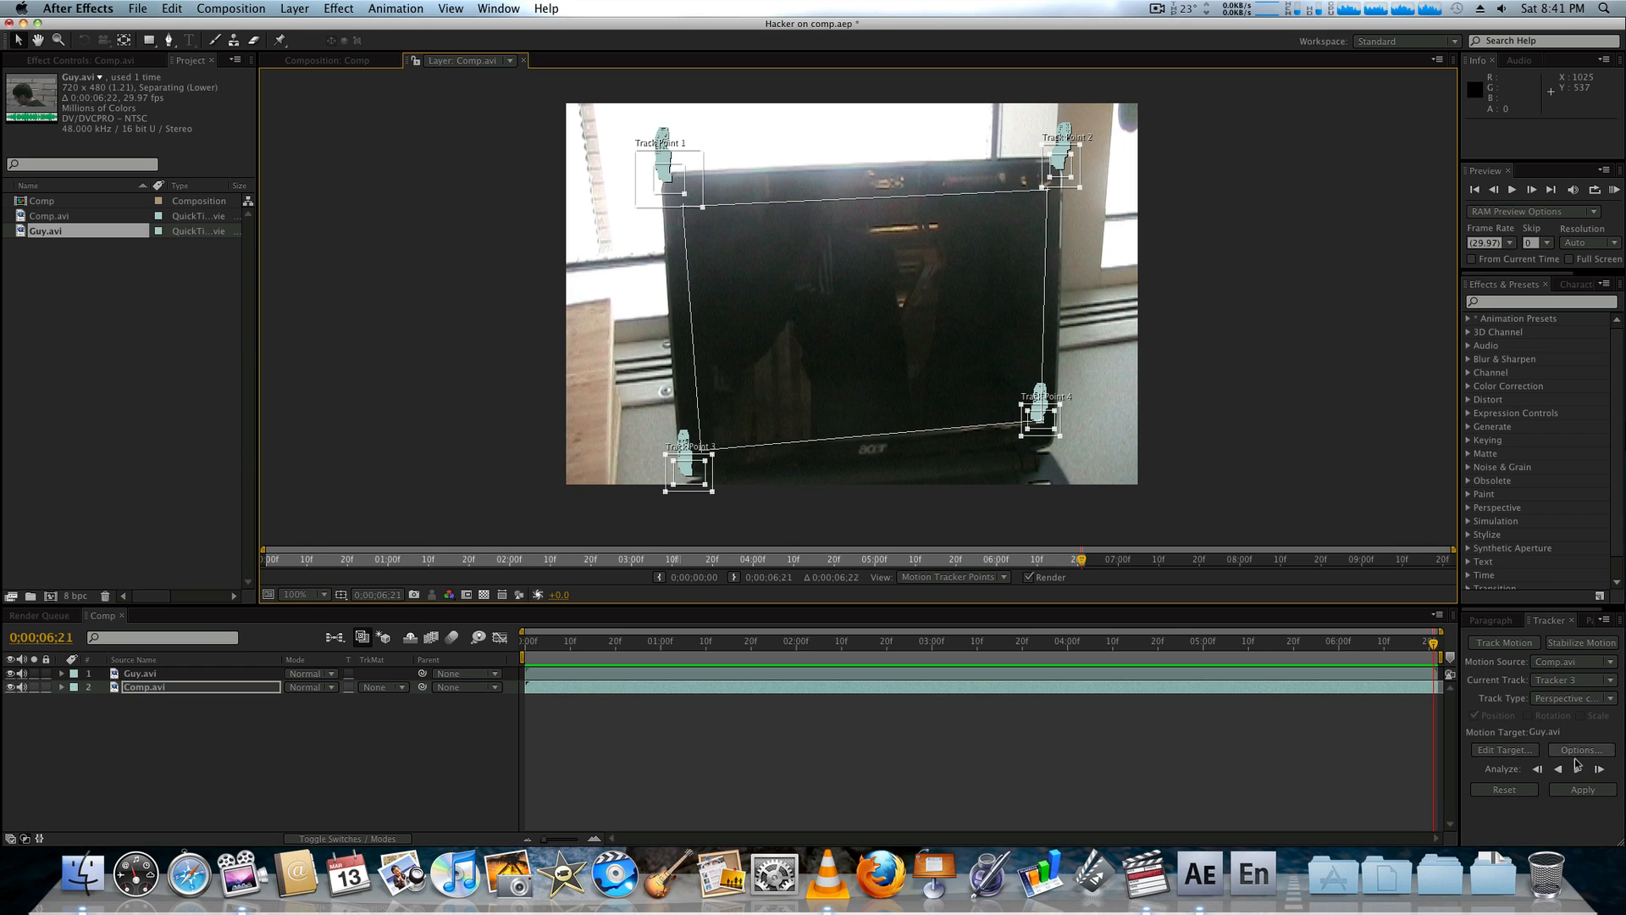
left_click(1581, 790)
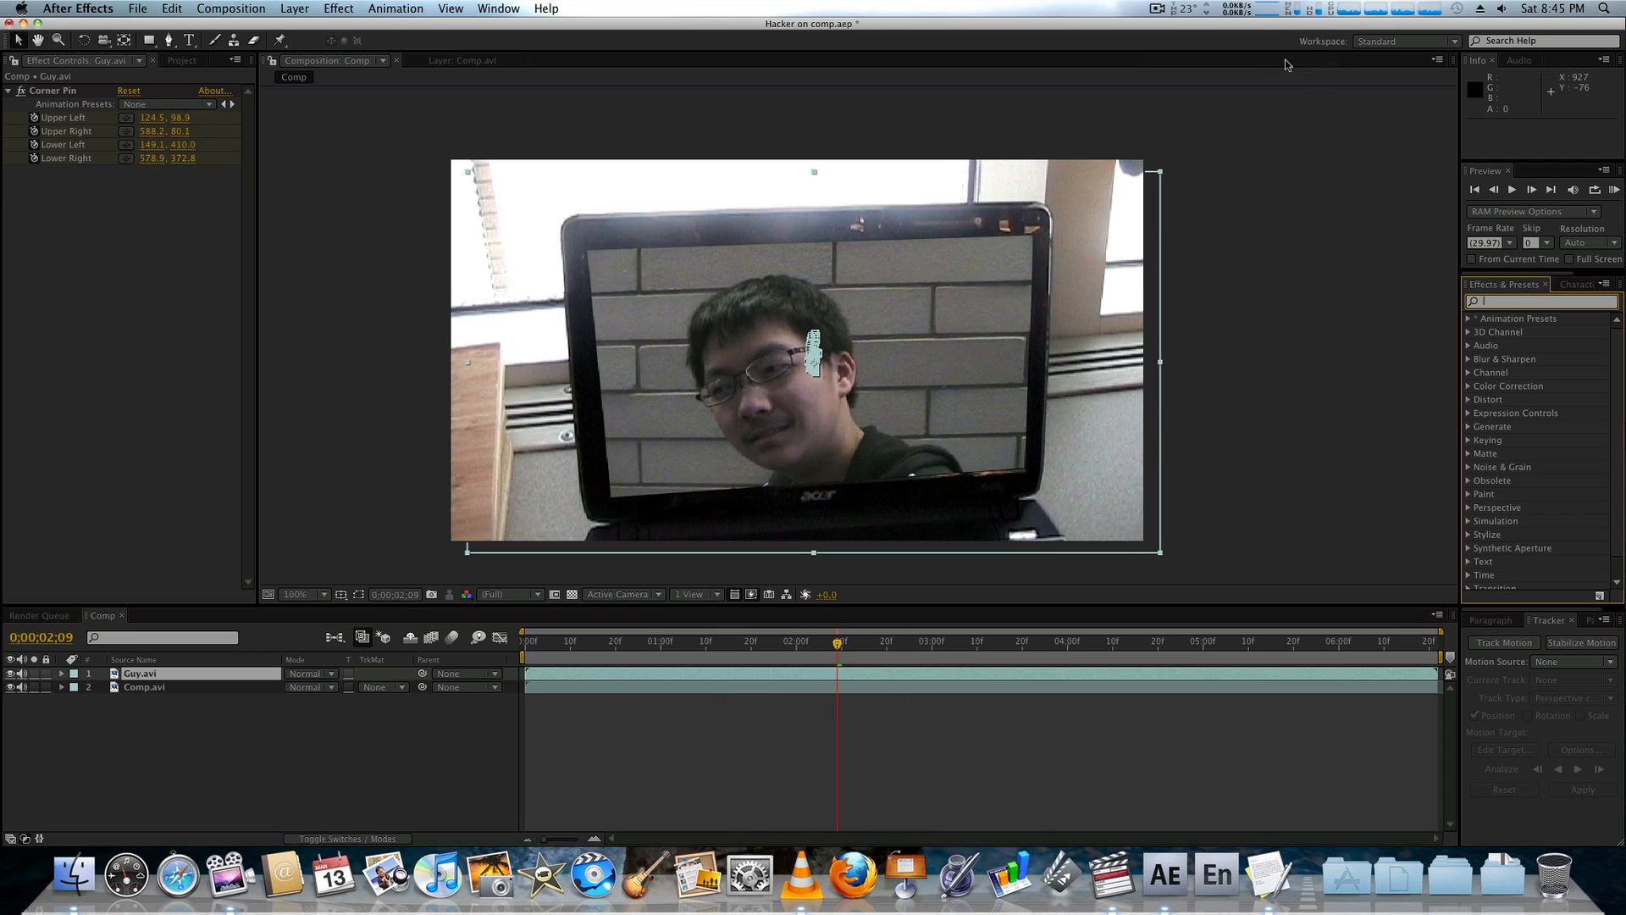
mouse_move(896, 488)
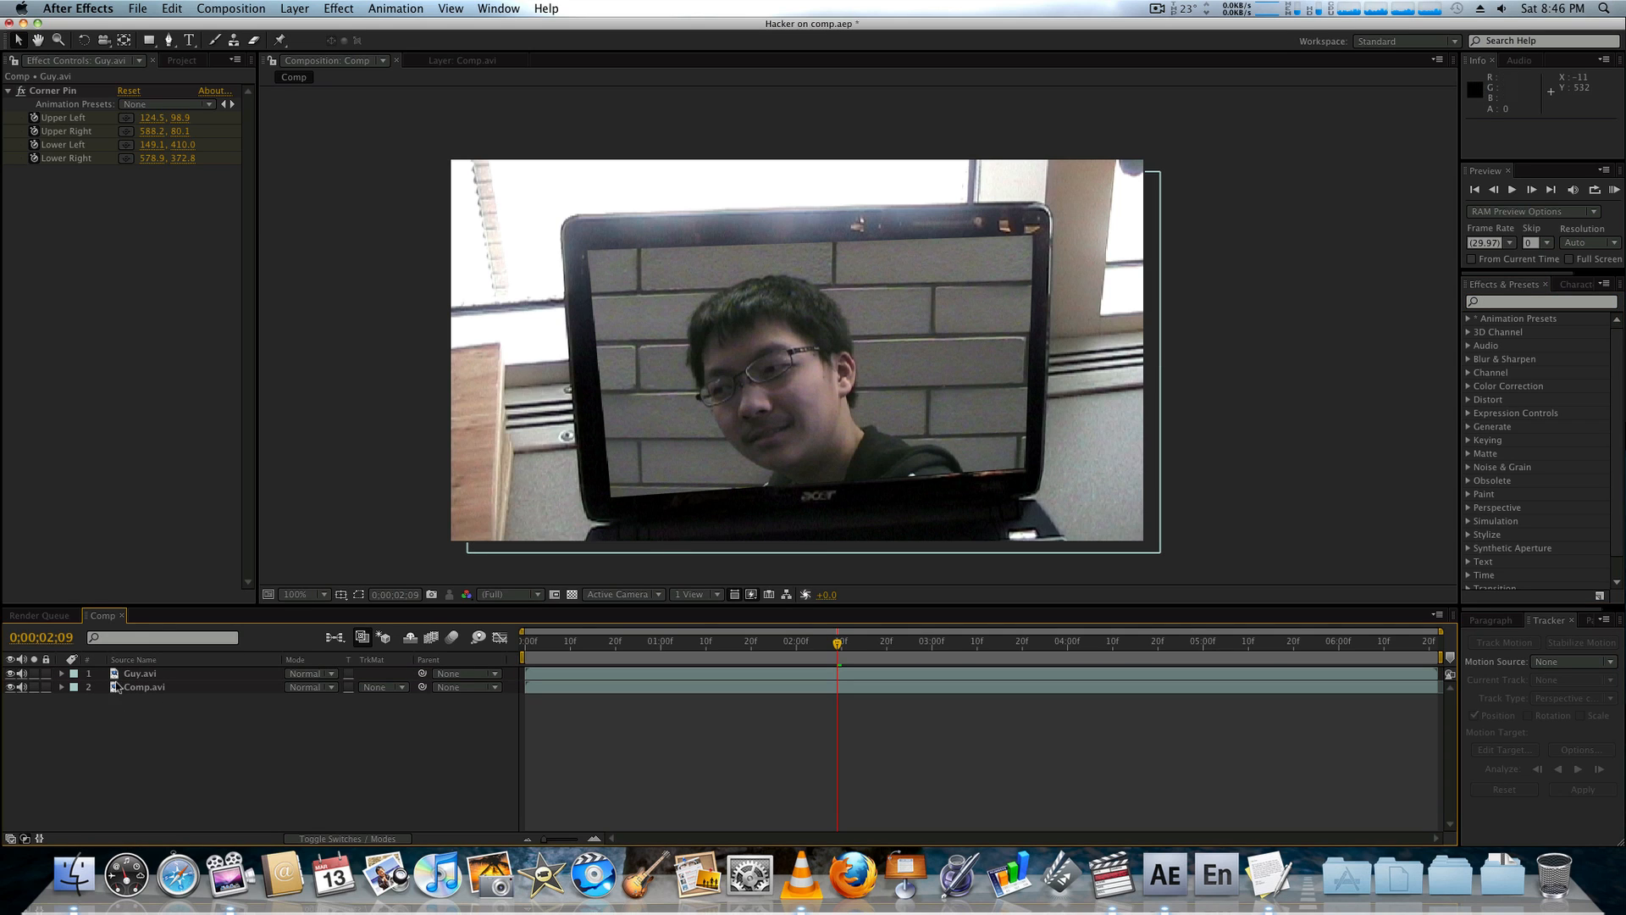
Step: Apply Add Grain to the pinned footage with Final Output viewing mode and 0.700 intensity, then search for Venetian Blinds
left_click(140, 672)
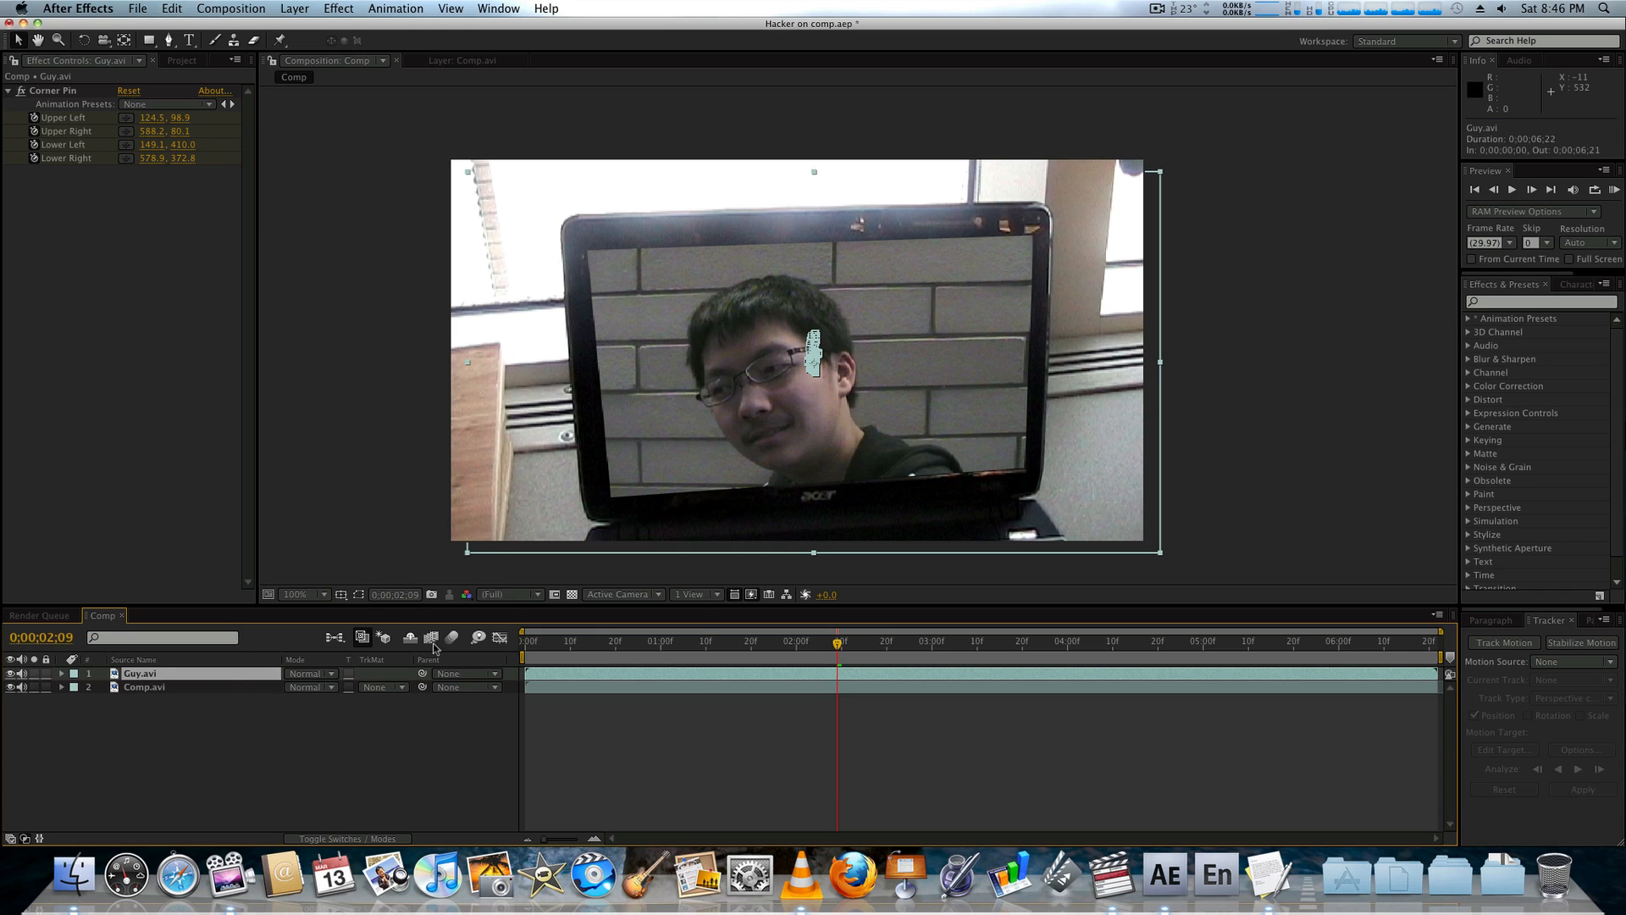
left_click(1540, 302)
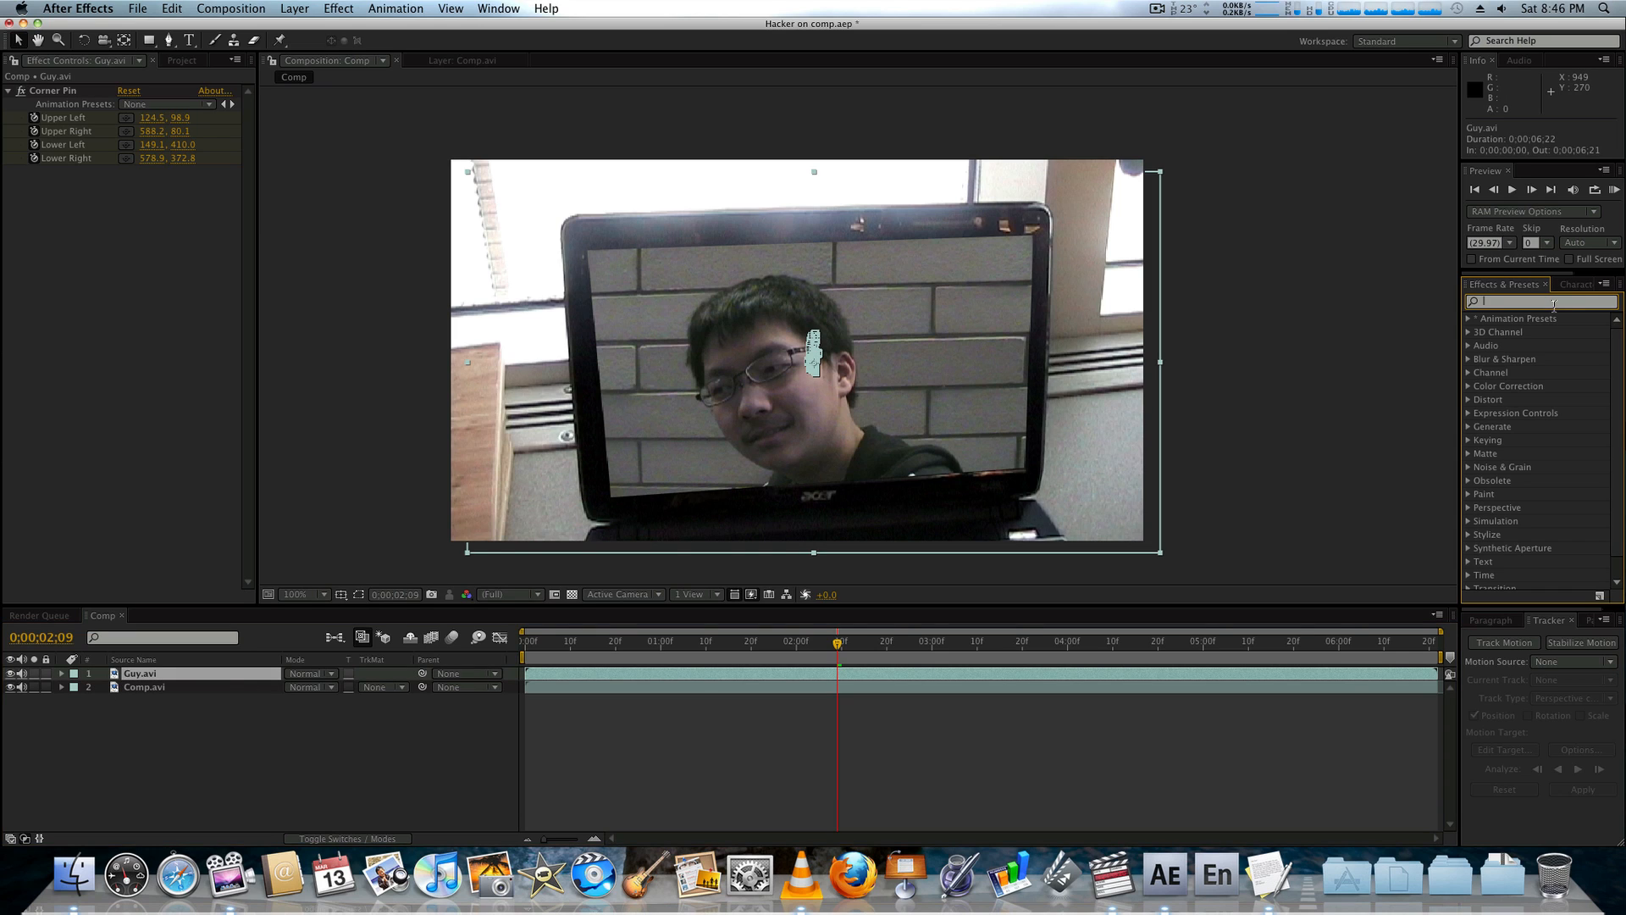
type("add g")
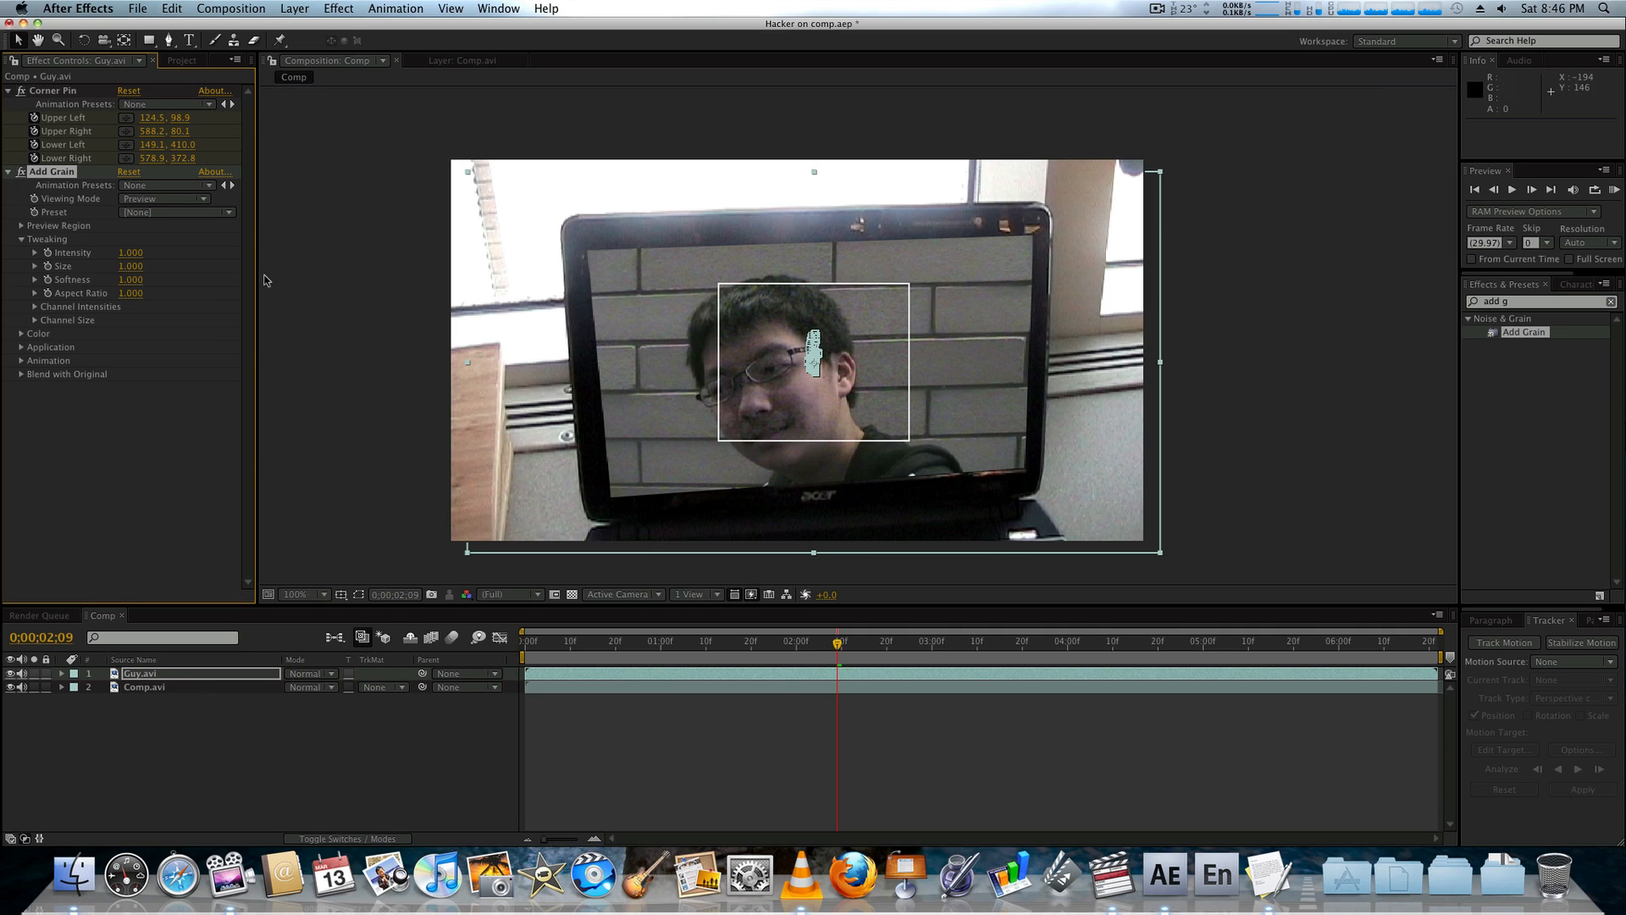
mouse_move(210, 215)
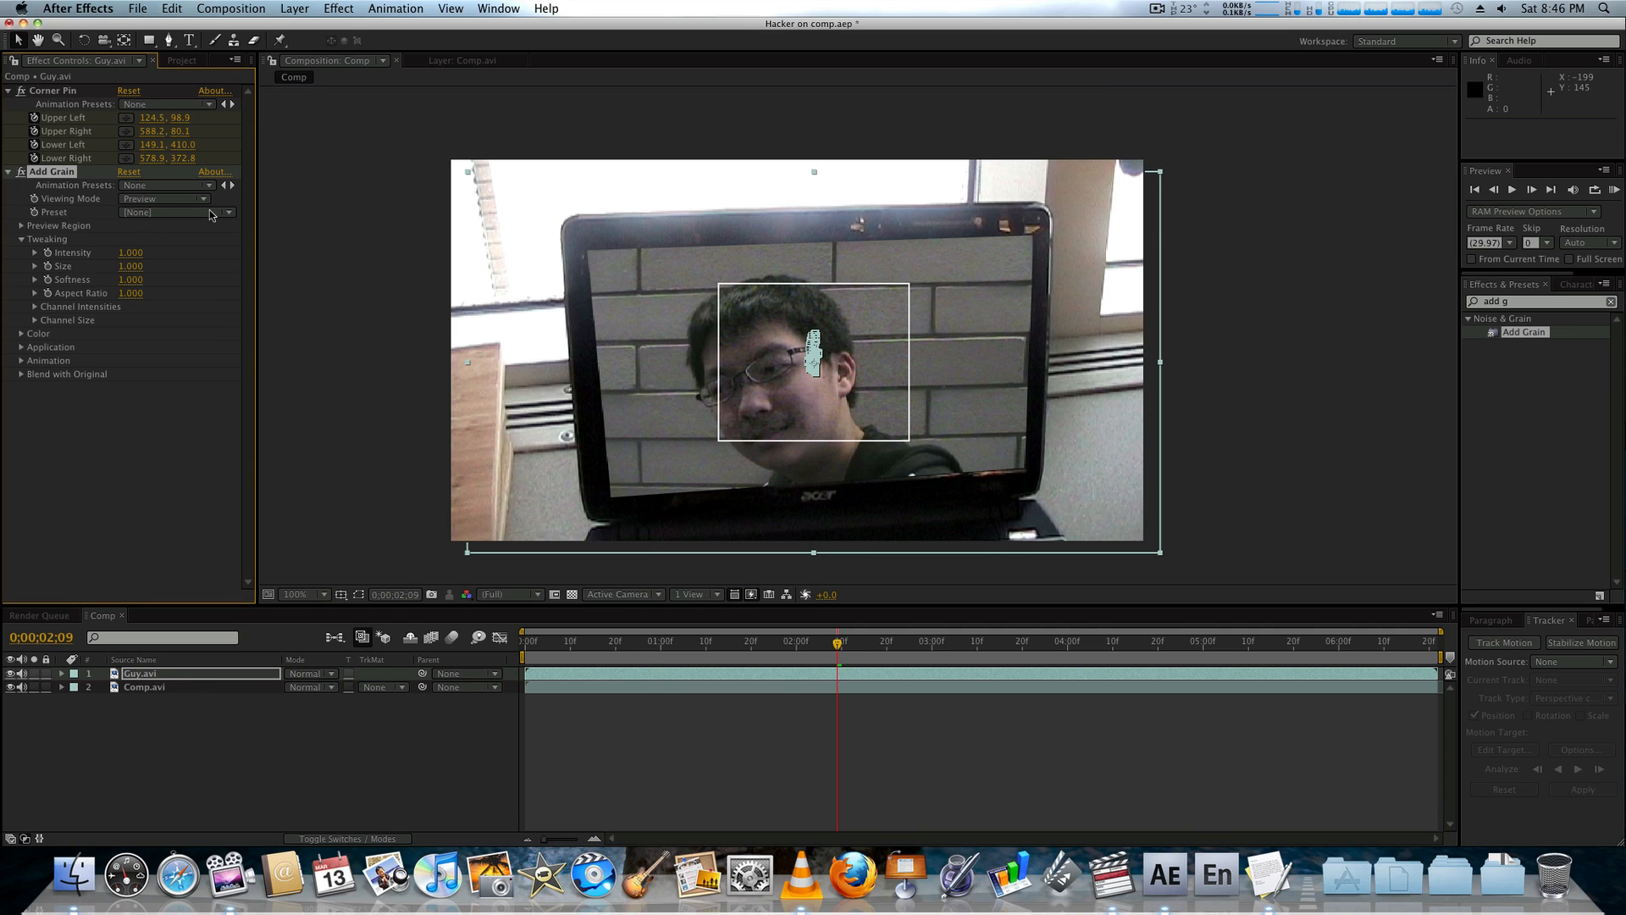
left_click(164, 198)
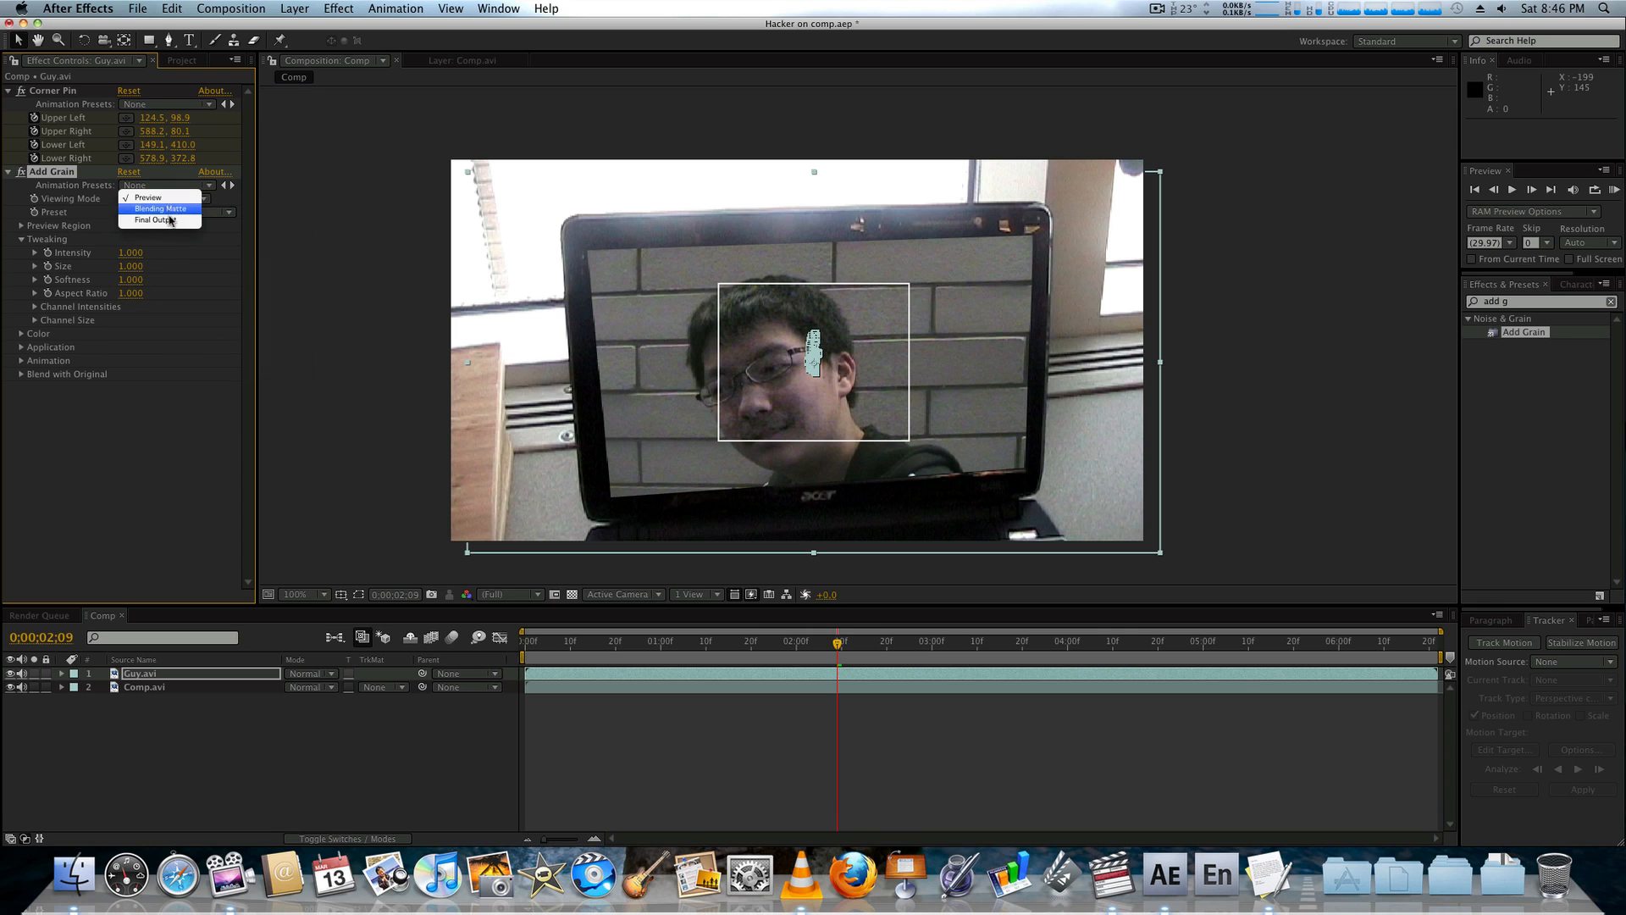
left_click(152, 220)
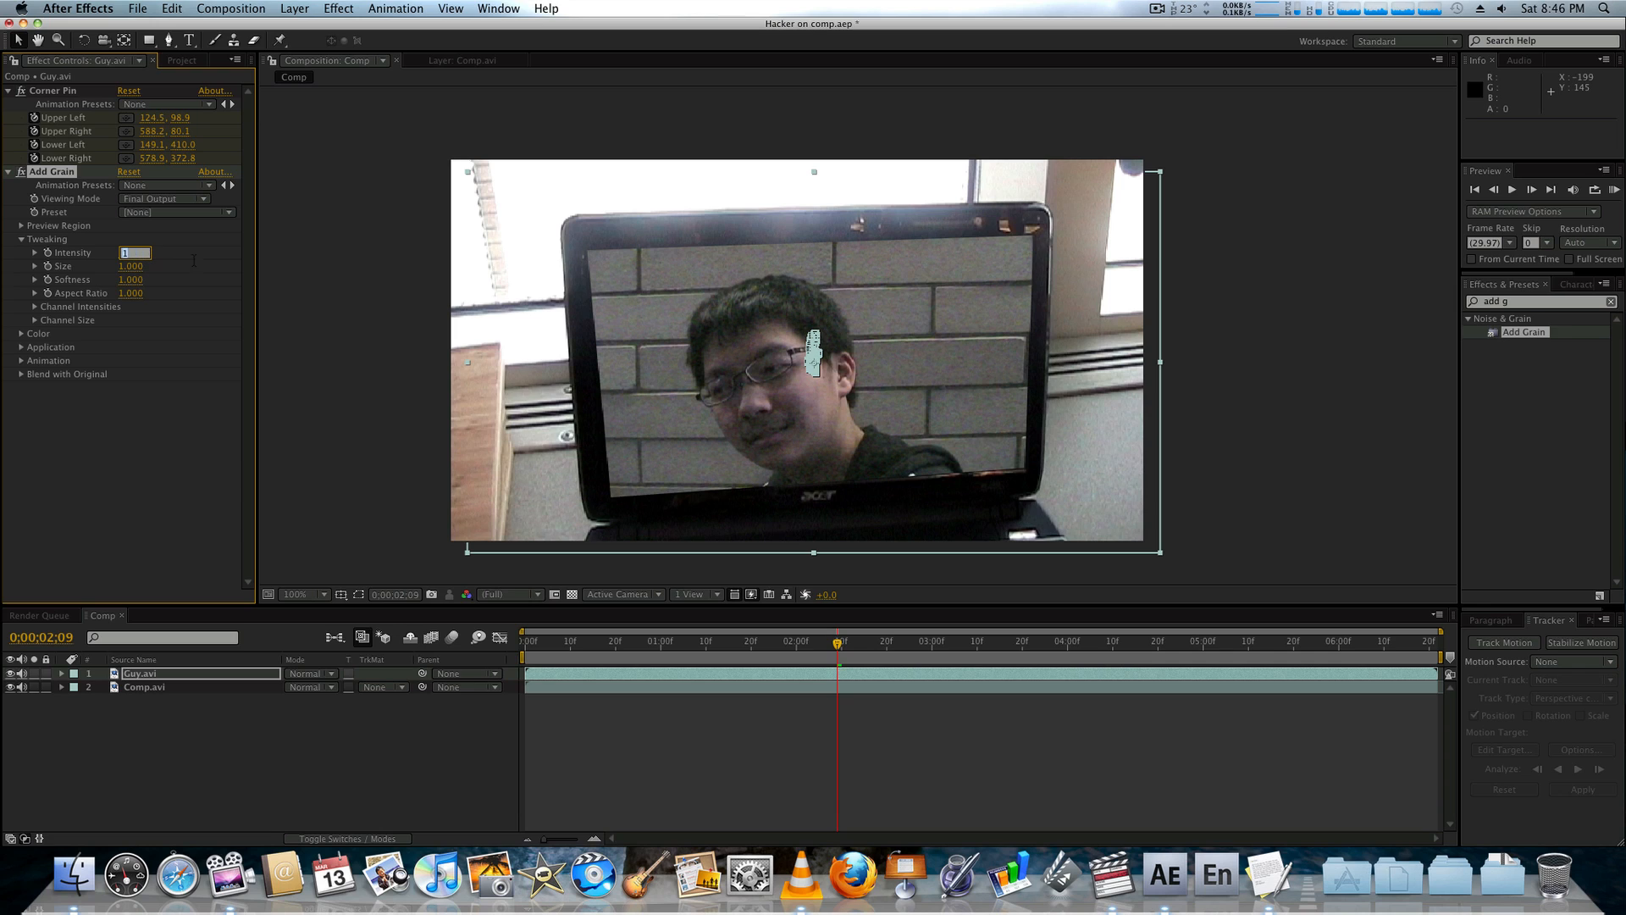
type("0.700")
left_click(132, 264)
type("1.200")
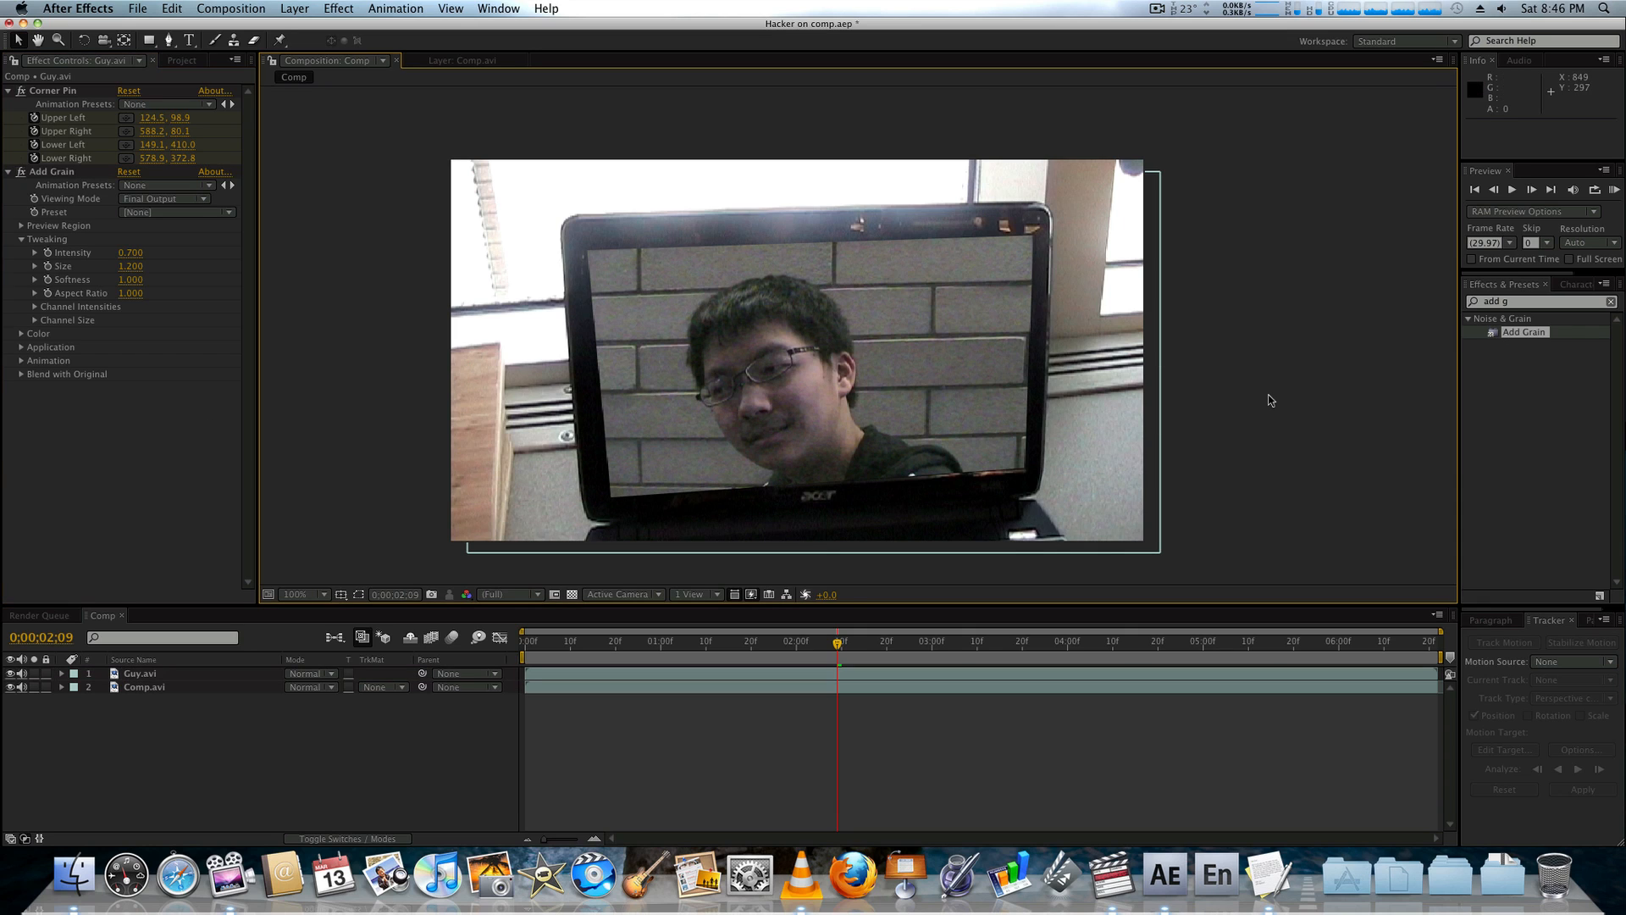
type("vene")
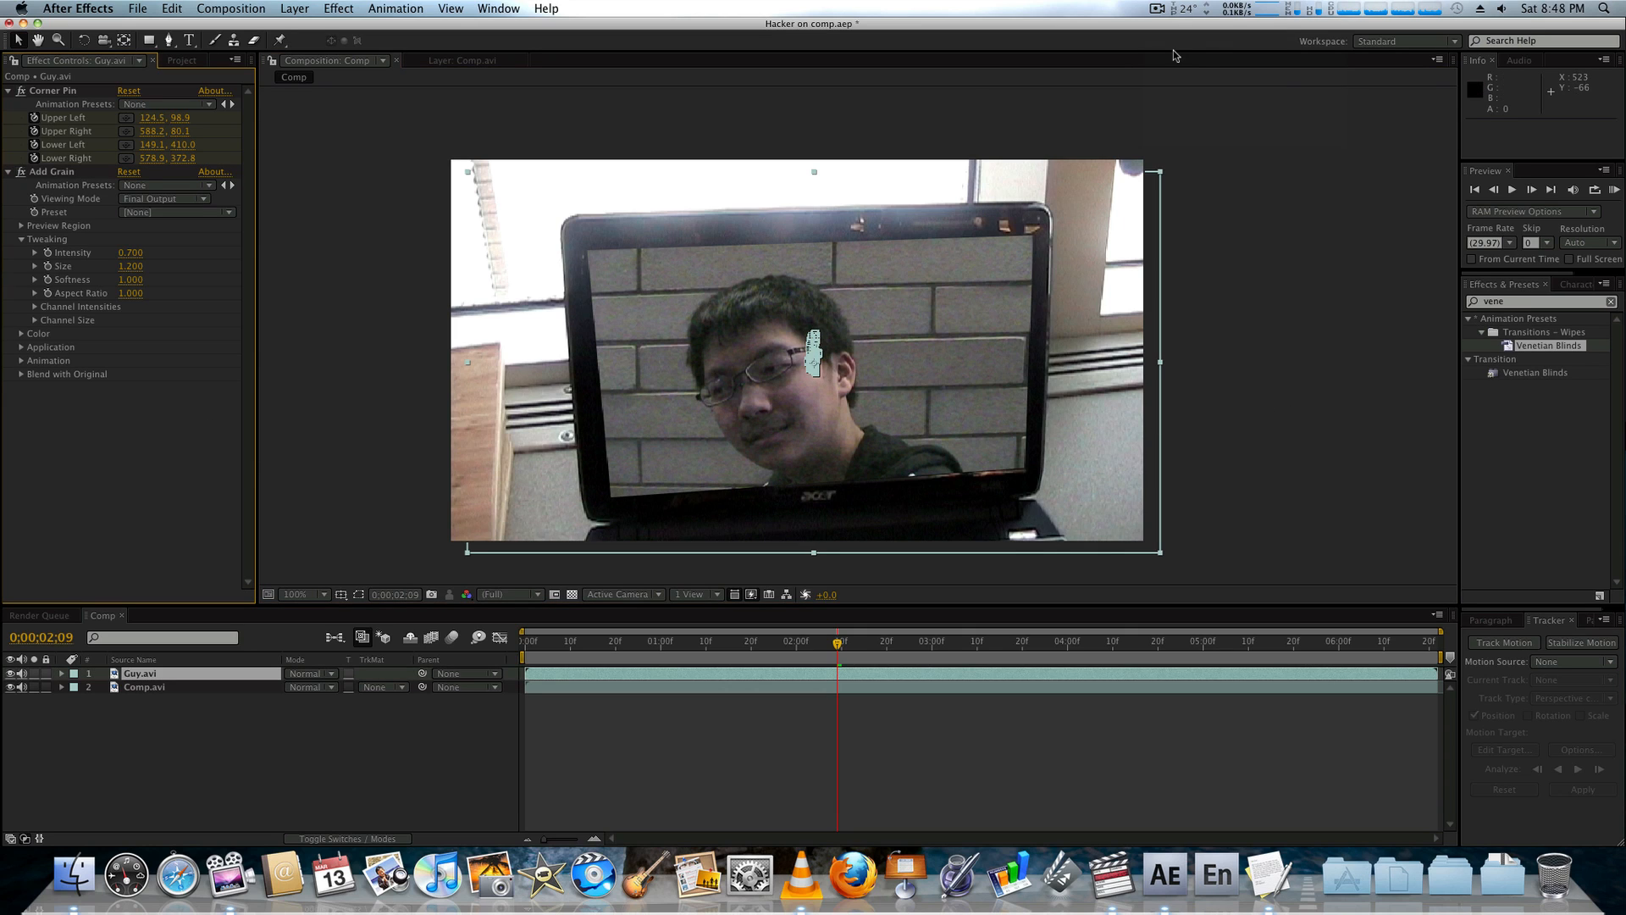
mouse_move(1074, 355)
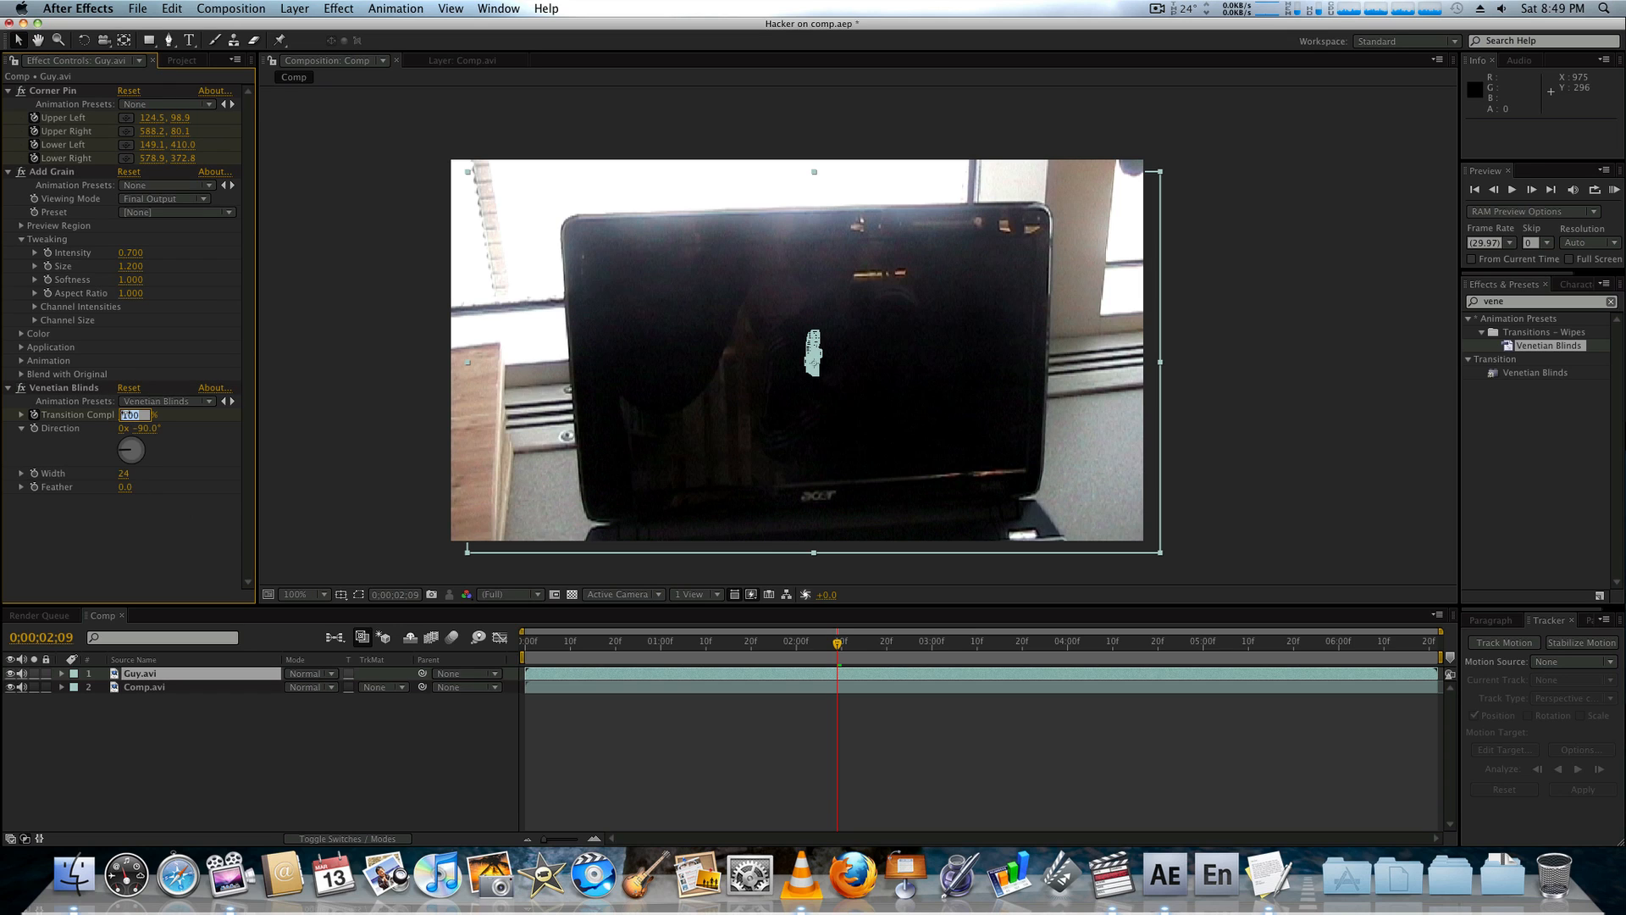
Step: Set the Venetian Blinds transition completion to 15% for thin scanlines
type("15")
left_click(1542, 300)
type("tv")
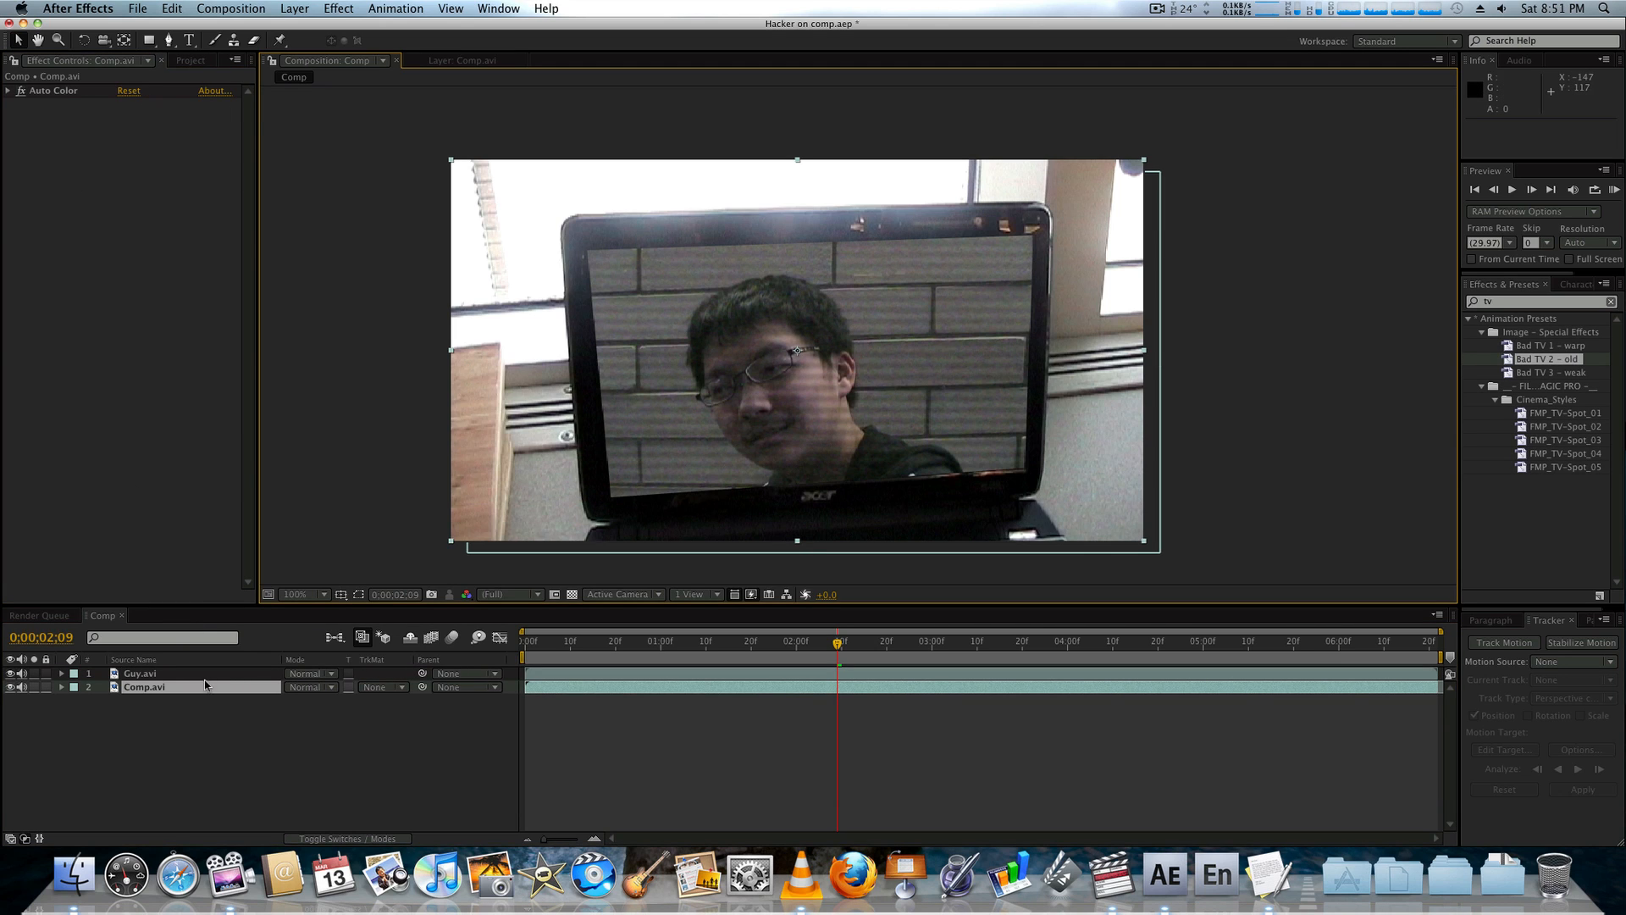
Step: Apply Curves to the pinned footage, set a midpoint and pull the Red channel down
left_click(141, 673)
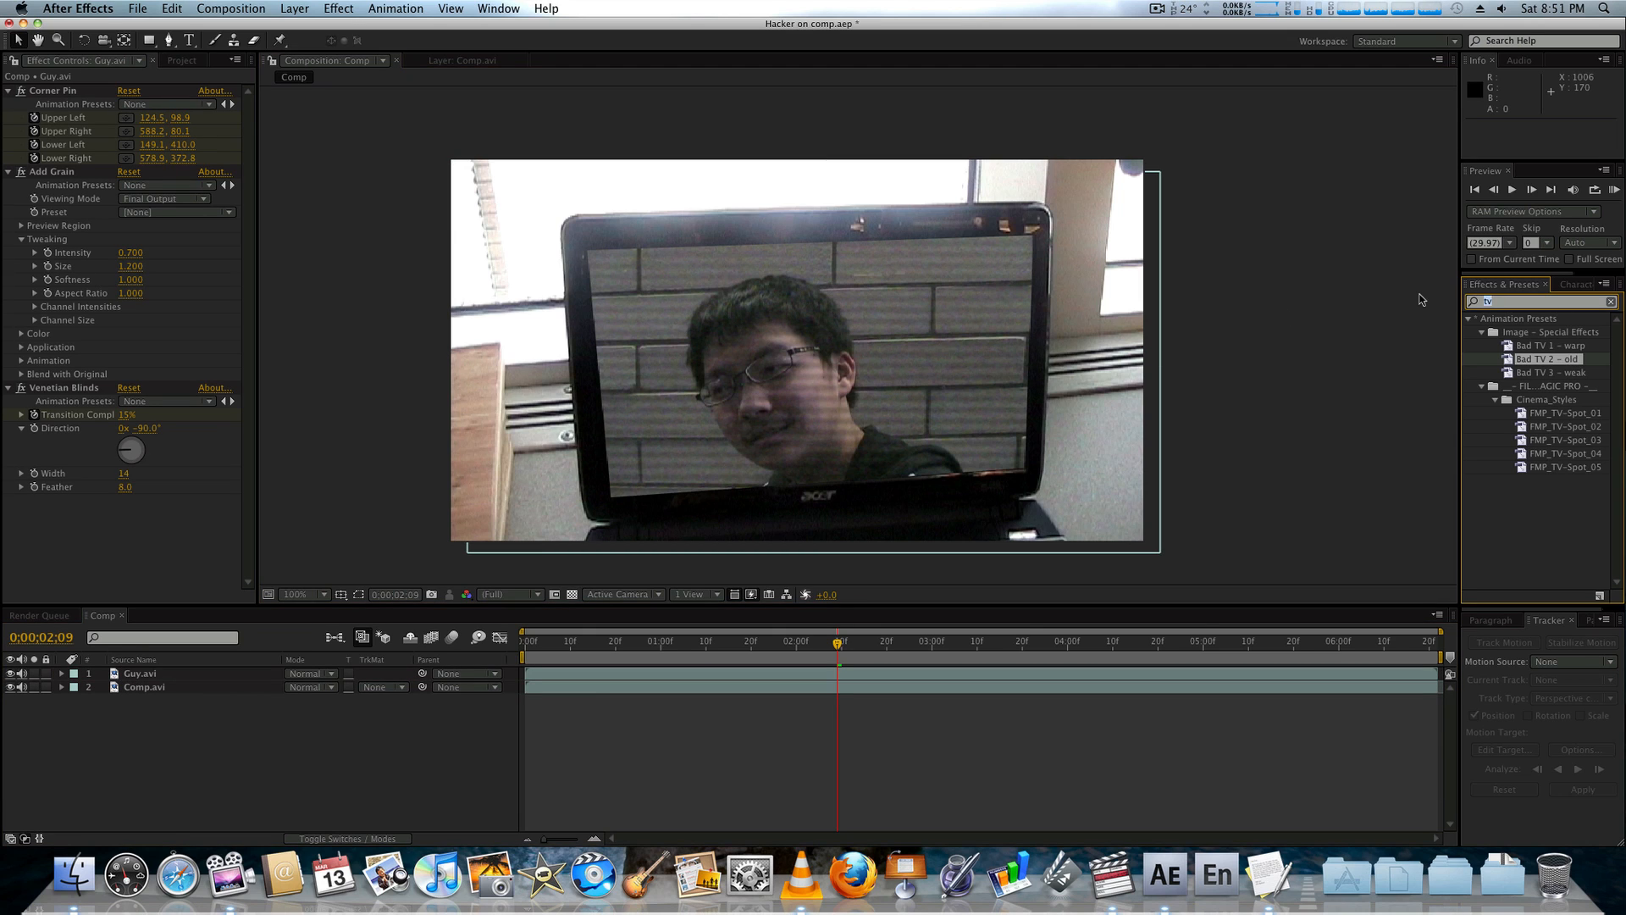
type("curves")
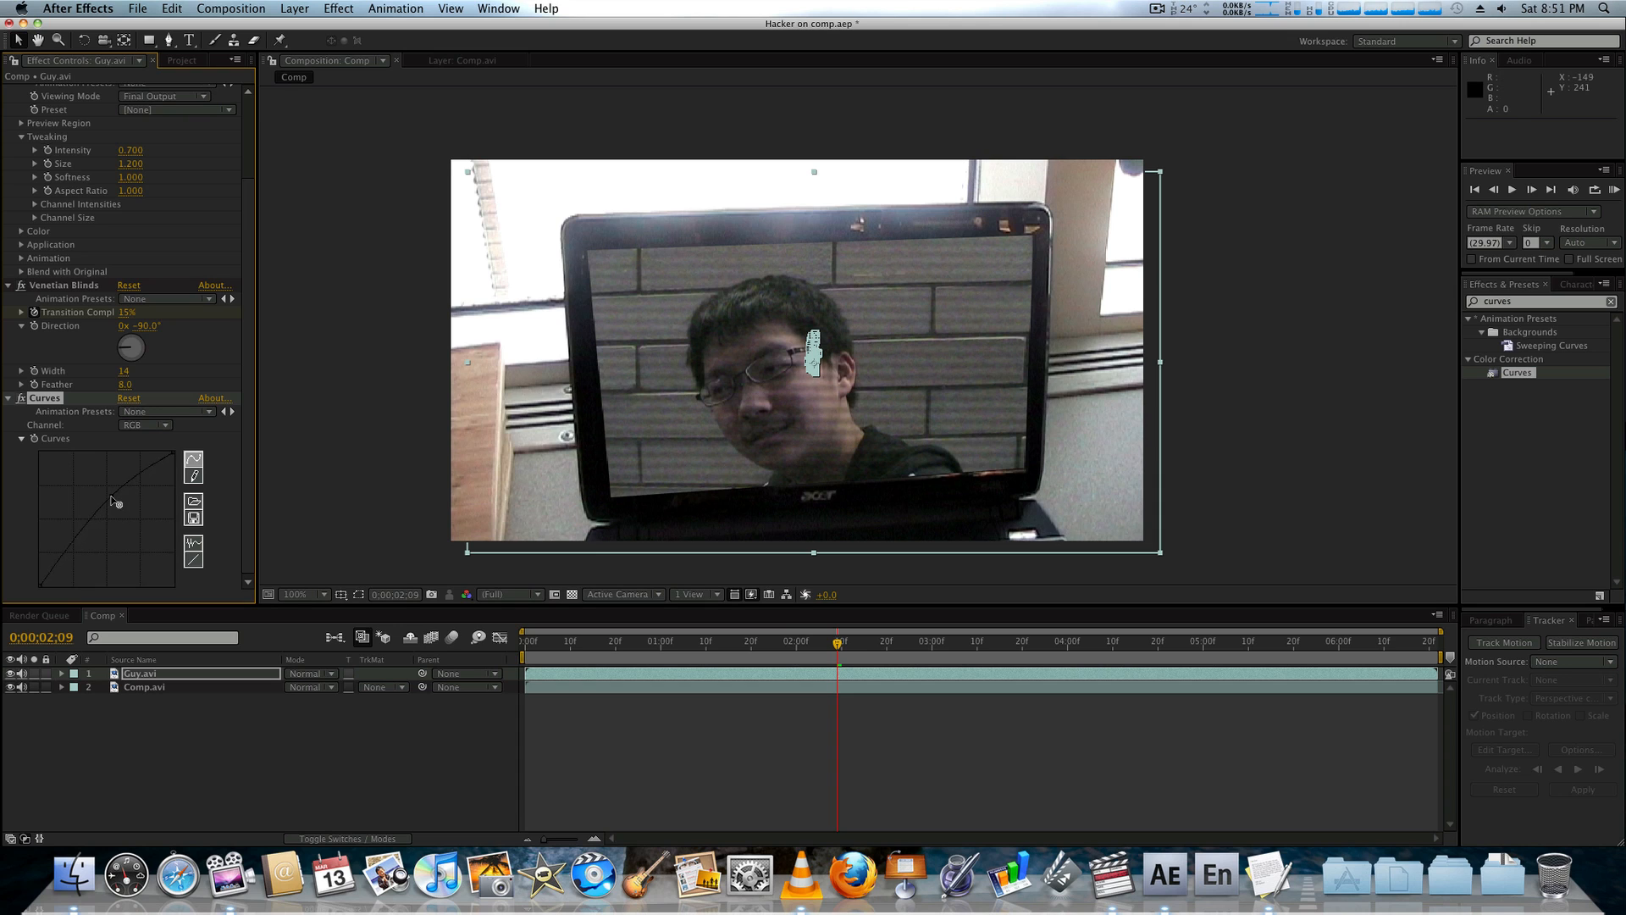
left_click_drag(115, 498, 116, 498)
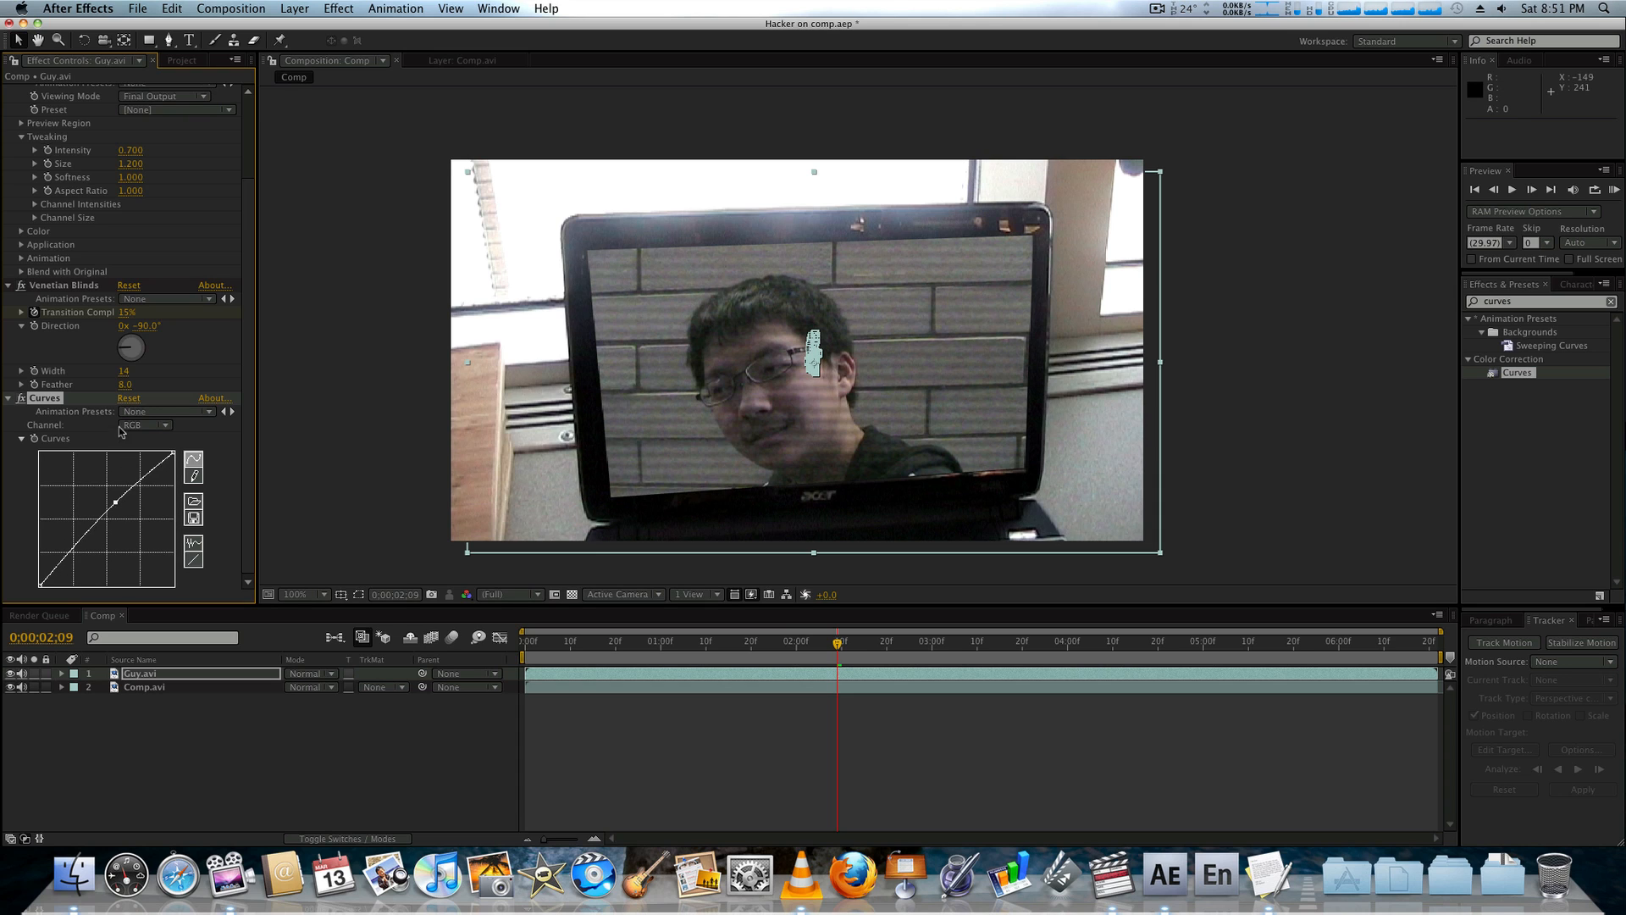
left_click(145, 426)
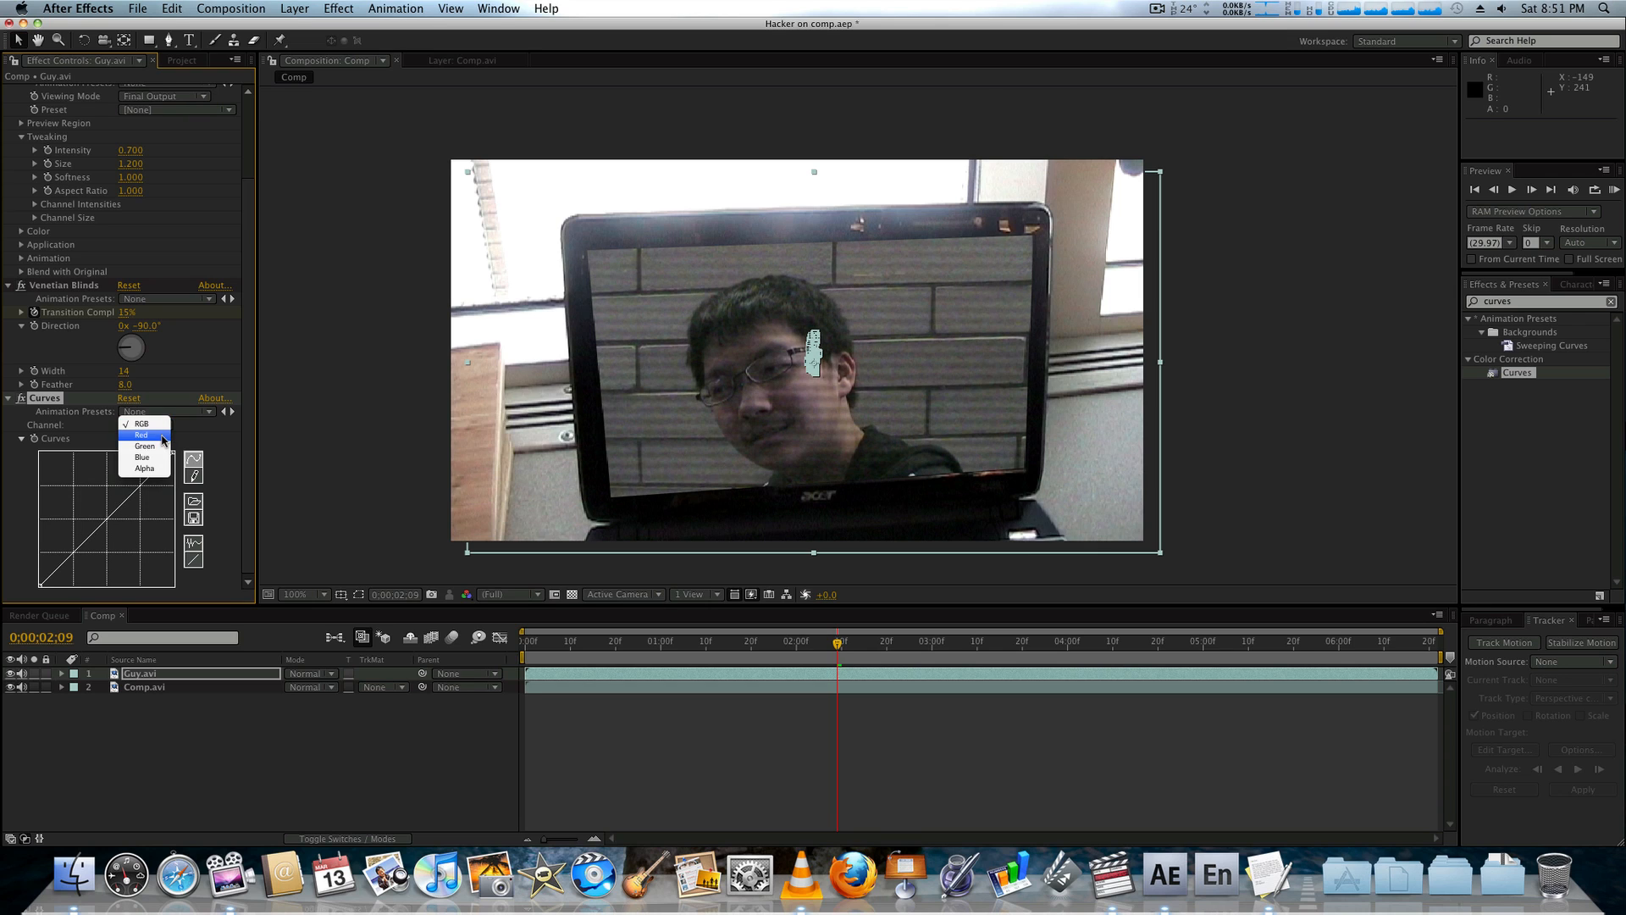
left_click(142, 435)
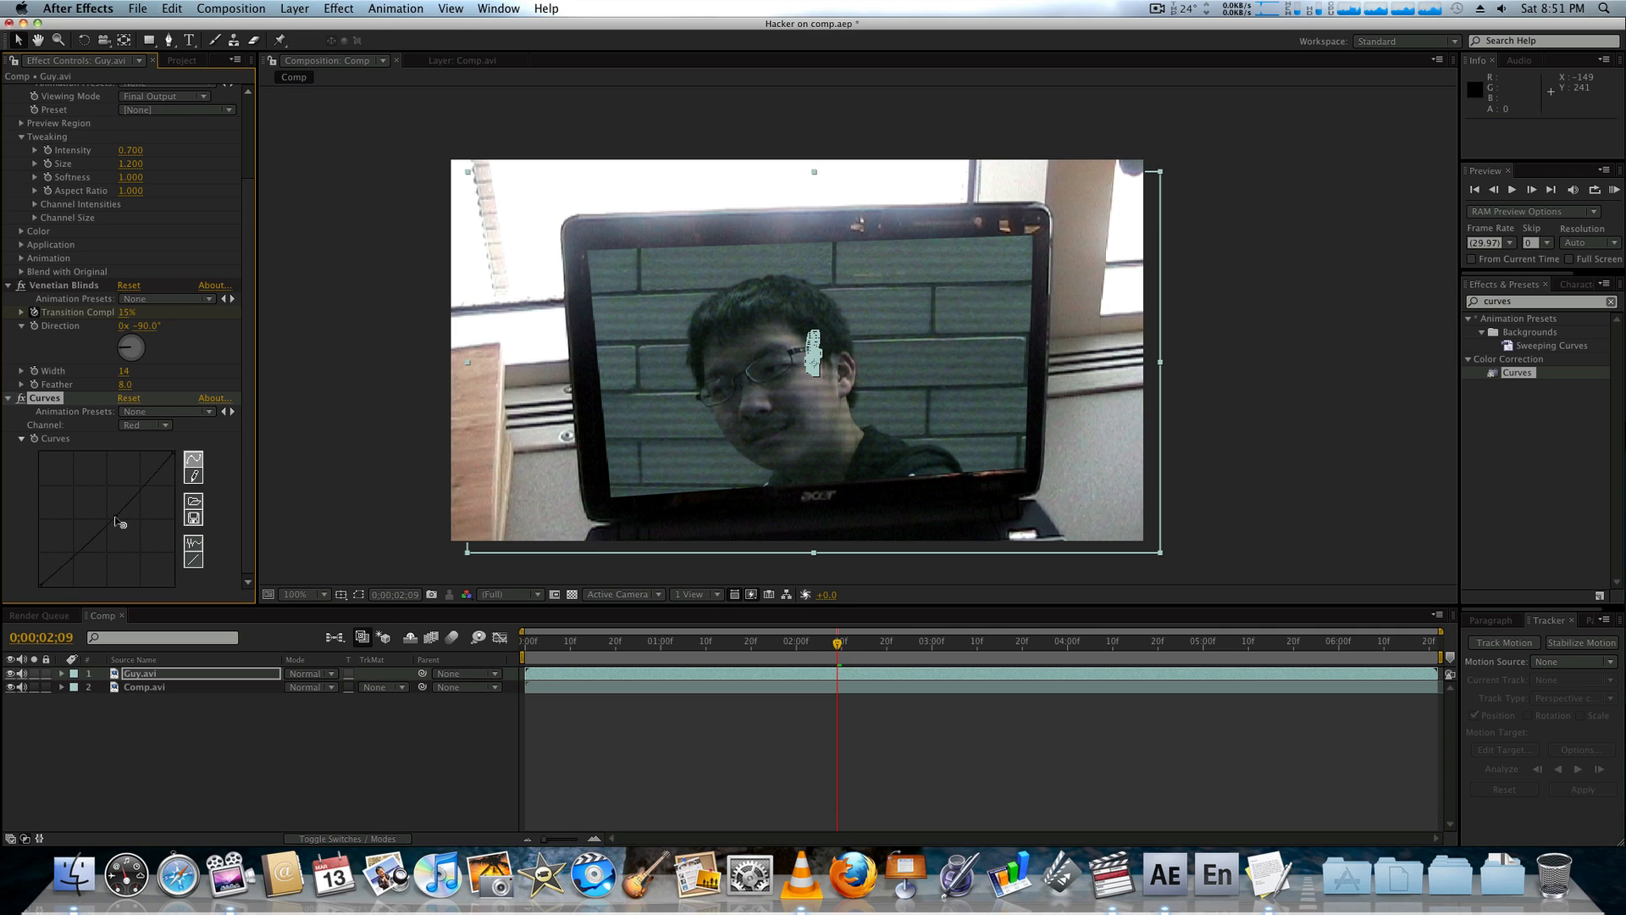
Step: Lift the Green and Blue channel curves slightly above the midline for a cool grade
left_click(146, 425)
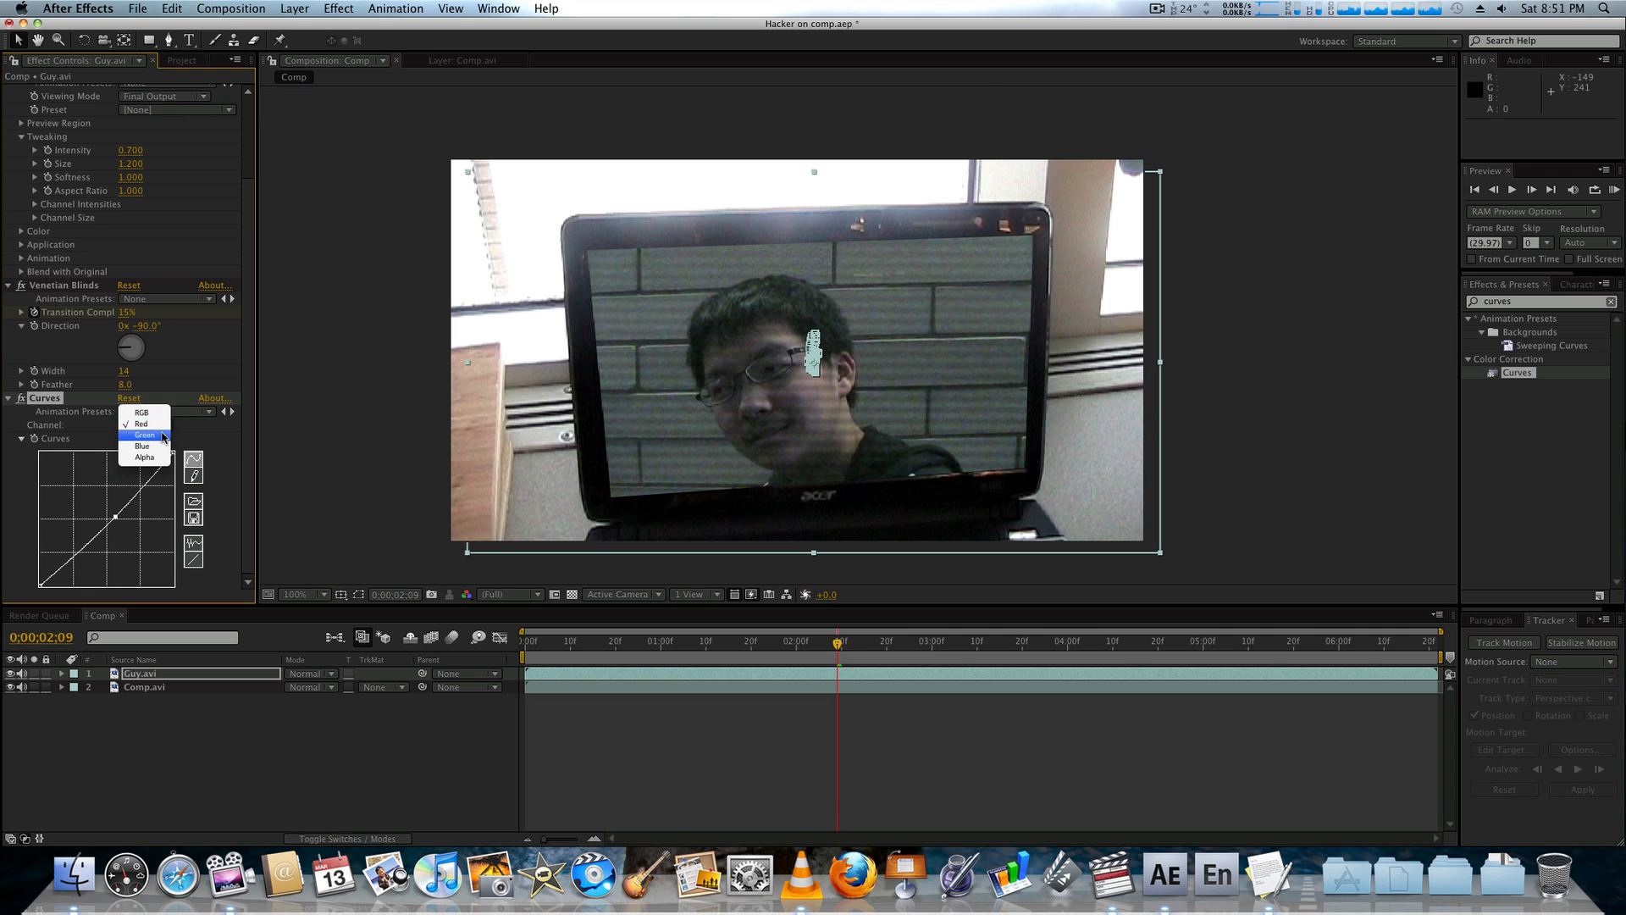
left_click(143, 436)
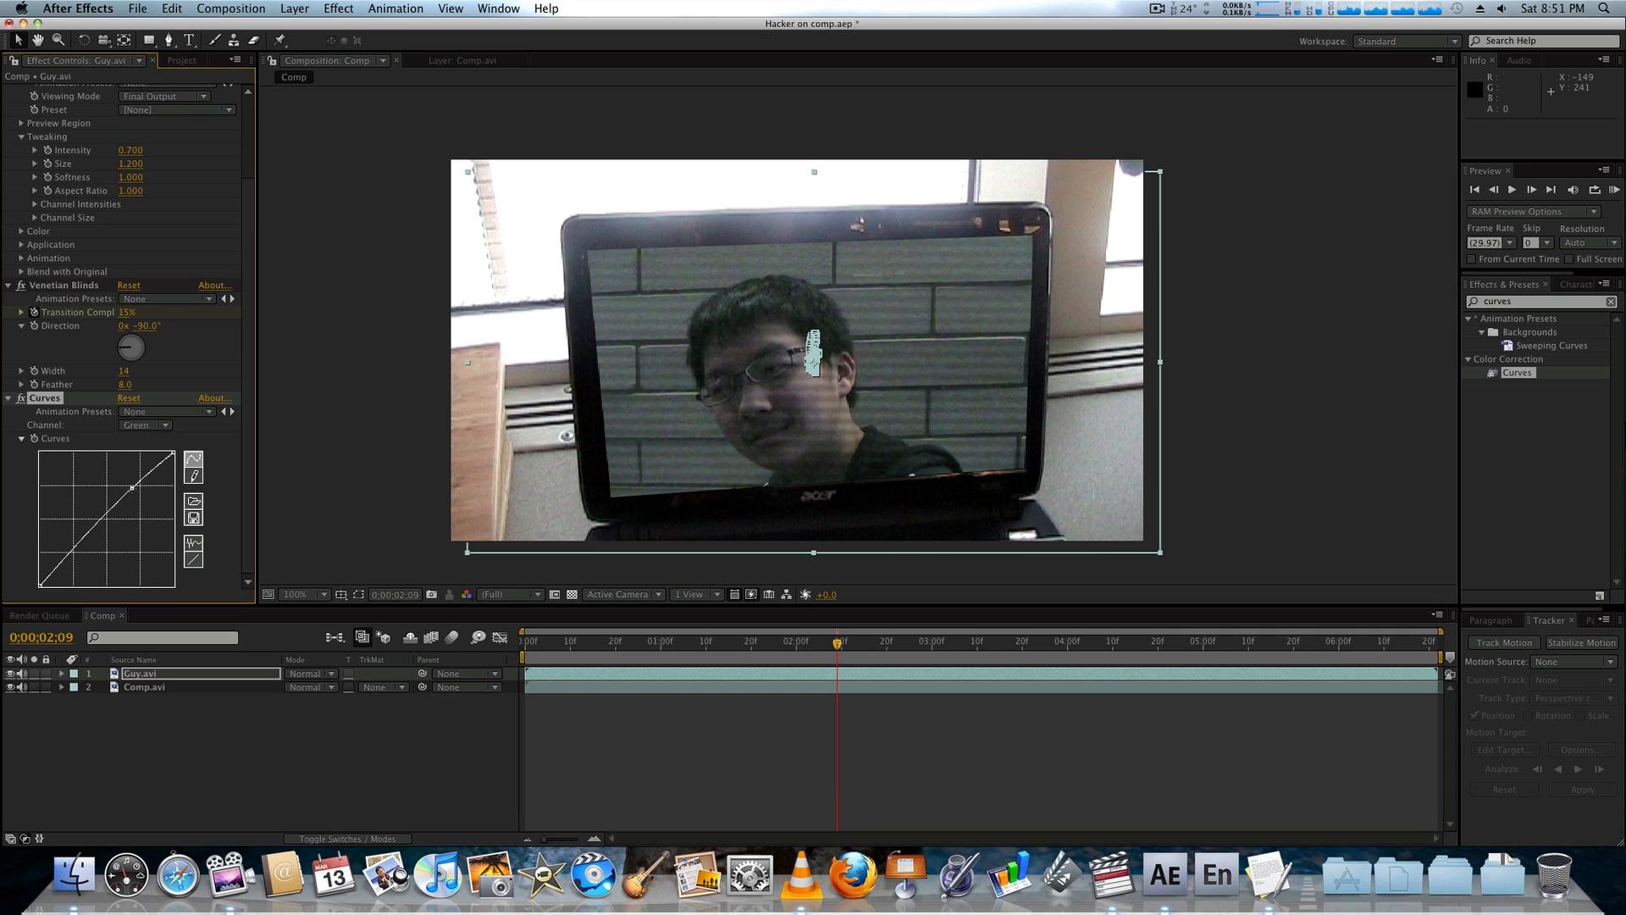
left_click(143, 425)
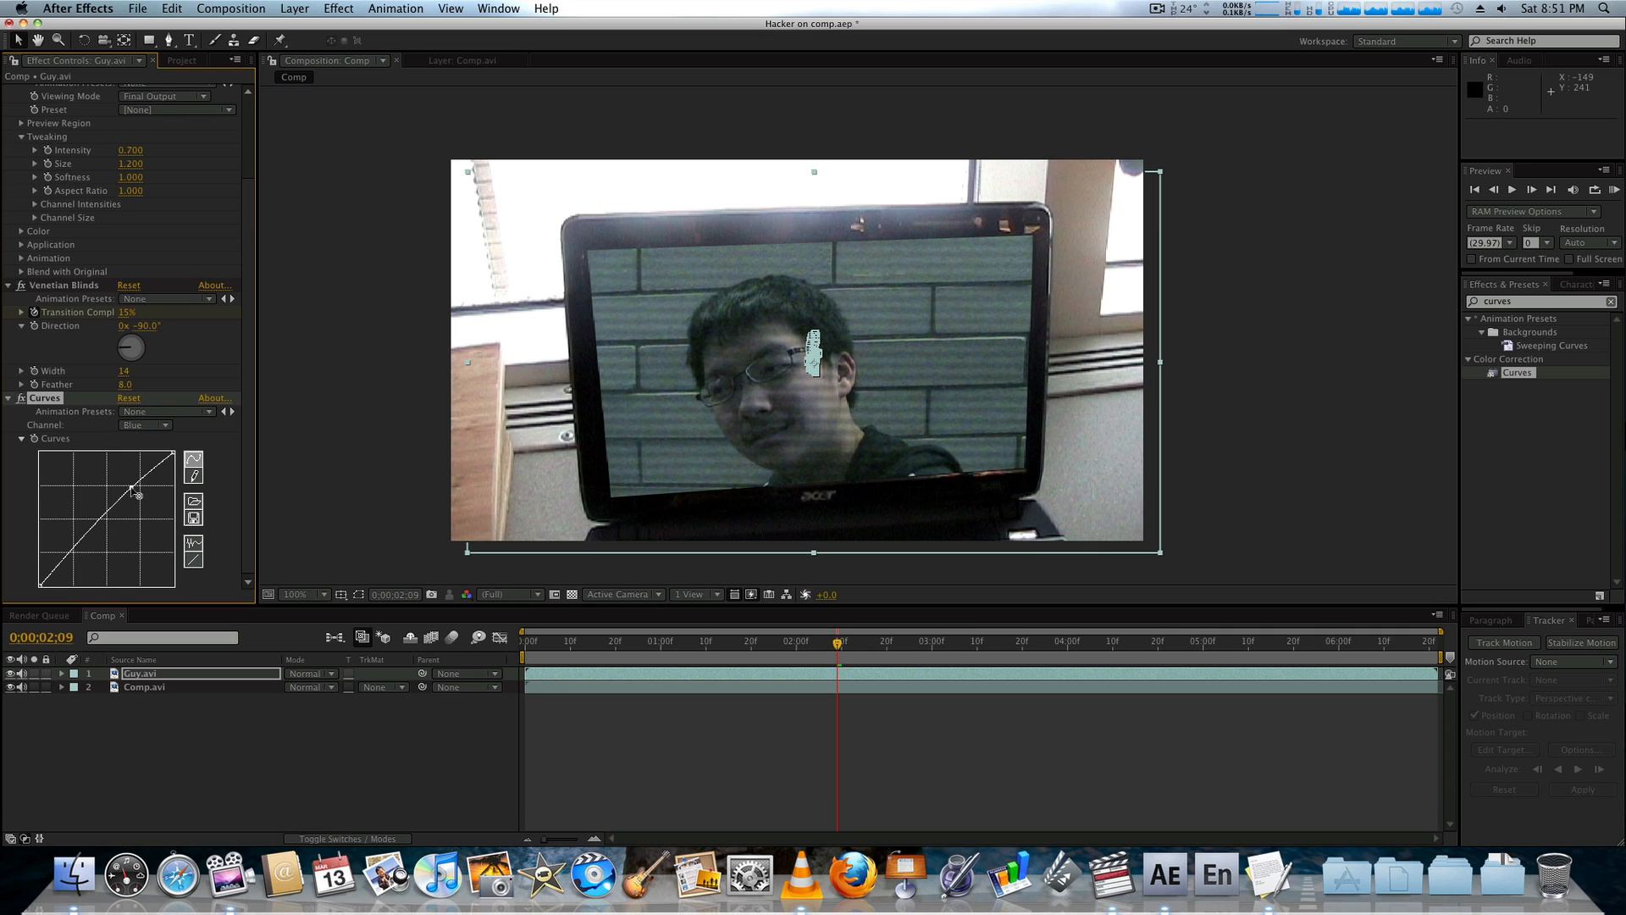
left_click_drag(130, 493, 108, 477)
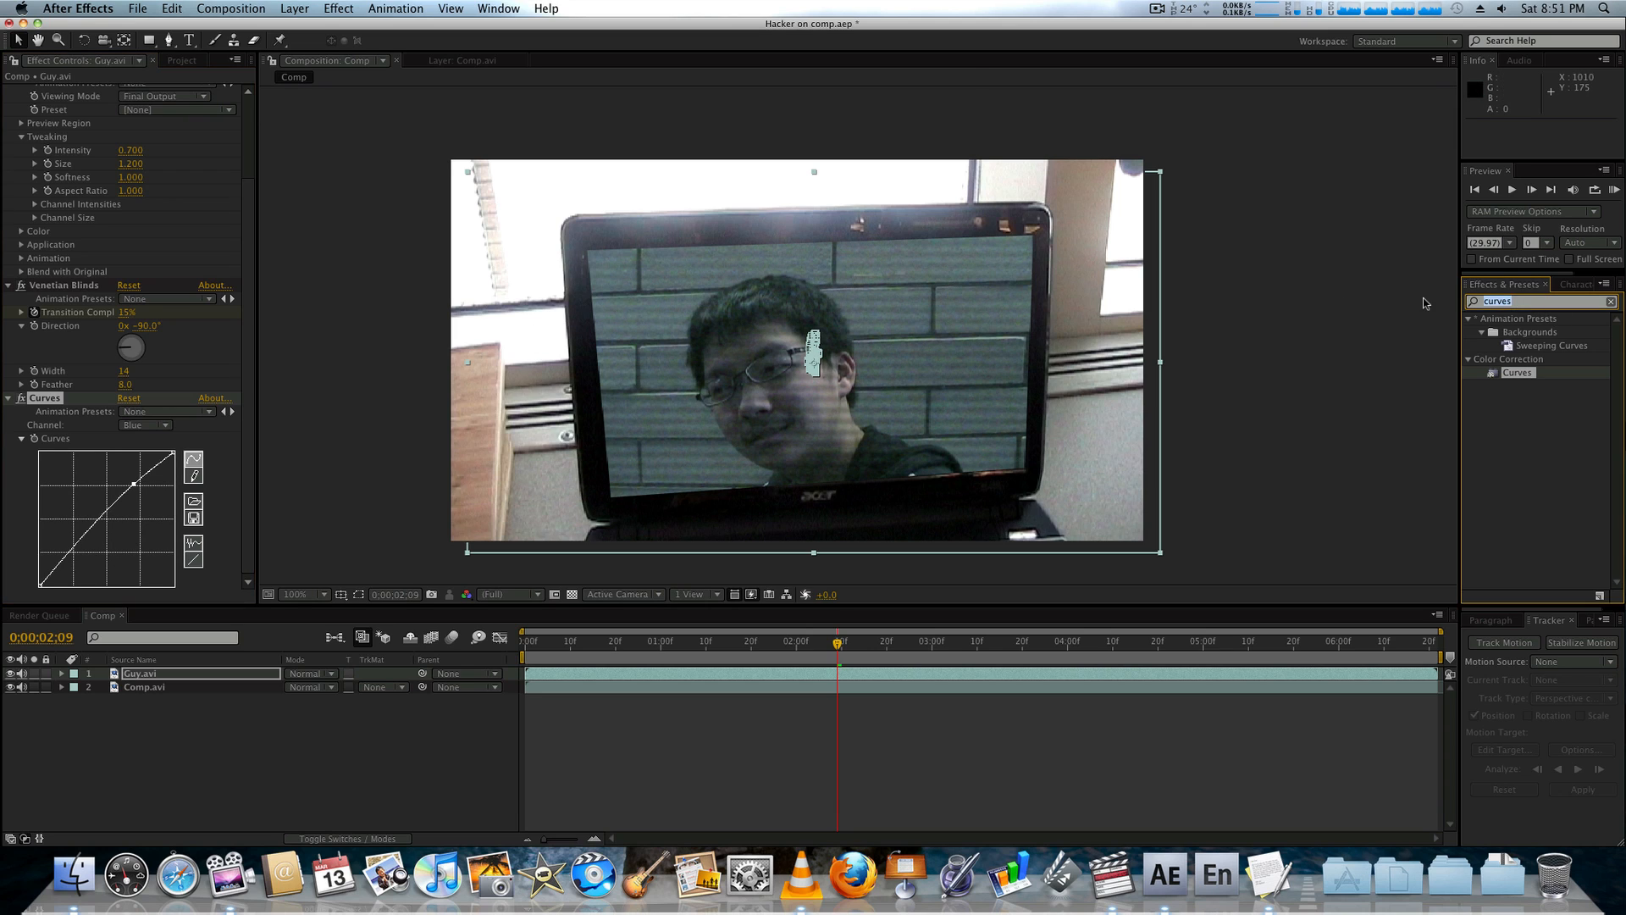
Step: Apply Tint at 50% to the pinned footage and return the composition to 0;00;00;00
type("tint")
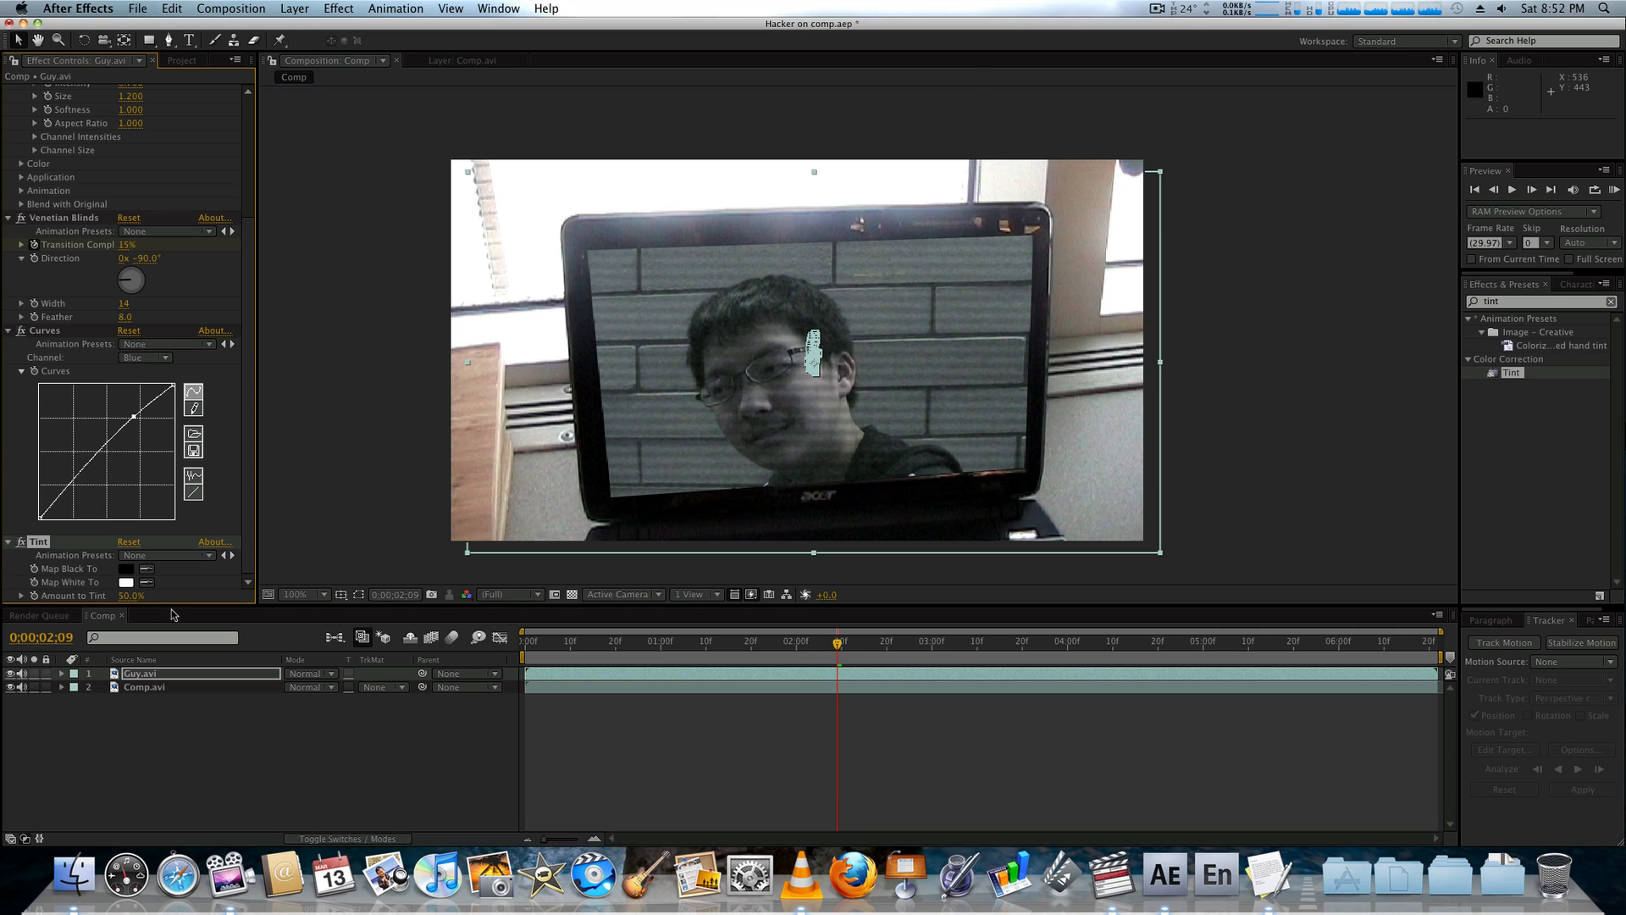
mouse_move(164, 617)
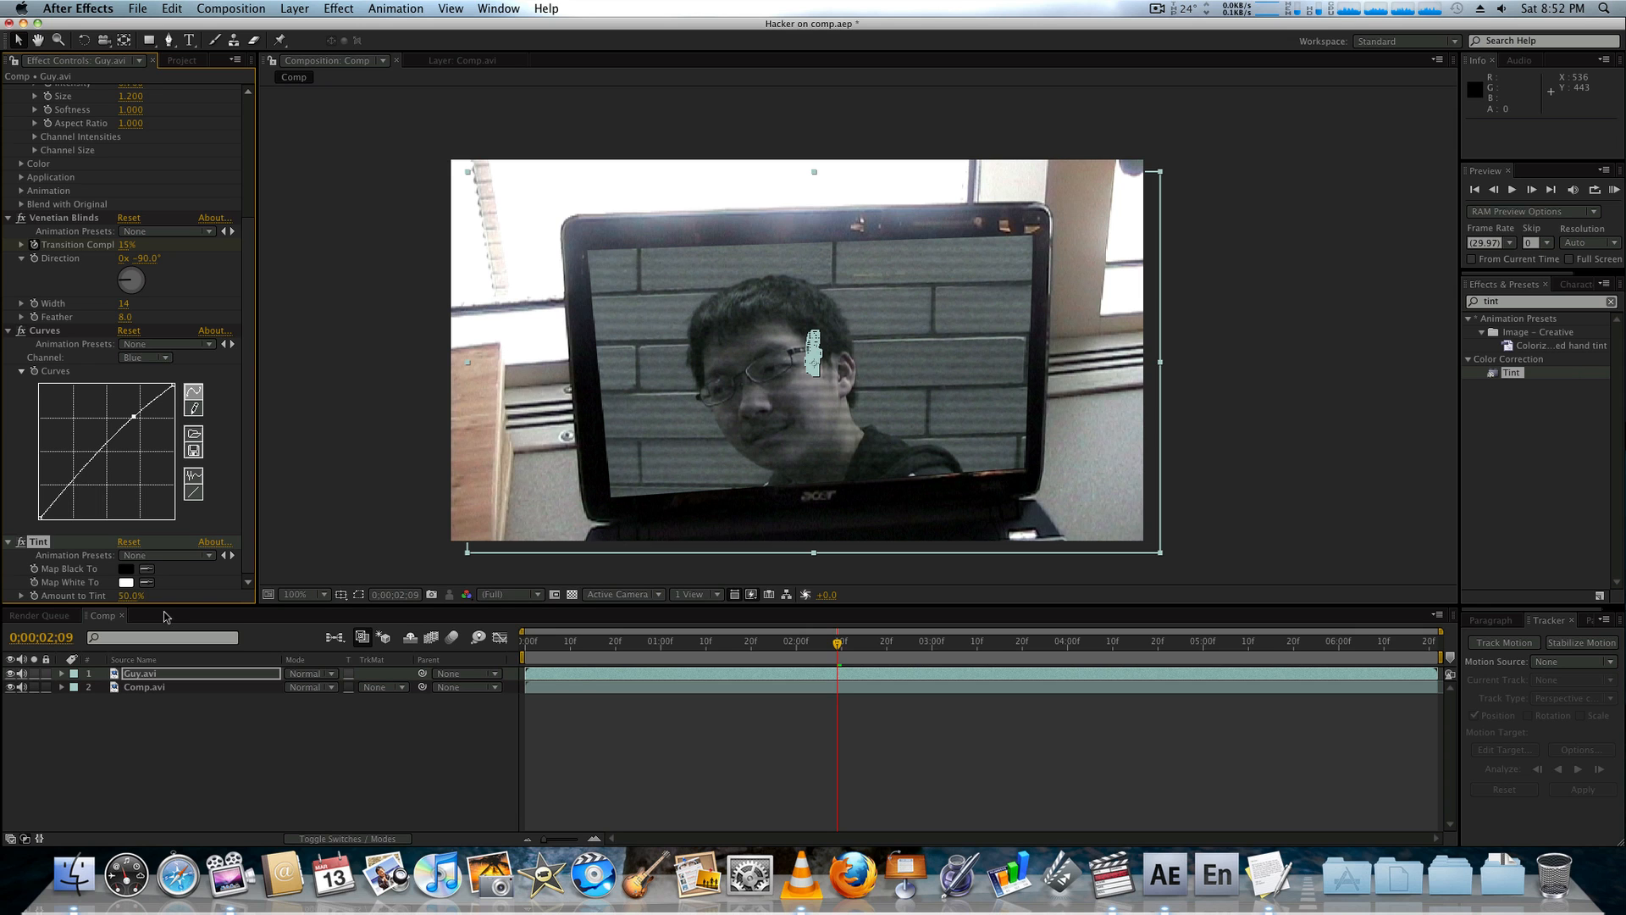
left_click(525, 640)
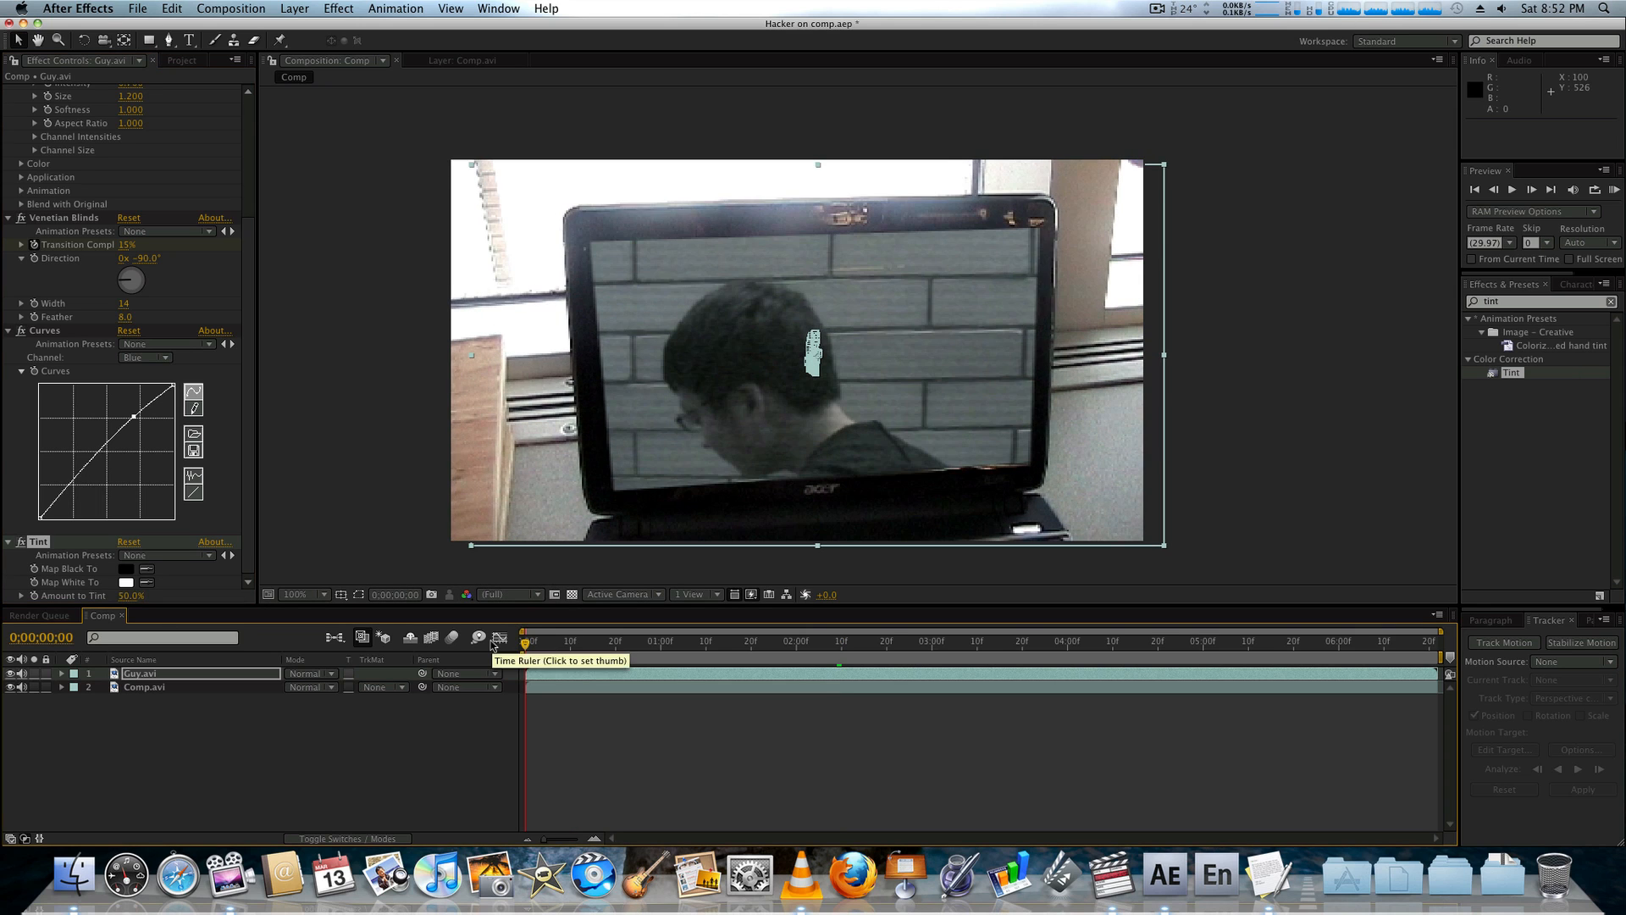